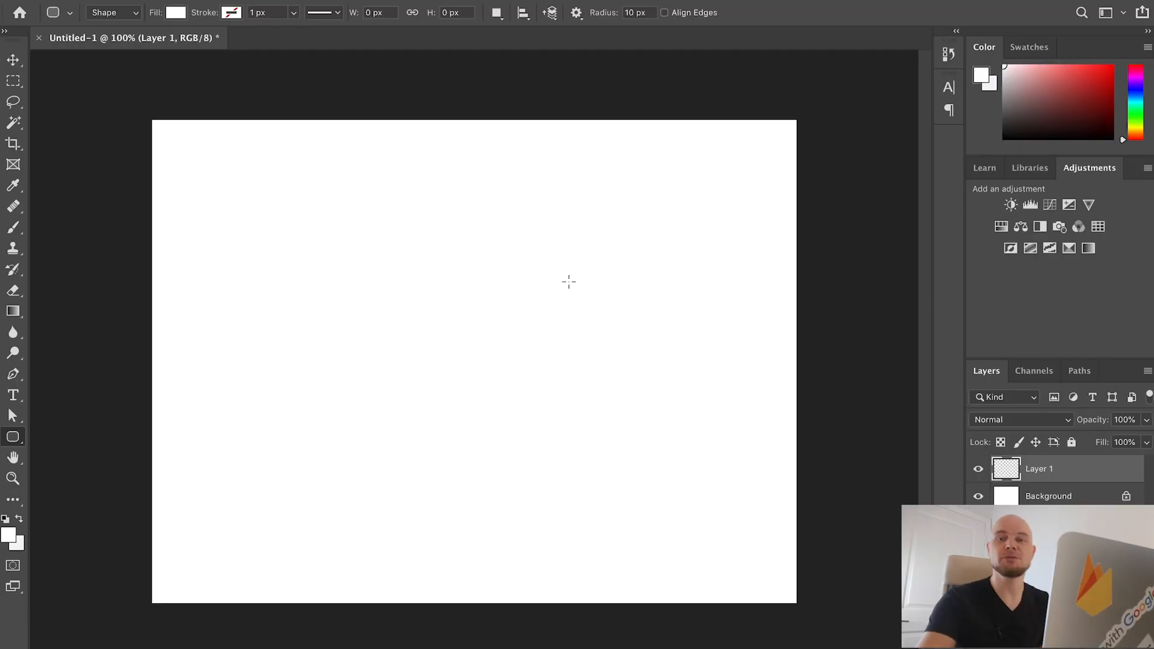
{"action": "mouse_move", "coordinate": [640, 276]}
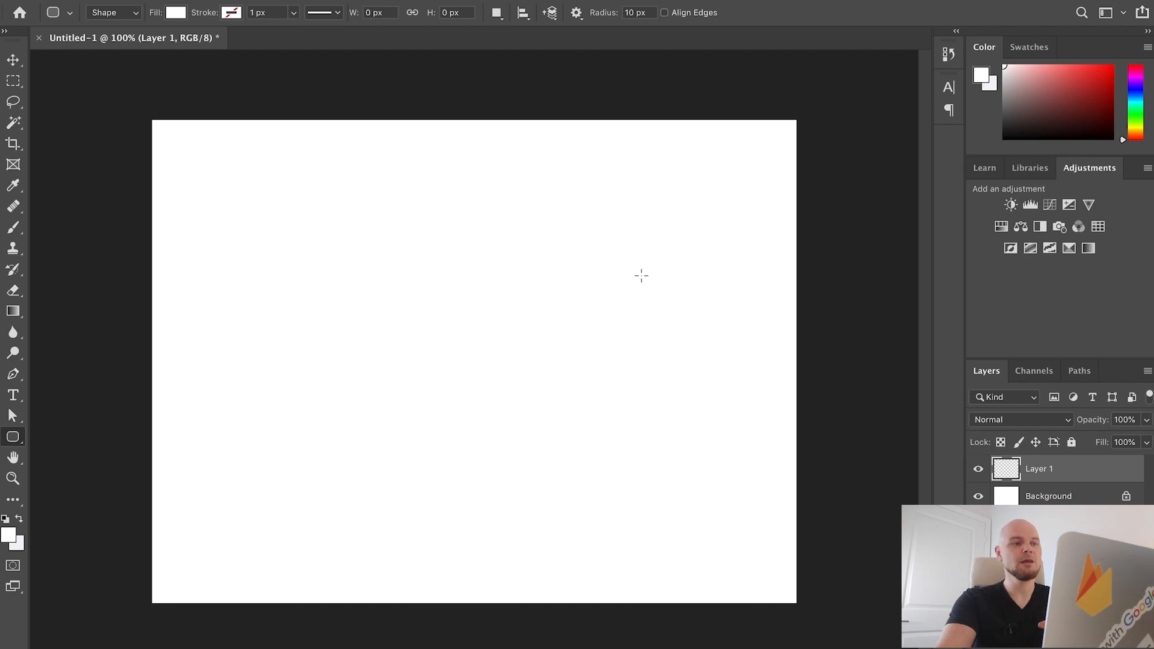
{"action": "mouse_move", "coordinate": [609, 280]}
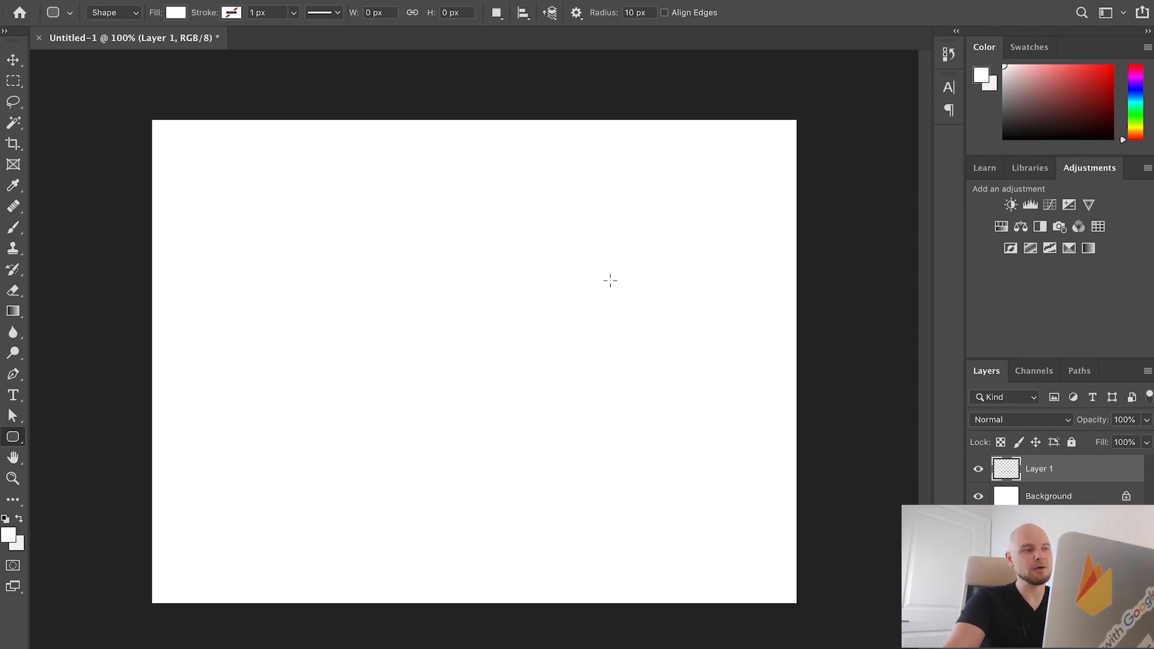
{"action": "mouse_move", "coordinate": [266, 178]}
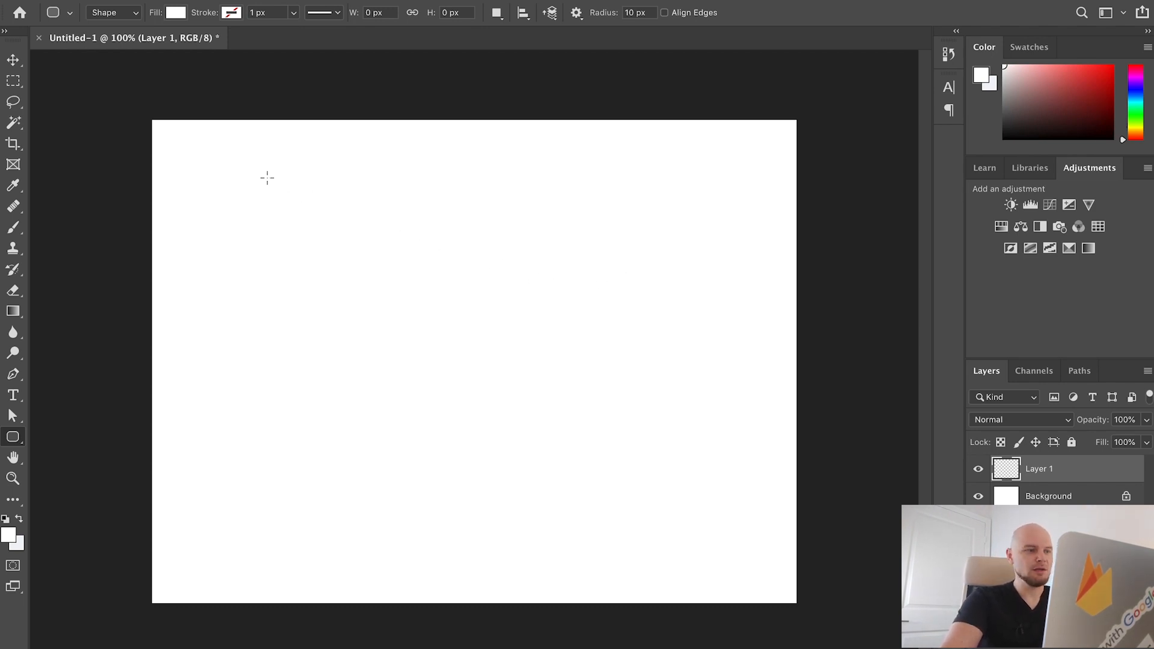
{"action": "mouse_move", "coordinate": [810, 566]}
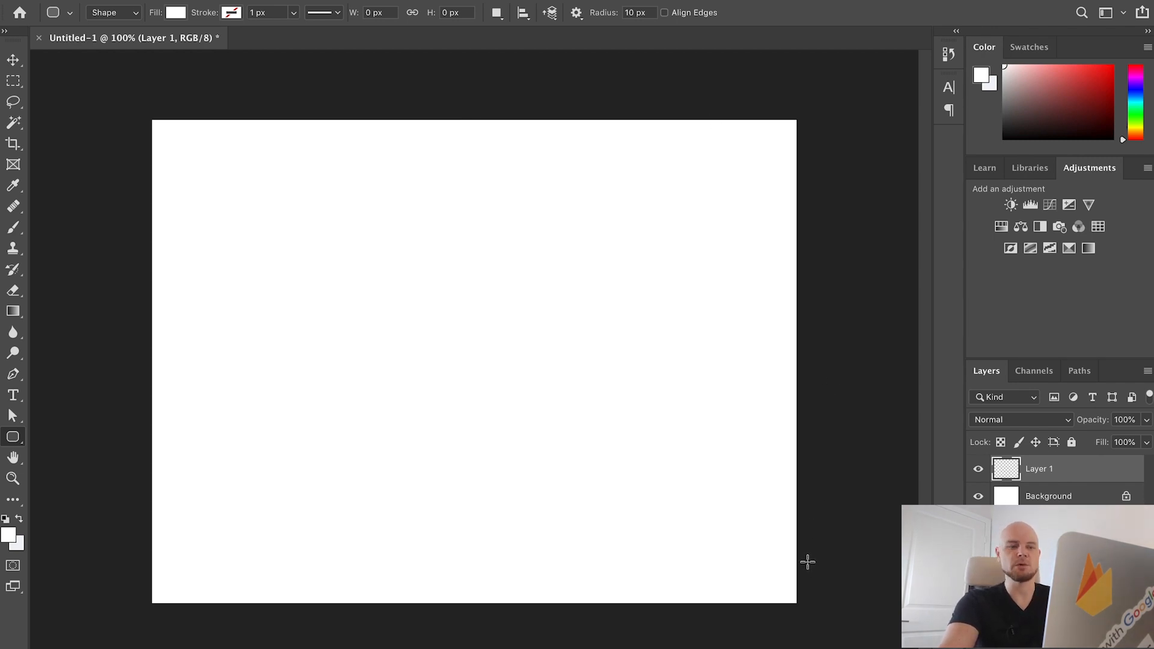
{"action": "mouse_move", "coordinate": [698, 468]}
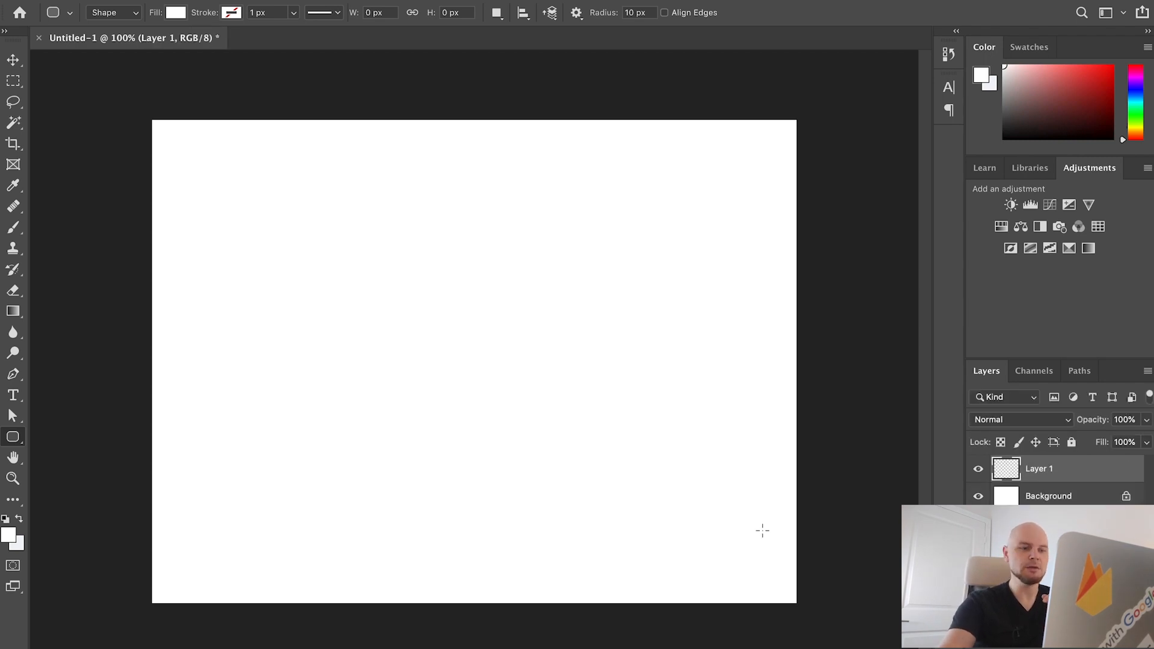
- Draw a rounded rectangle and set it to 560 × 560 px with 60 px corner radii
{"action": "left_click", "coordinate": [13, 440]}
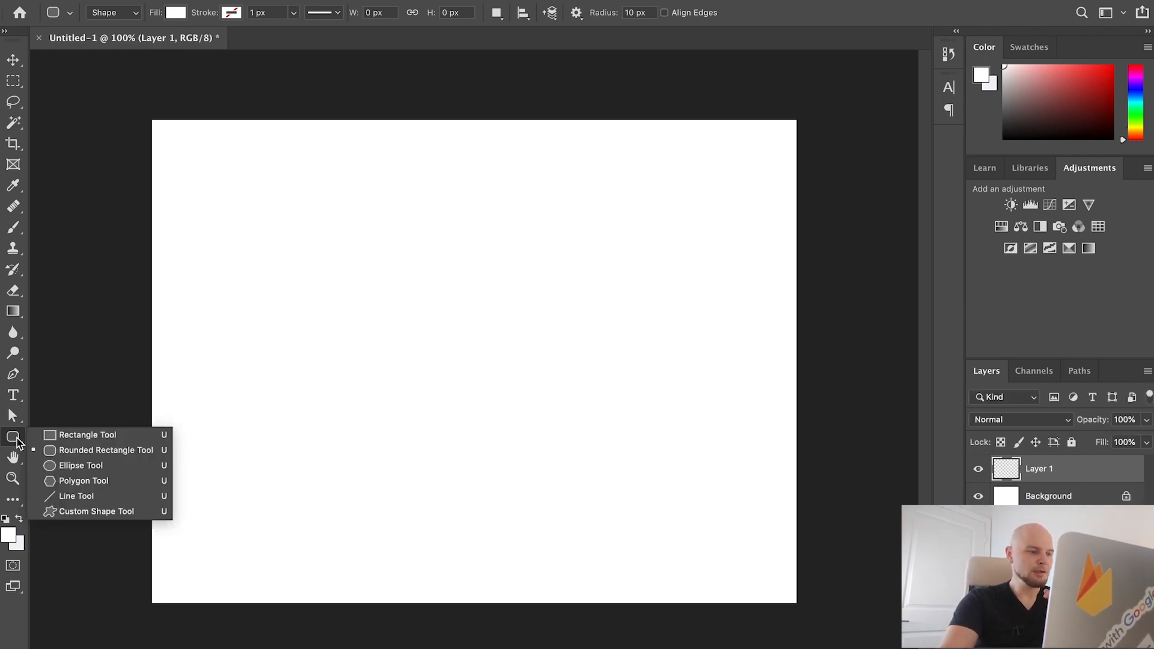
{"action": "mouse_move", "coordinate": [105, 449]}
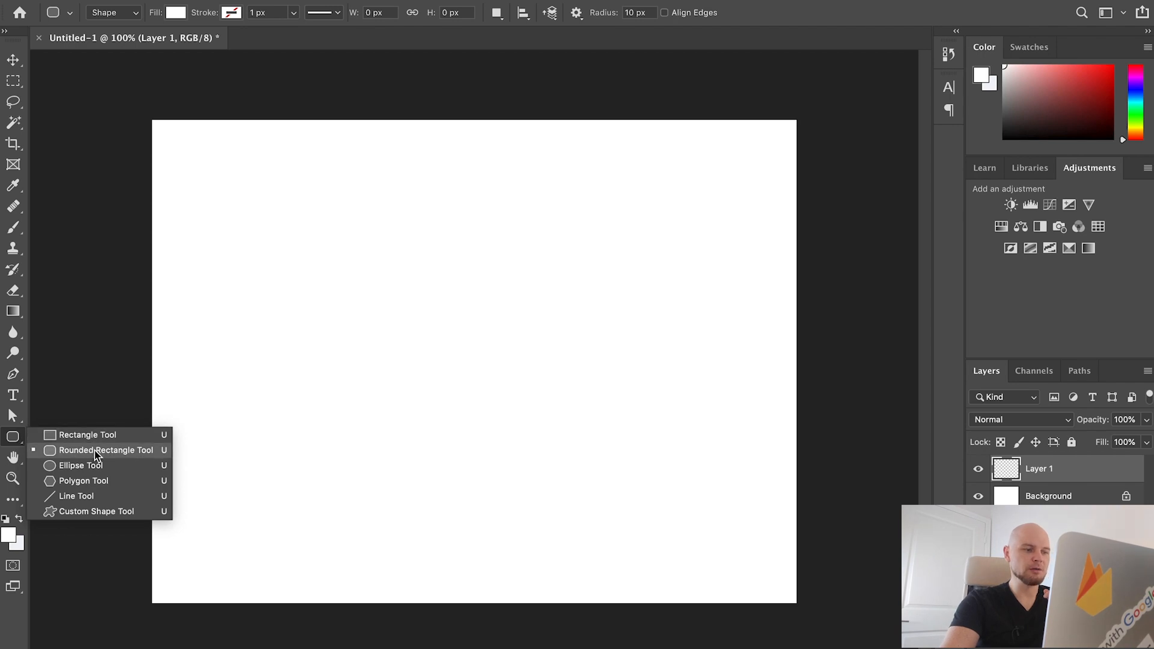
{"action": "left_click_drag", "start_coordinate": [375, 242], "coordinate": [484, 410]}
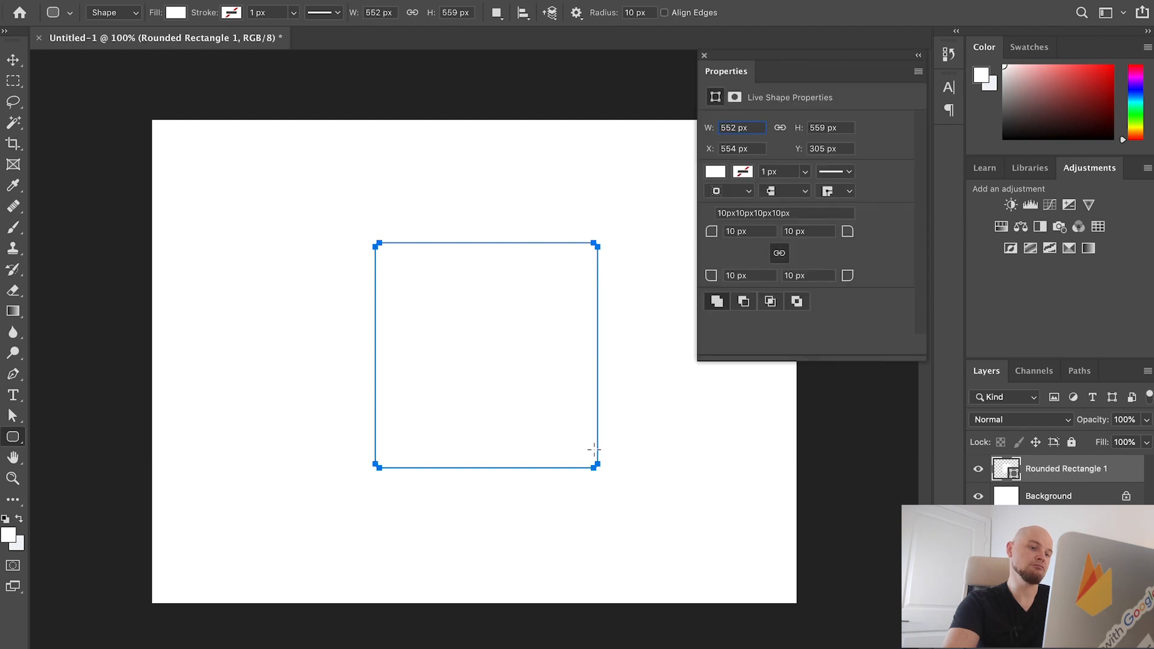
{"action": "mouse_move", "coordinate": [642, 322]}
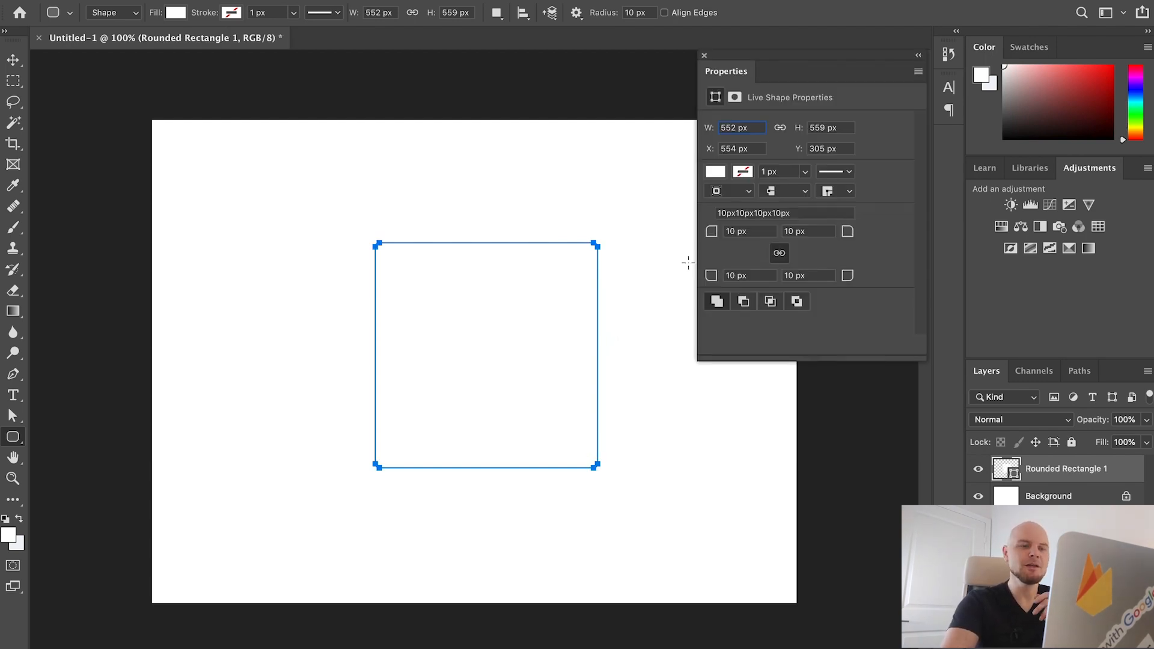
{"action": "type", "text": "35"}
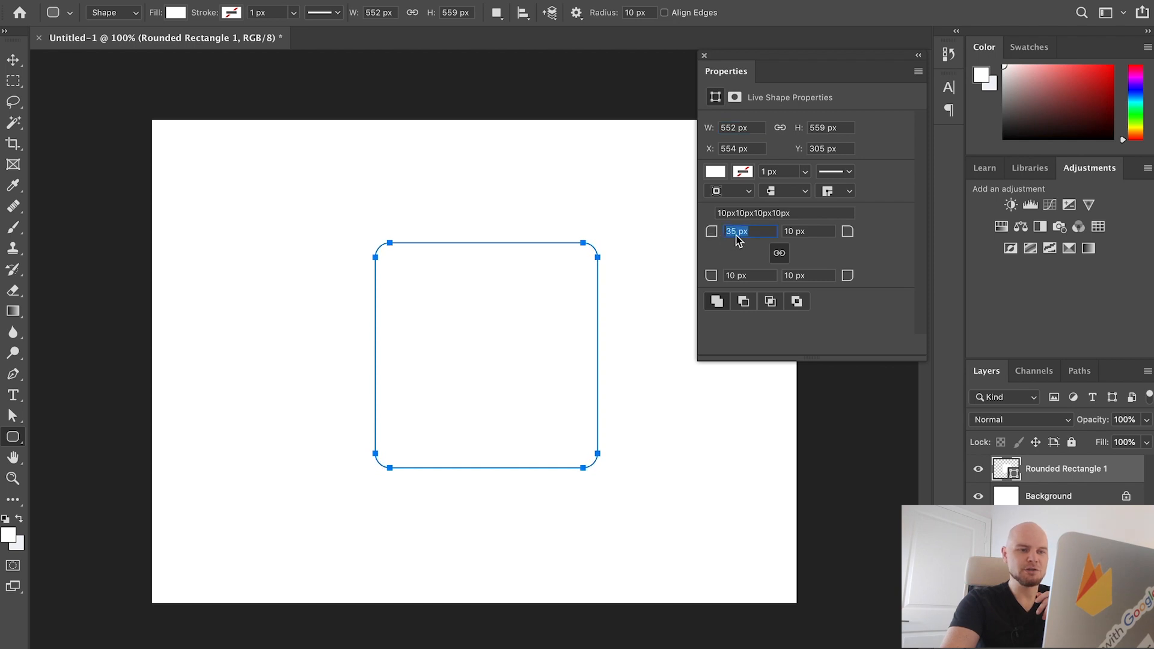
{"action": "type", "text": "56"}
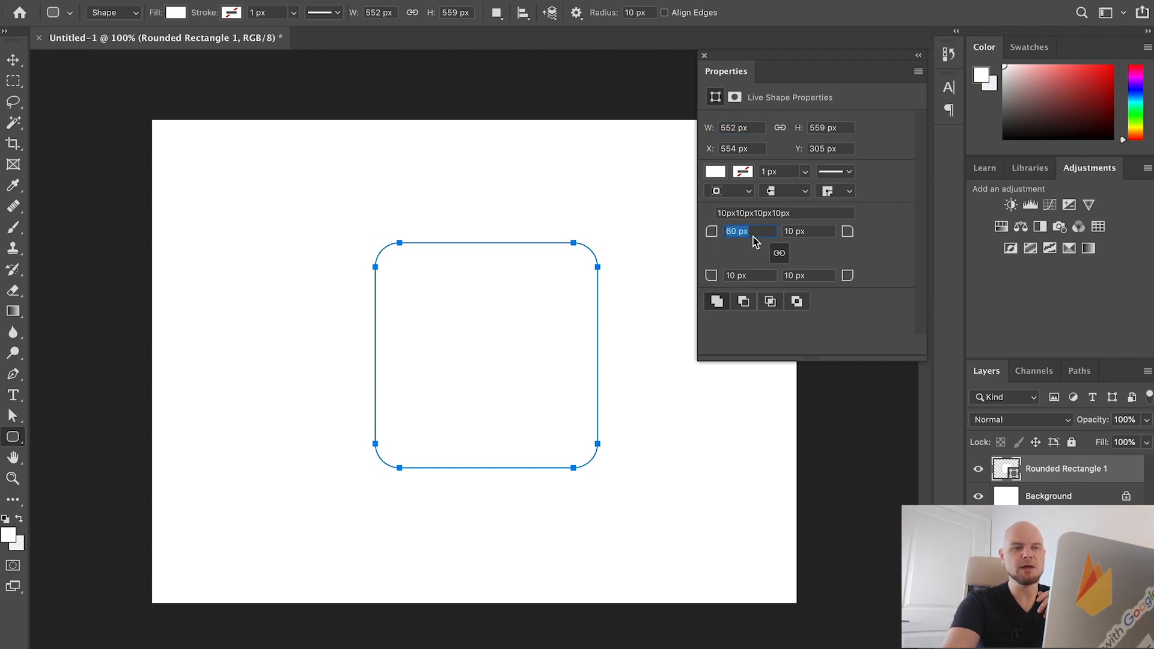
{"action": "type", "text": "60"}
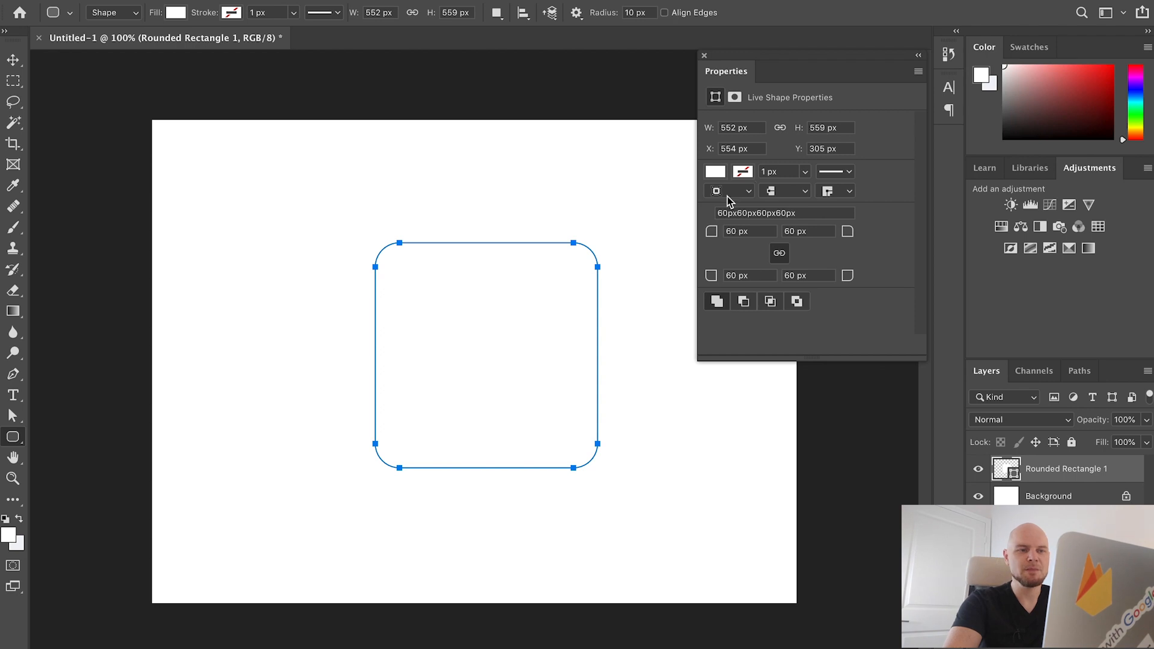
{"action": "left_click", "coordinate": [740, 128]}
{"action": "type", "text": "560"}
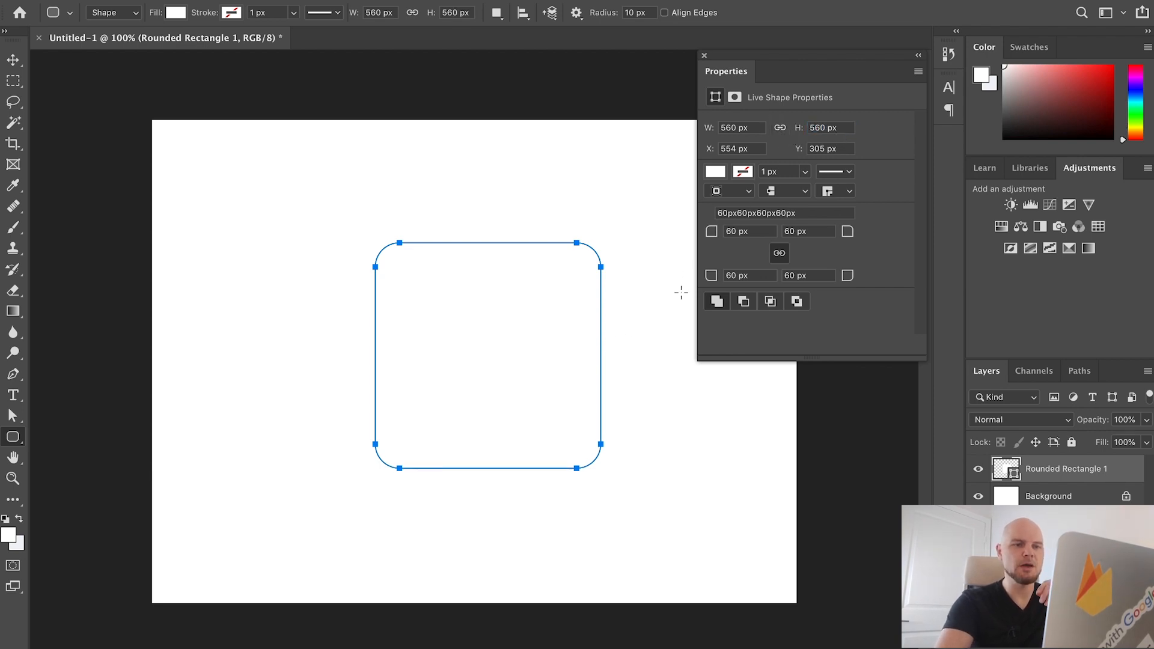
{"action": "mouse_move", "coordinate": [820, 336]}
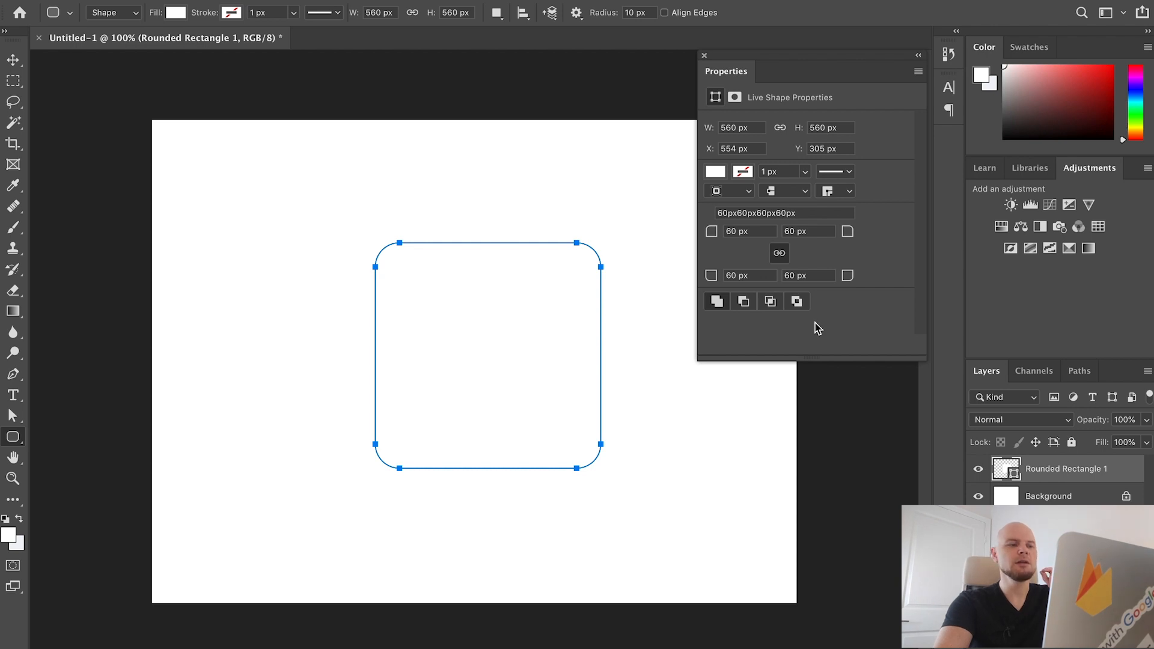
{"action": "mouse_move", "coordinate": [633, 322]}
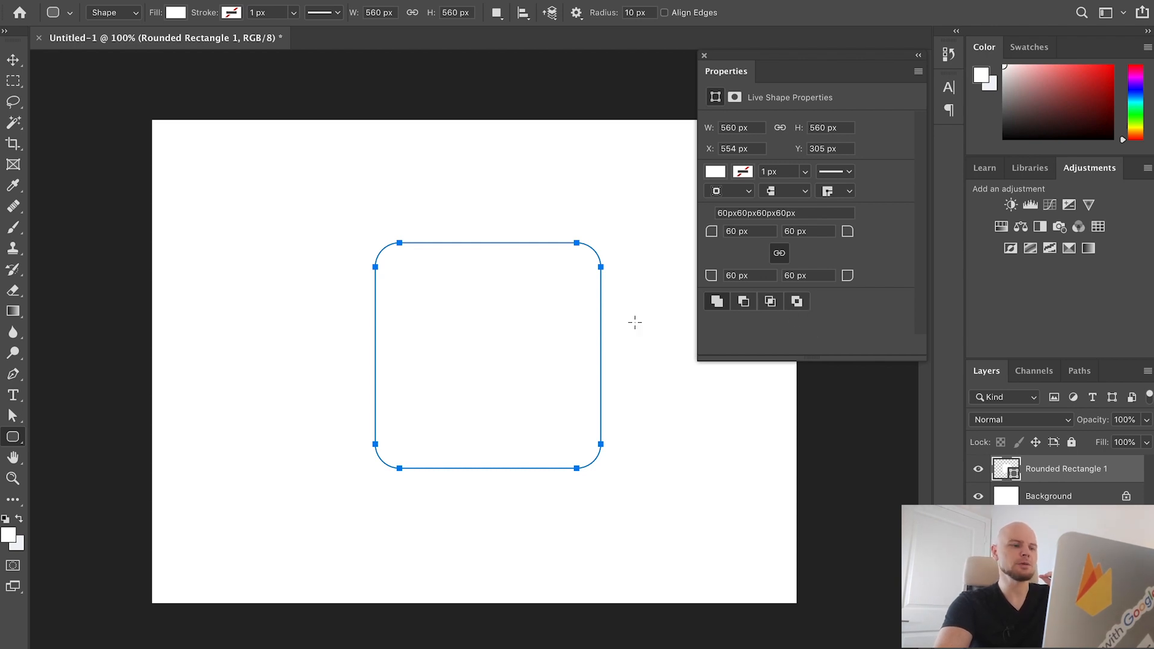
{"action": "mouse_move", "coordinate": [724, 224]}
{"action": "type", "text": "f1f3f"}
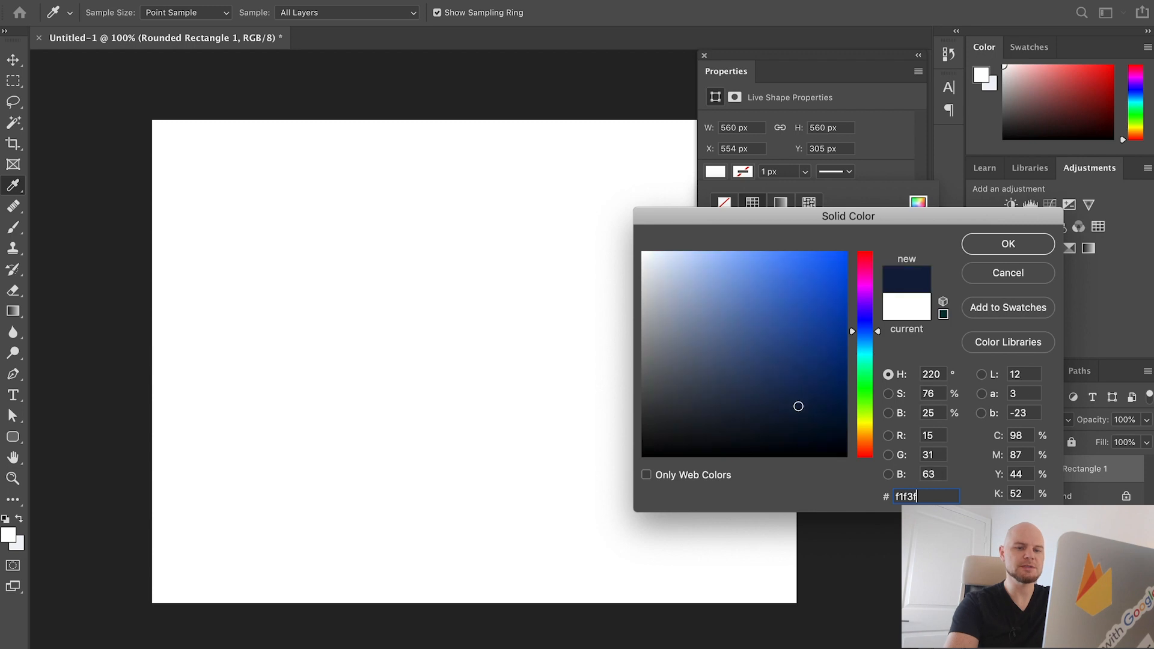
- Confirm the #f1f3f7 fill for the square and select the Background layer
{"action": "left_click", "coordinate": [1006, 243]}
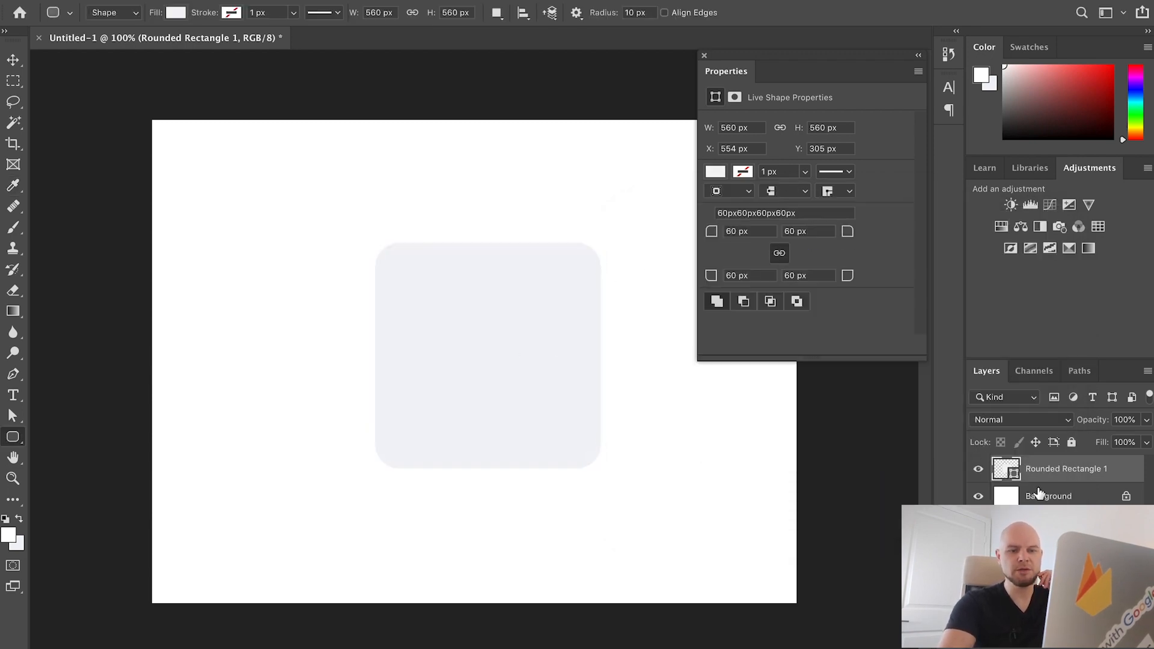
{"action": "left_click", "coordinate": [1048, 495]}
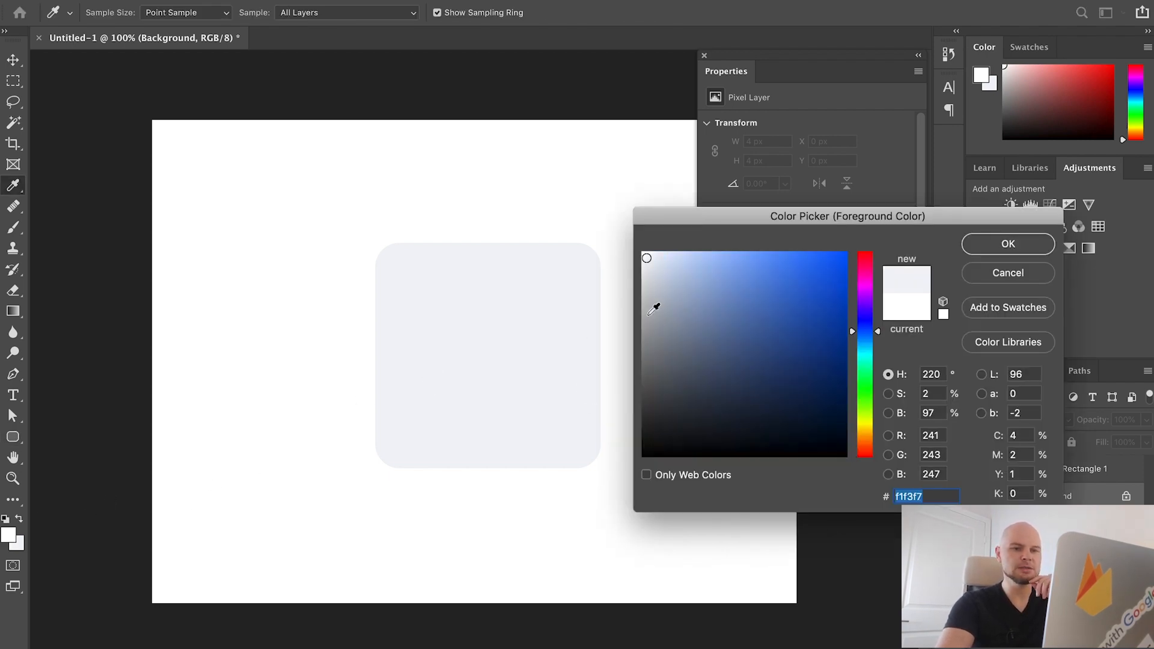
{"action": "mouse_move", "coordinate": [941, 265]}
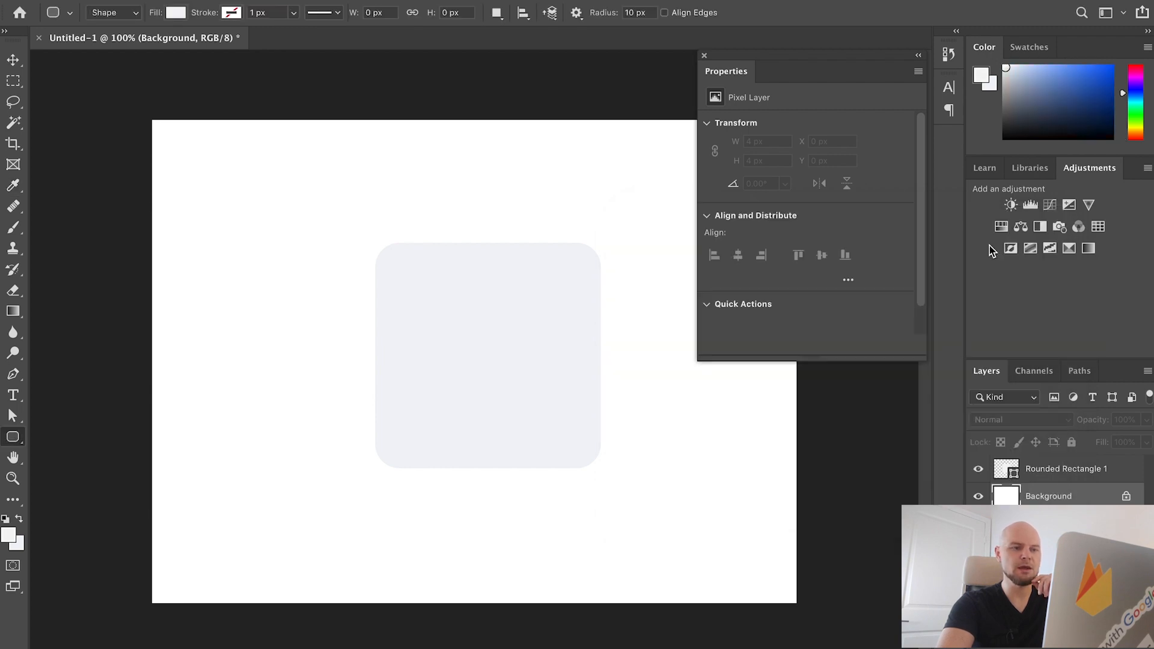
{"action": "mouse_move", "coordinate": [720, 332]}
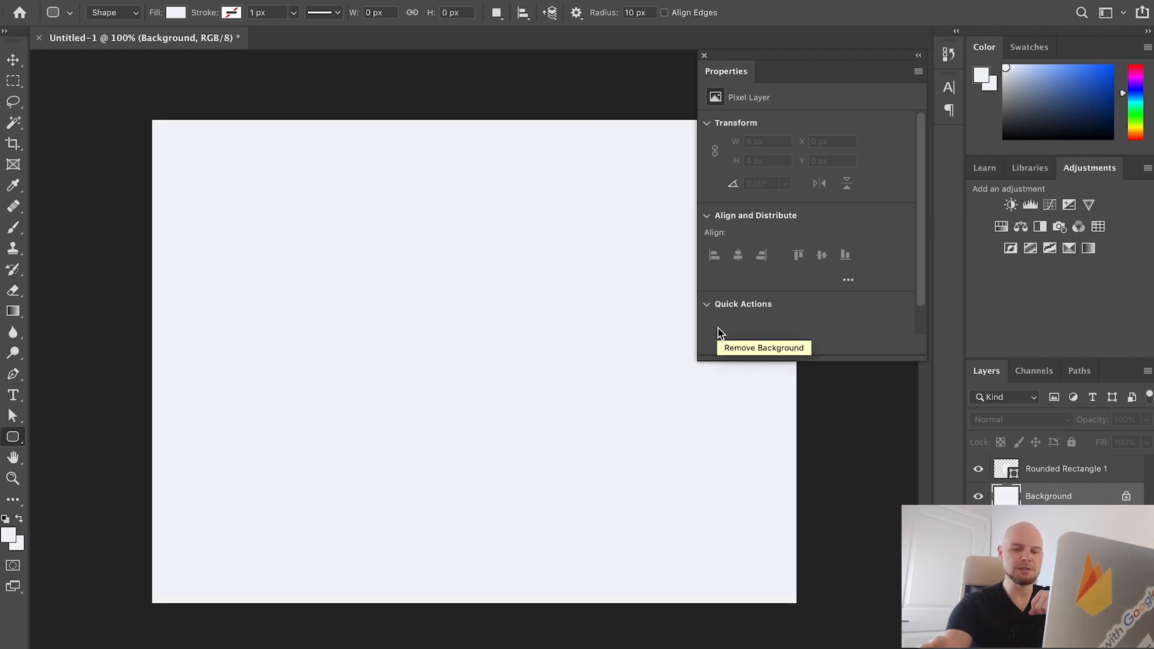
{"action": "mouse_move", "coordinate": [763, 341]}
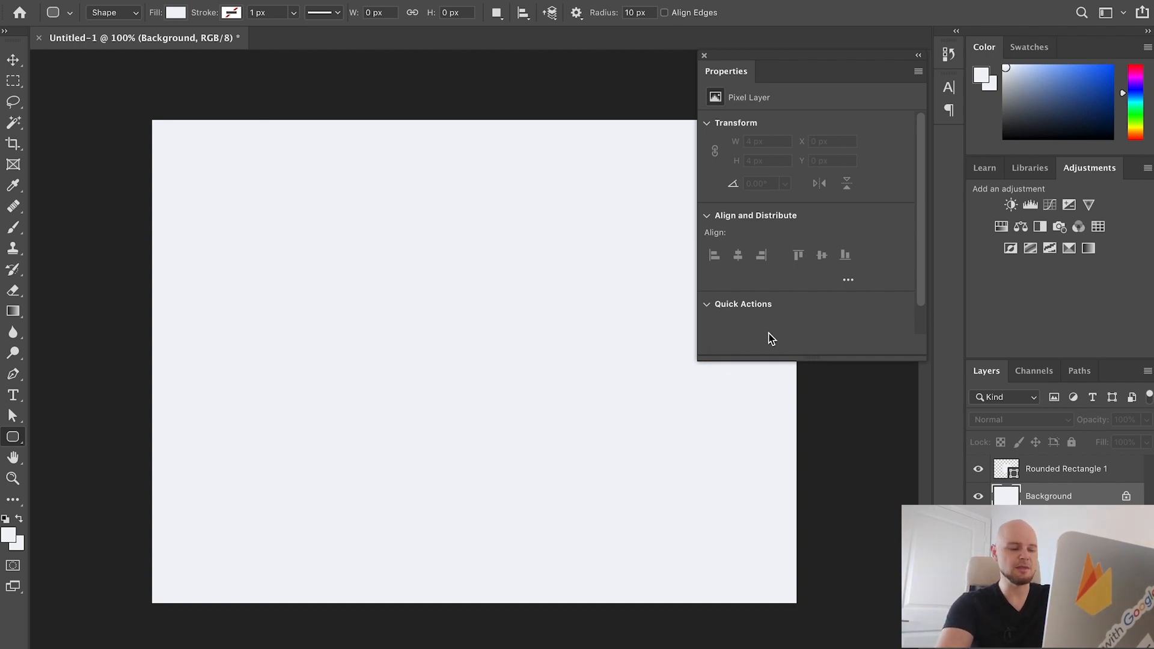
{"action": "mouse_move", "coordinate": [771, 338]}
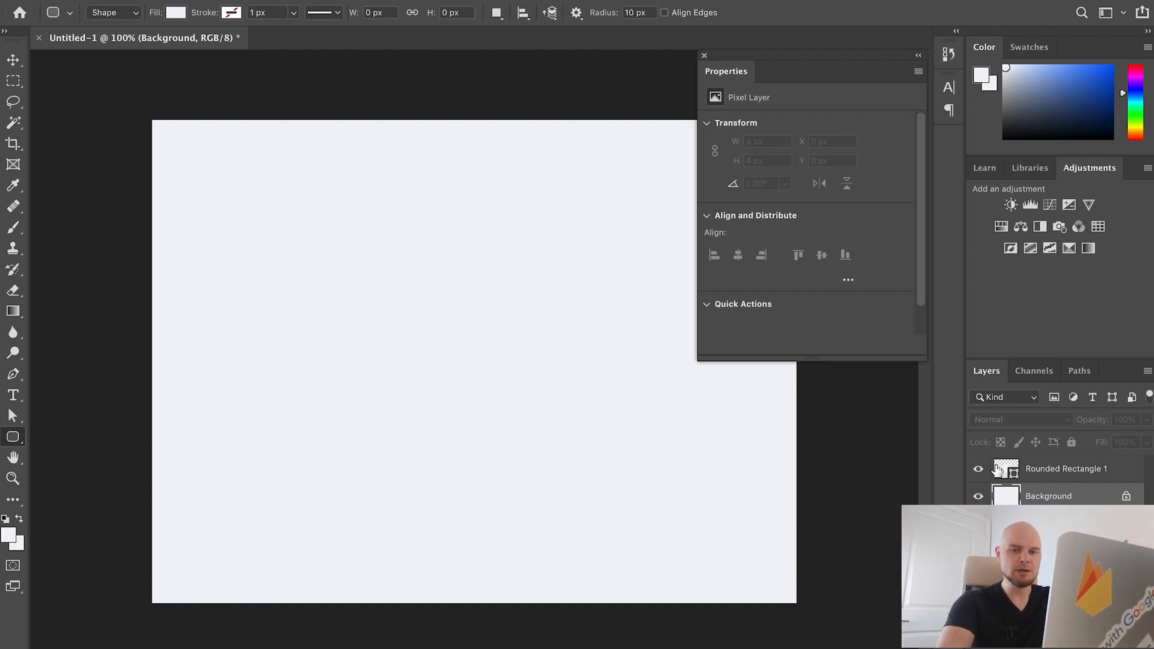
- Drag a centred rounded square and give it a 5 px stroke with a light outline colour
{"action": "left_click_drag", "start_coordinate": [374, 258], "coordinate": [600, 469]}
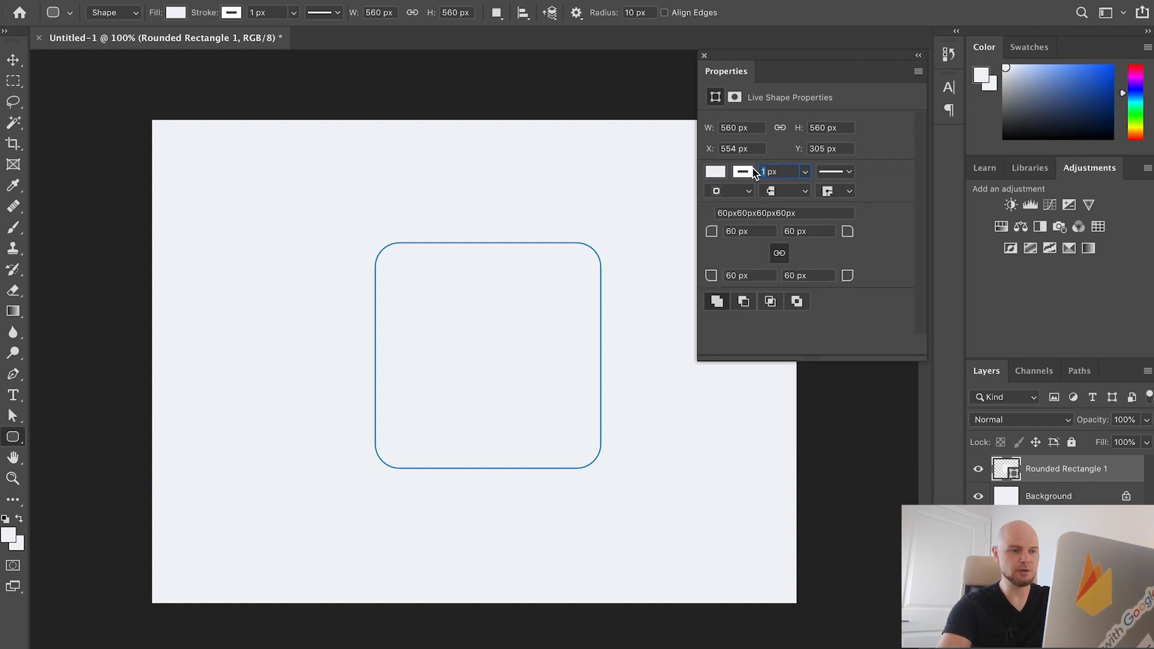
{"action": "type", "text": "5 px"}
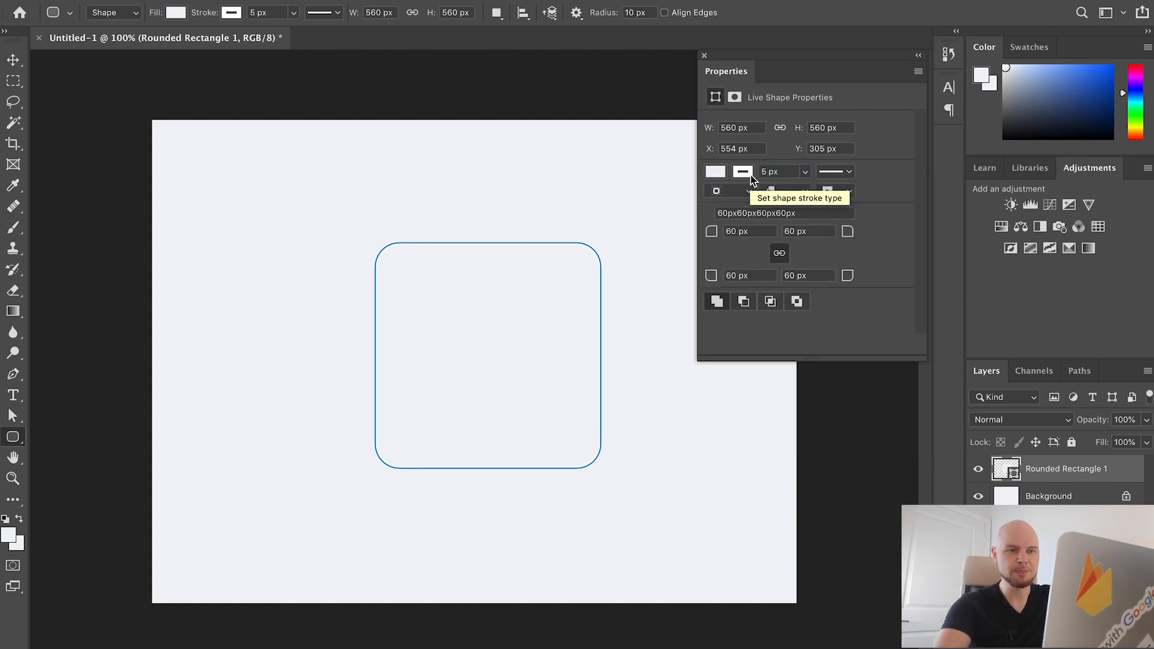
{"action": "left_click", "coordinate": [714, 171]}
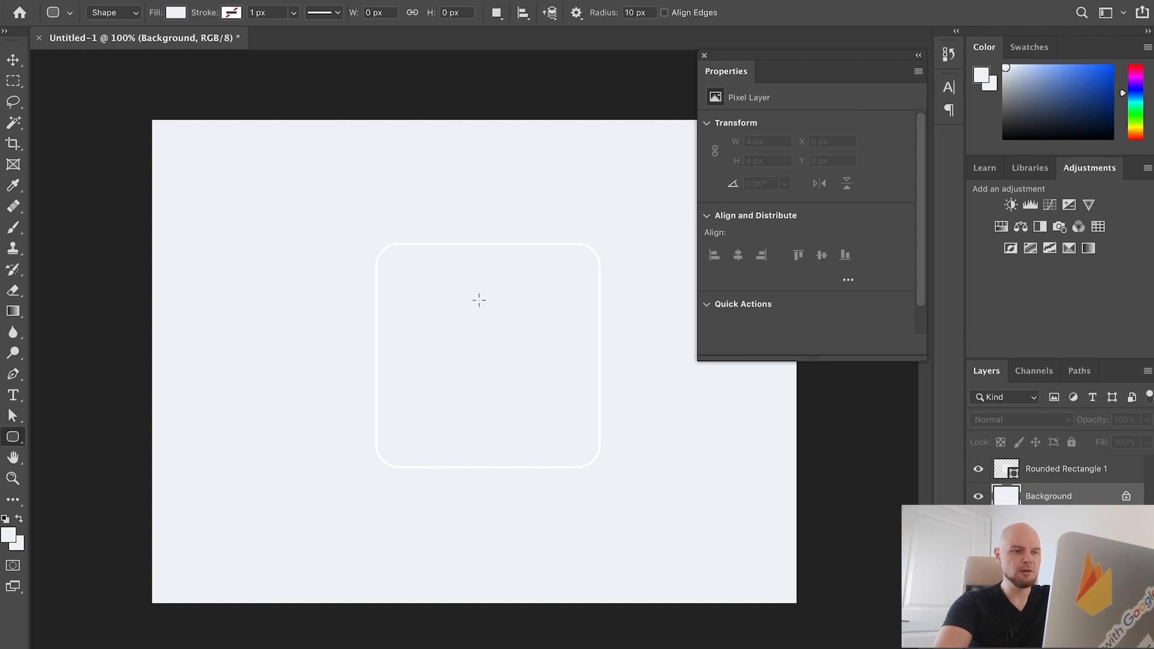
{"action": "mouse_move", "coordinate": [212, 314]}
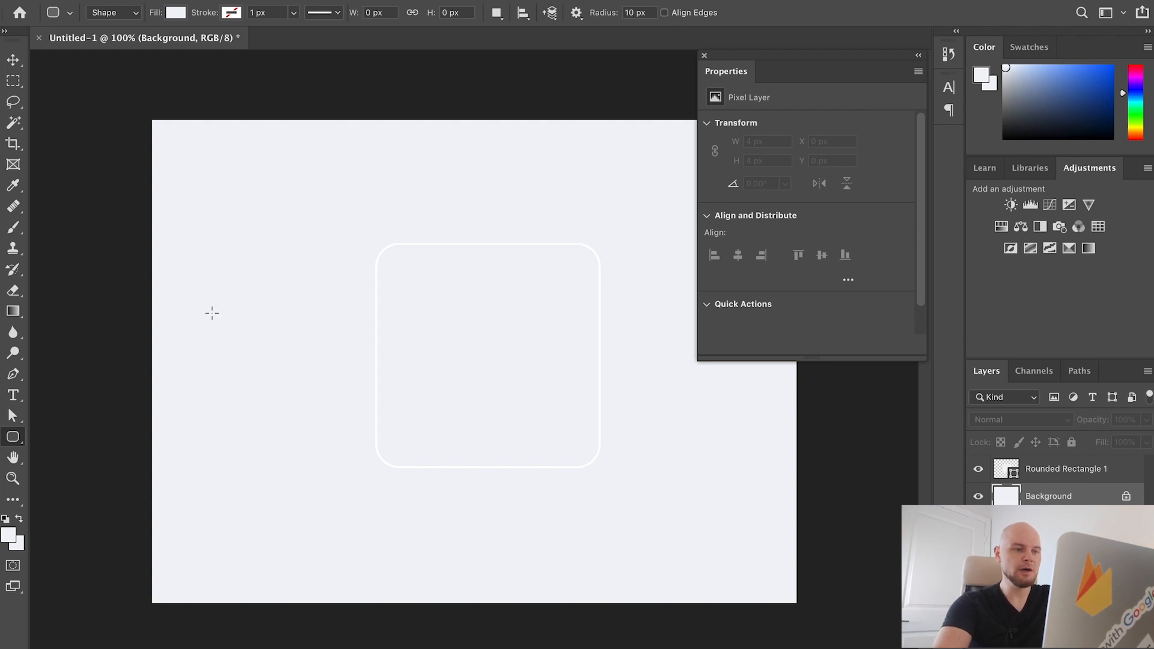
{"action": "mouse_move", "coordinate": [659, 427]}
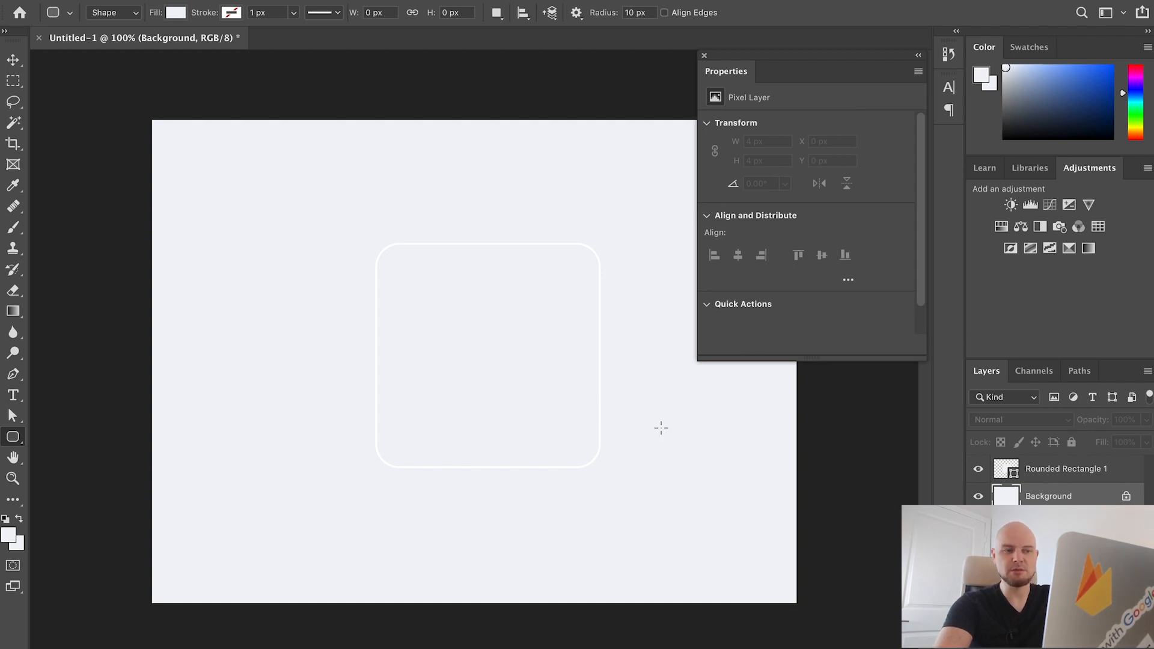
{"action": "mouse_move", "coordinate": [639, 411]}
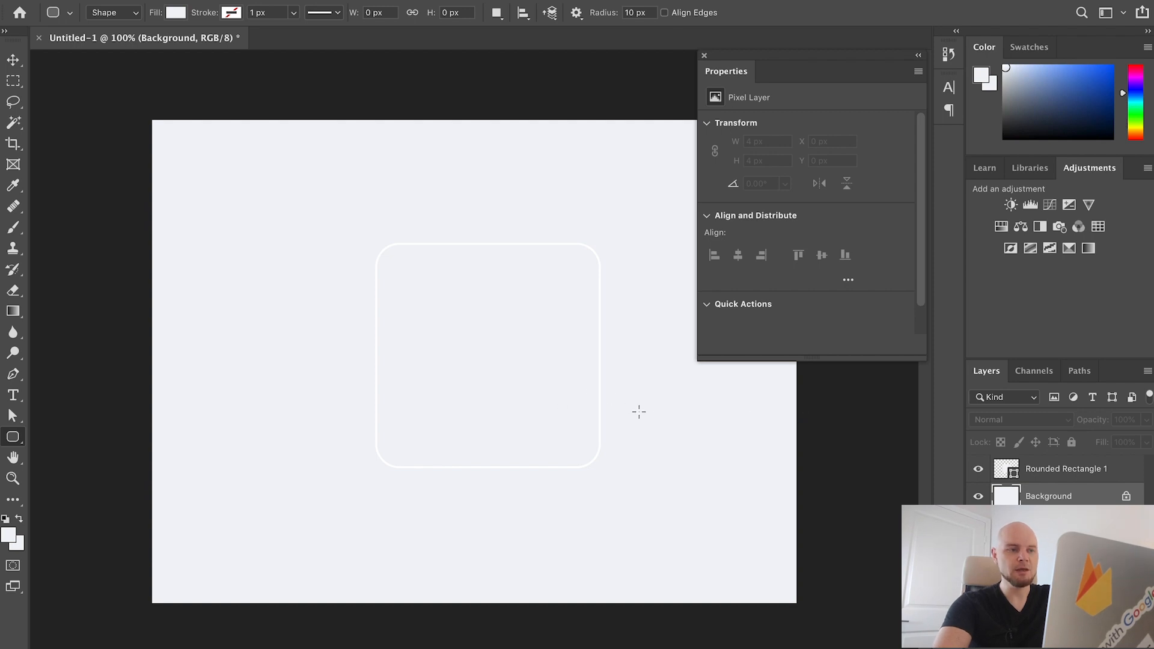
{"action": "mouse_move", "coordinate": [606, 314]}
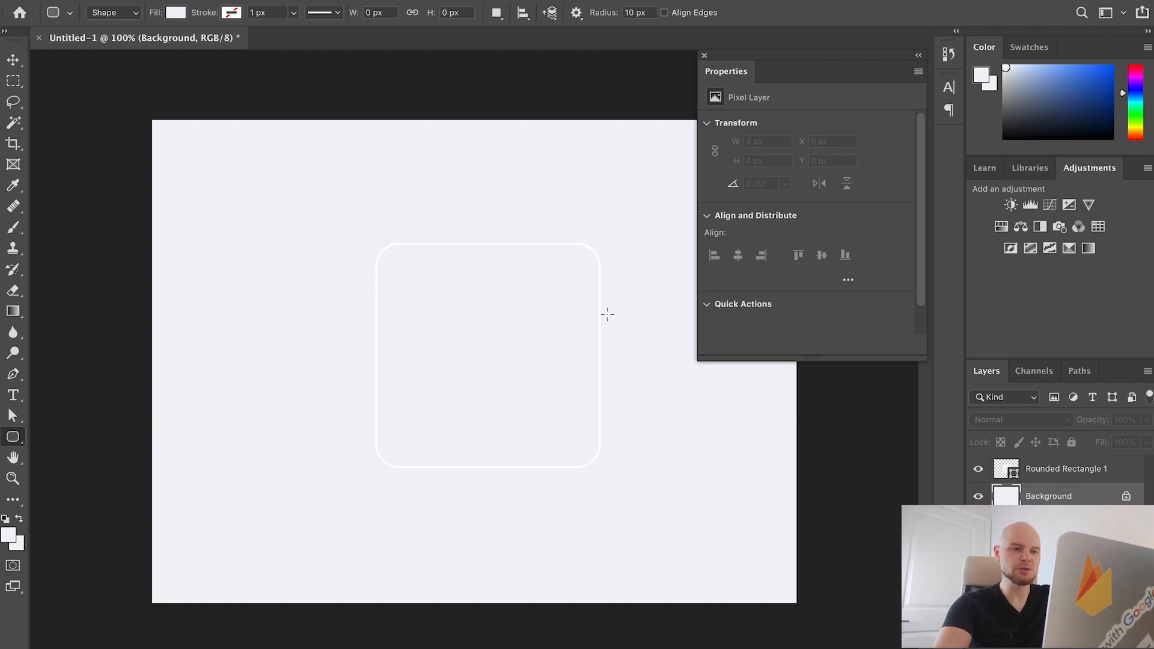
{"action": "mouse_move", "coordinate": [635, 322]}
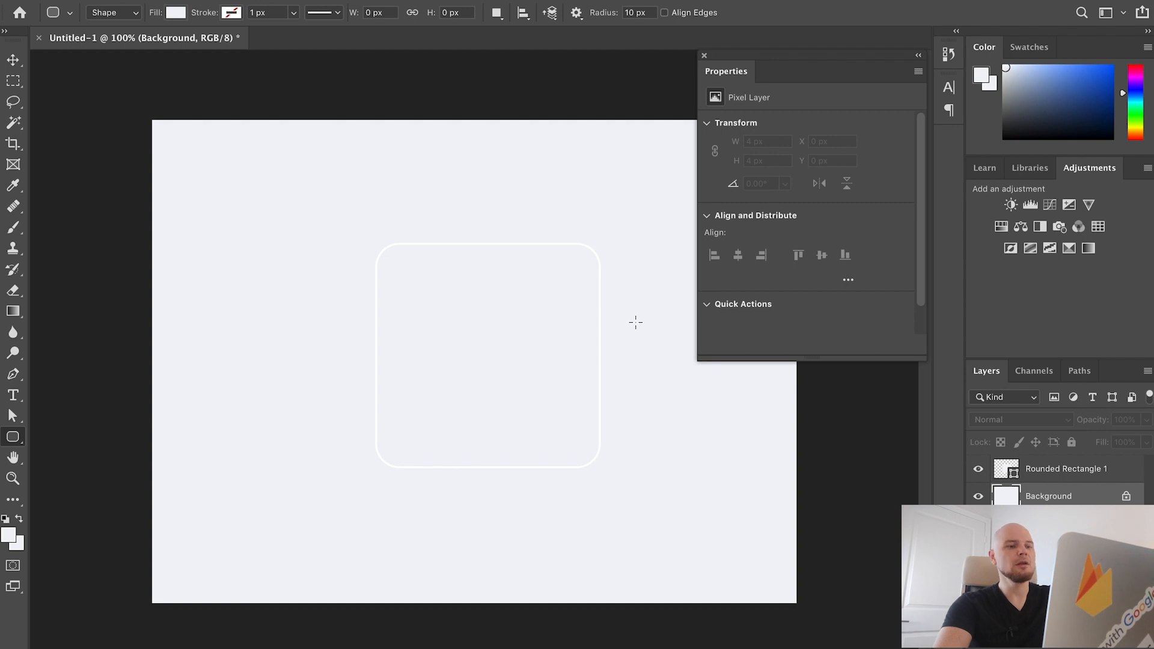
{"action": "mouse_move", "coordinate": [593, 350]}
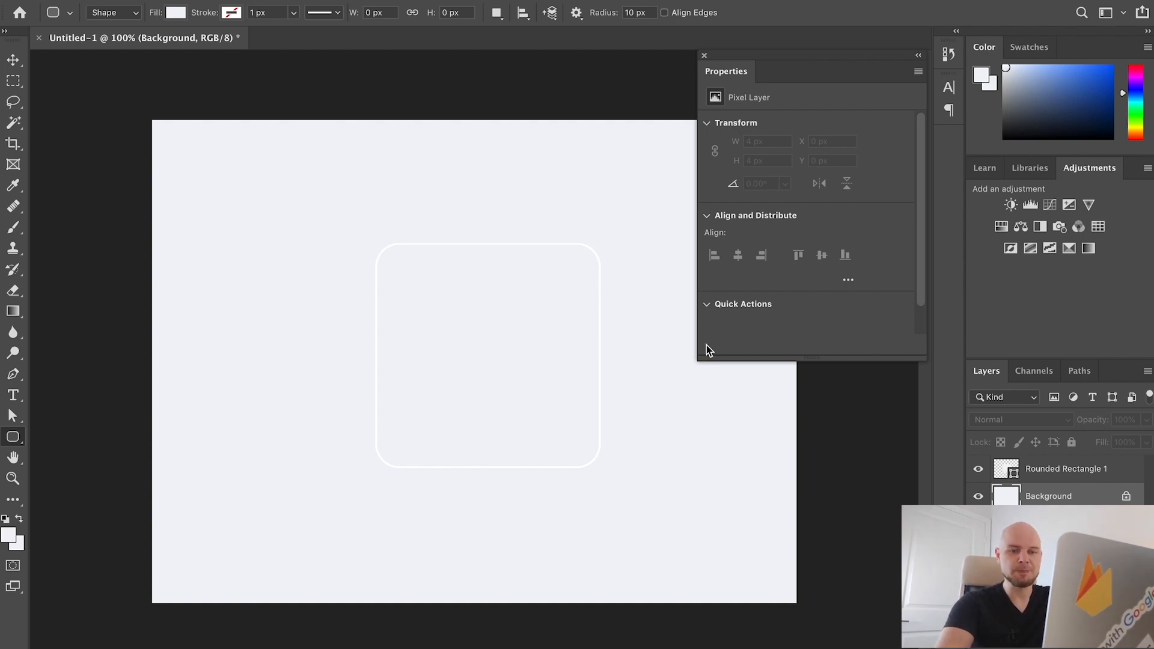
- Select Rounded Rectangle 1 and try different stroke alignment options in Properties
{"action": "left_click", "coordinate": [1065, 468]}
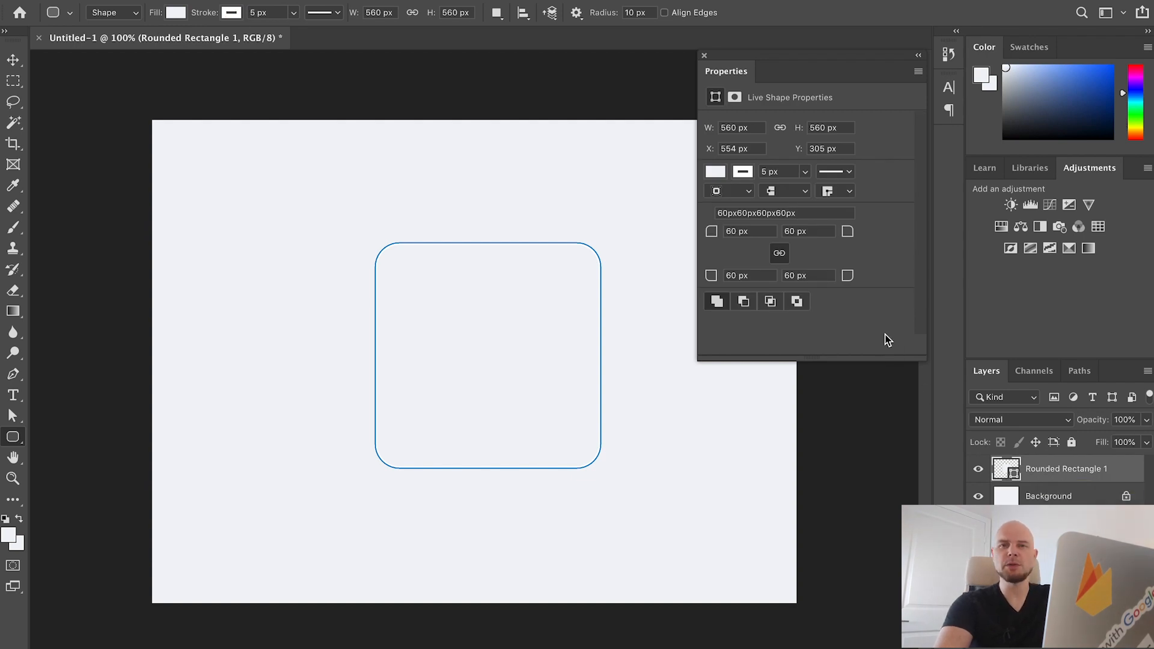
{"action": "mouse_move", "coordinate": [882, 333]}
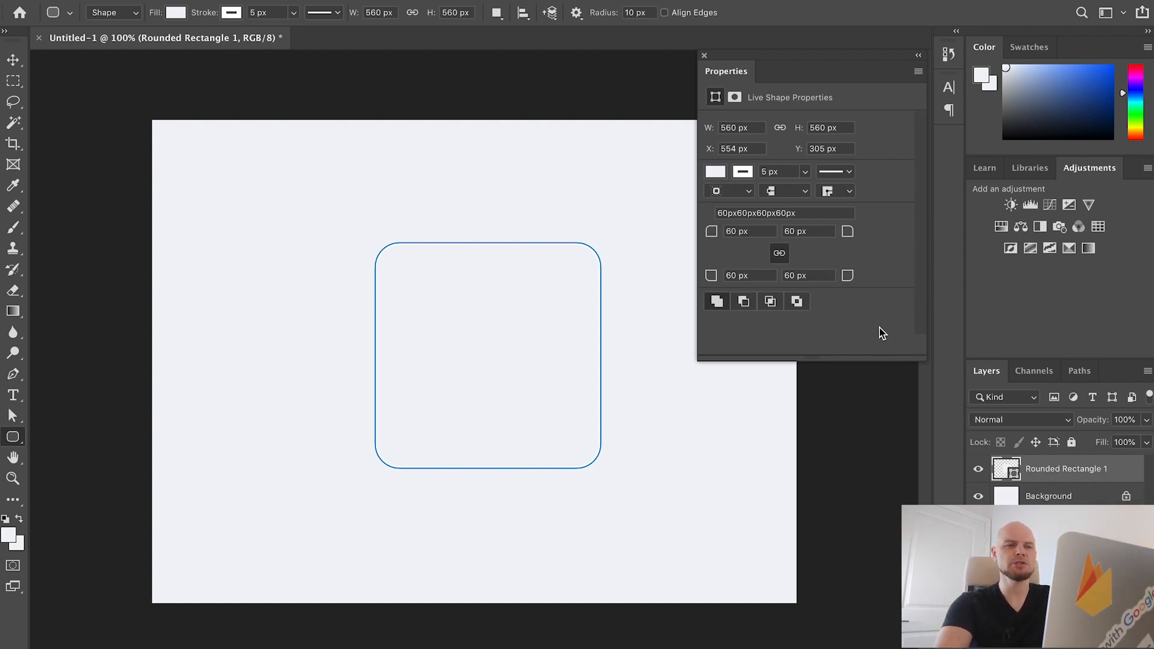
{"action": "mouse_move", "coordinate": [866, 328]}
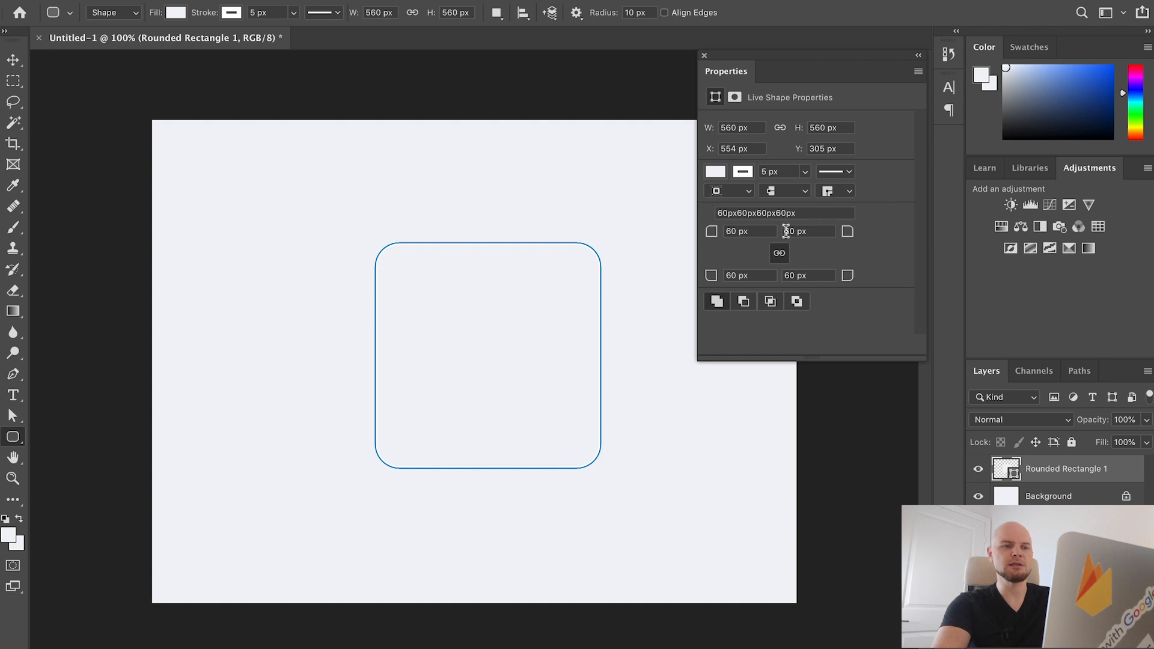
{"action": "mouse_move", "coordinate": [749, 197]}
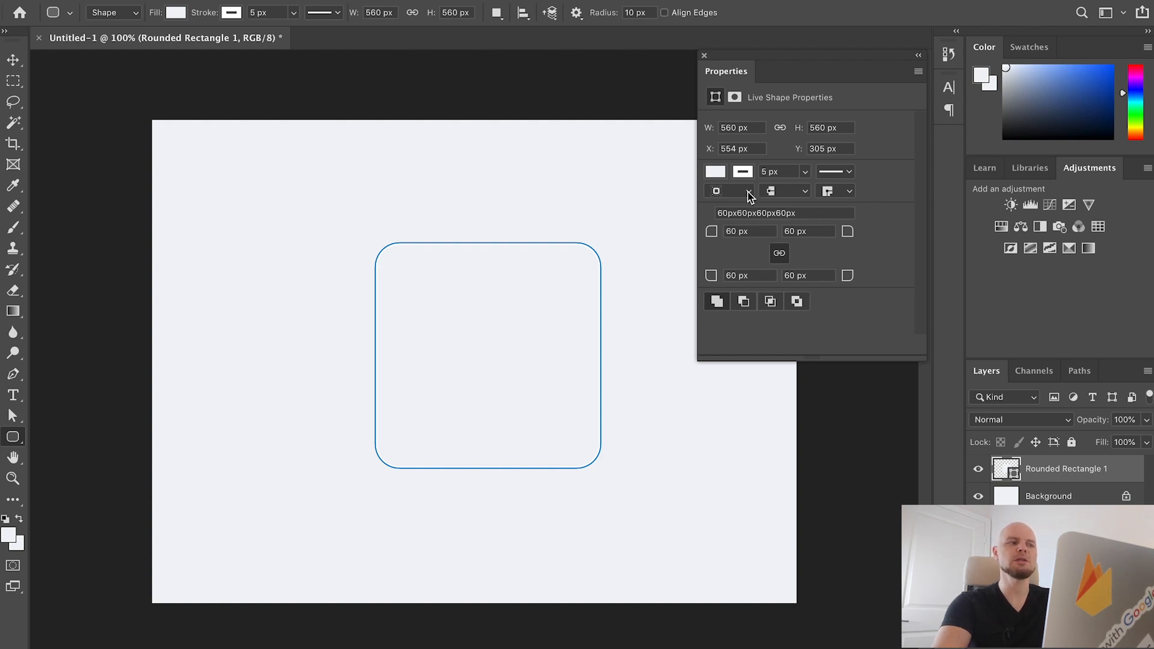
{"action": "left_click", "coordinate": [727, 190]}
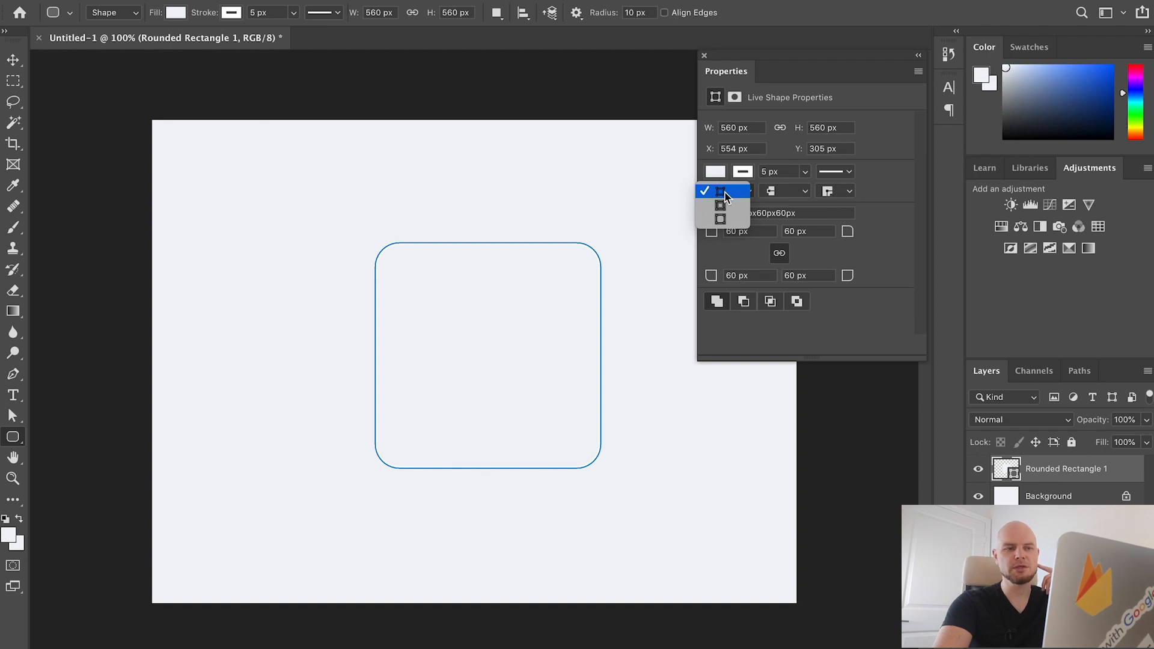
{"action": "mouse_move", "coordinate": [732, 198]}
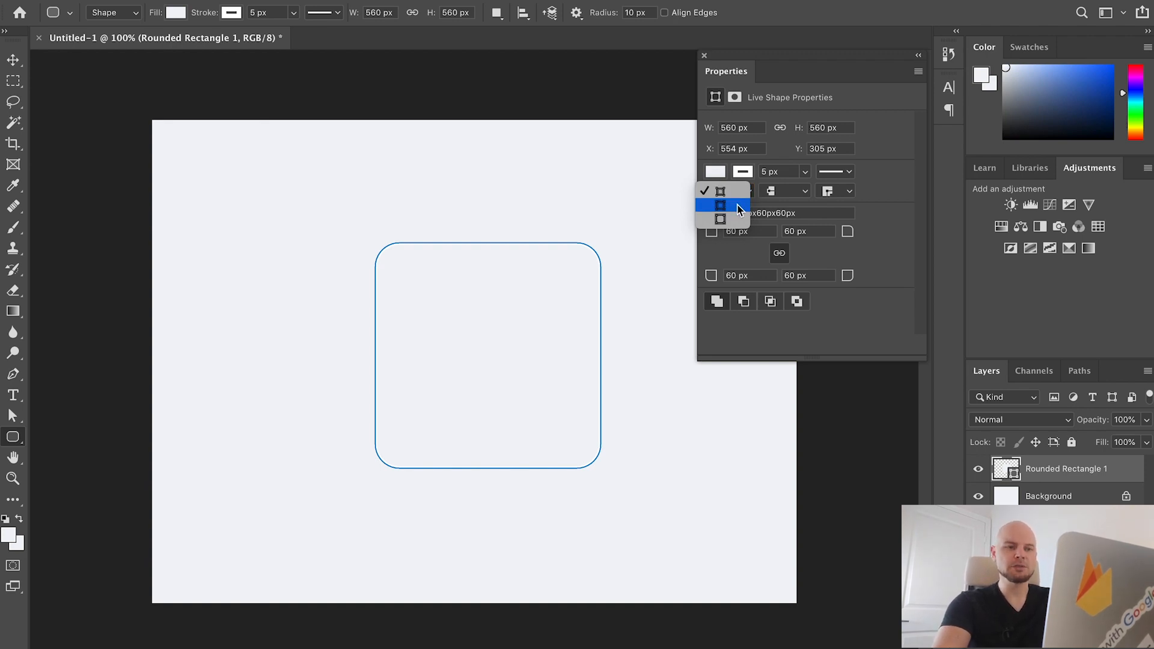
{"action": "left_click", "coordinate": [718, 191]}
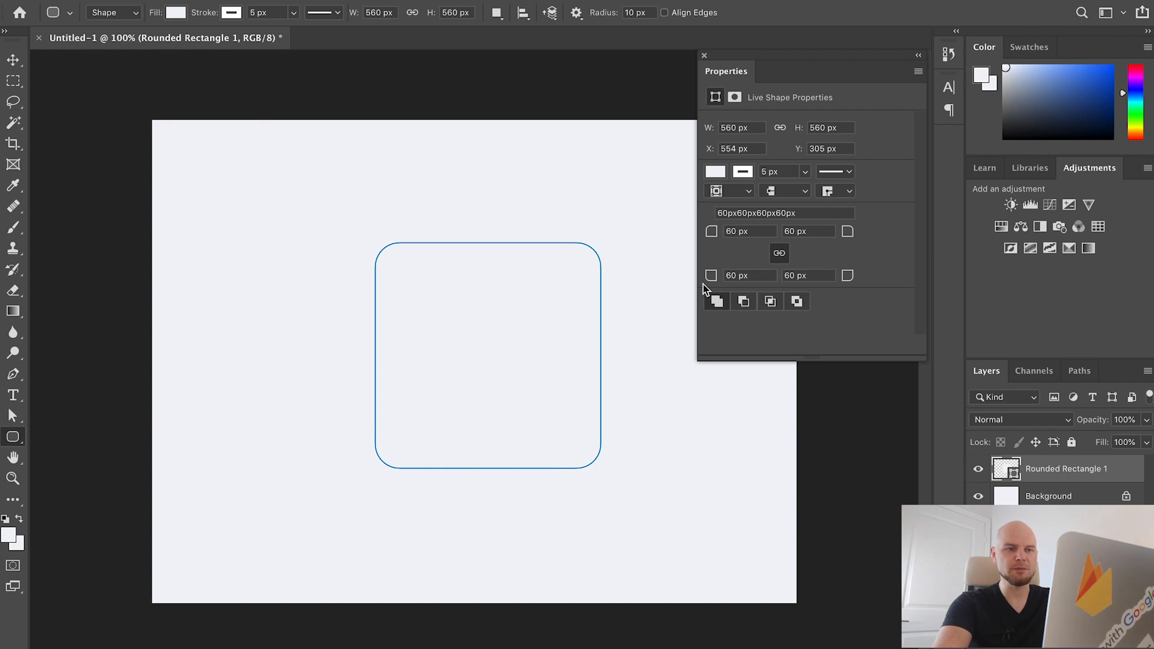
{"action": "left_click", "coordinate": [715, 190]}
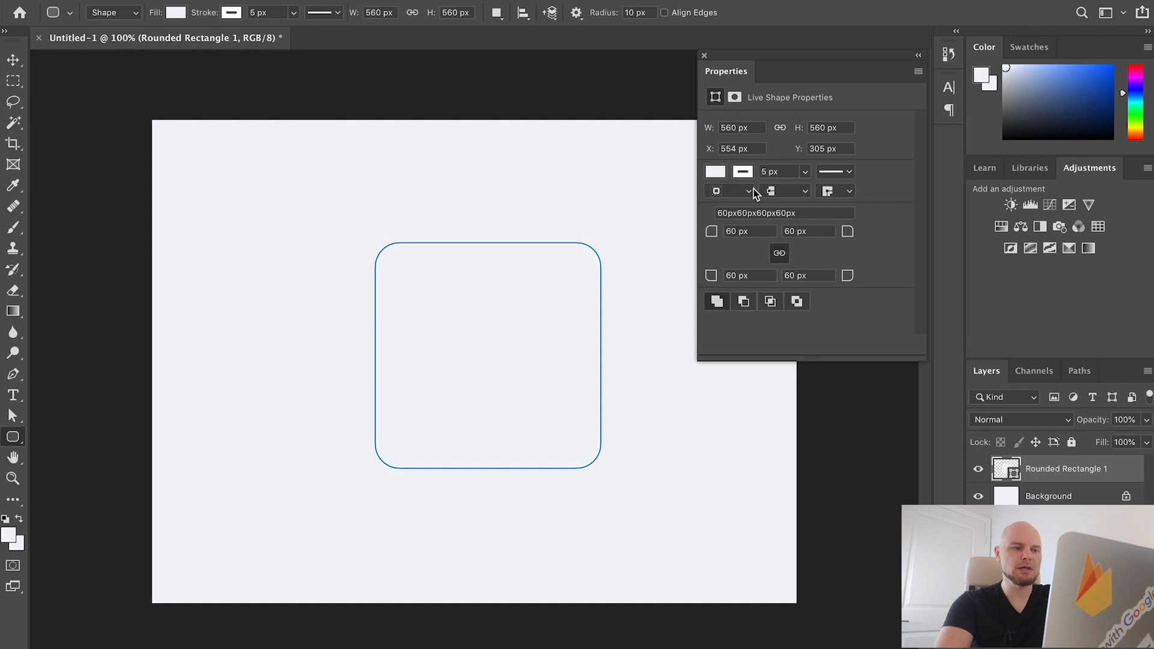
{"action": "mouse_move", "coordinate": [789, 252]}
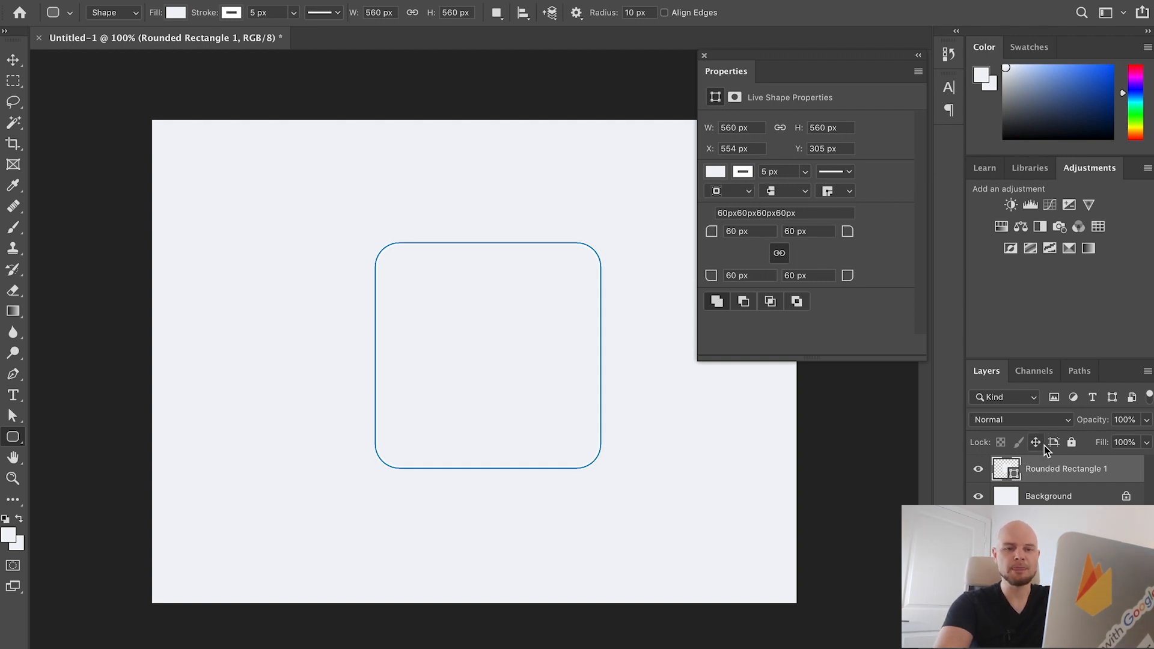
{"action": "mouse_move", "coordinate": [1114, 474]}
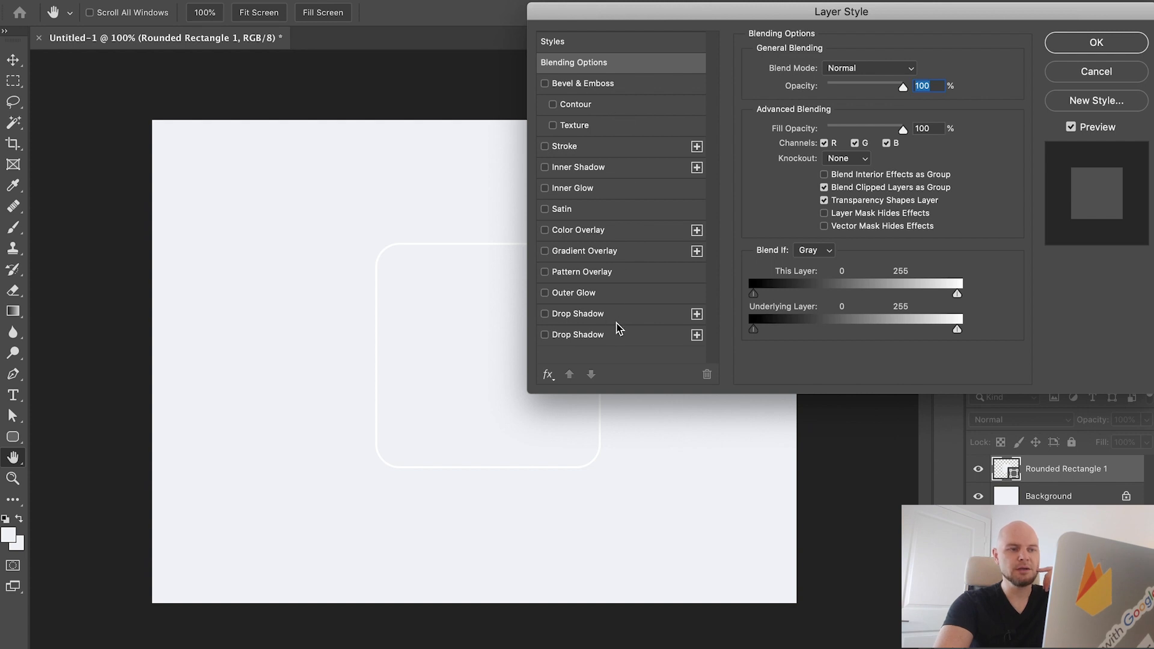
{"action": "mouse_move", "coordinate": [567, 339]}
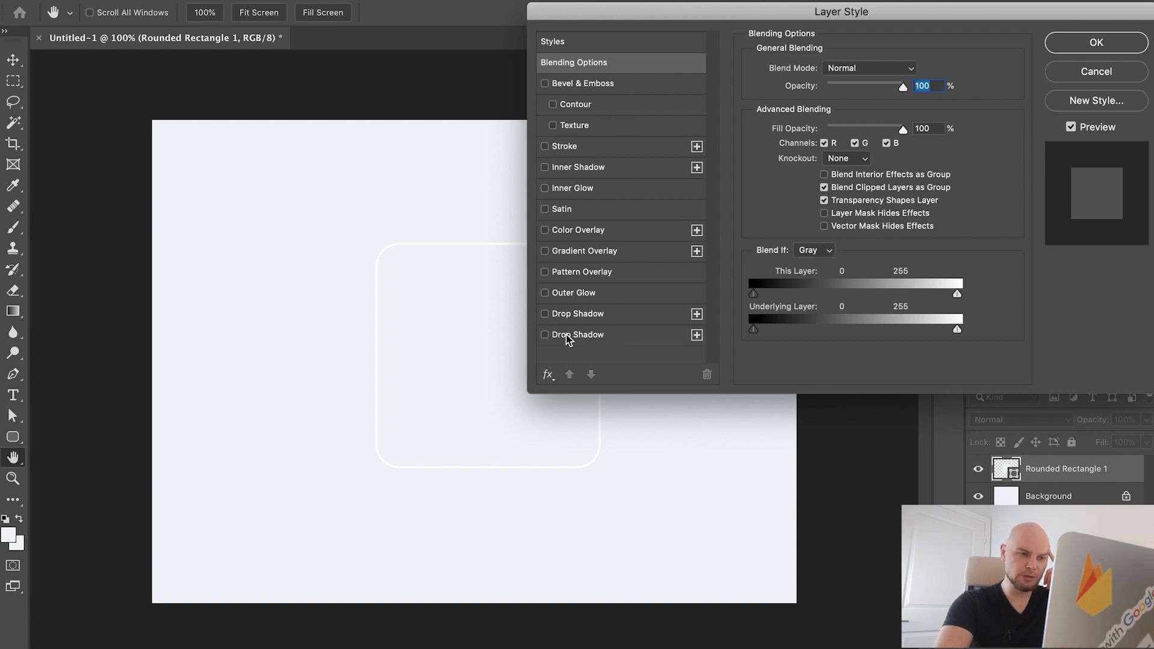
- Enable Drop Shadow at 17% opacity, 135°, 40 px distance, 80 px size
{"action": "left_click", "coordinate": [545, 335]}
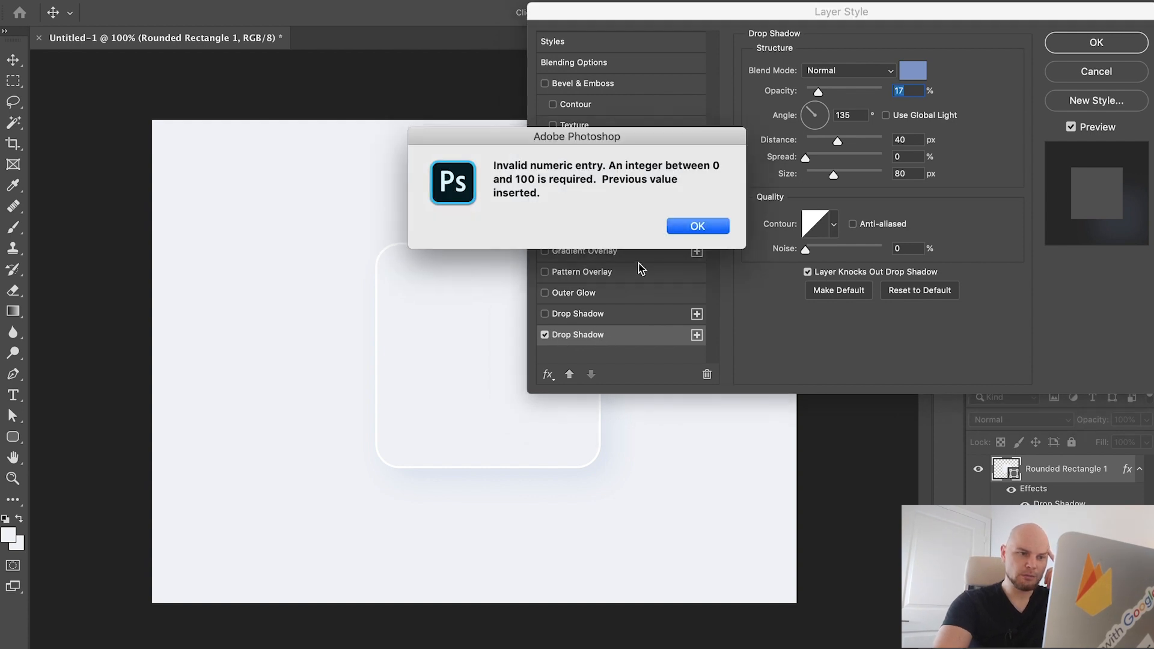
{"action": "left_click", "coordinate": [696, 226]}
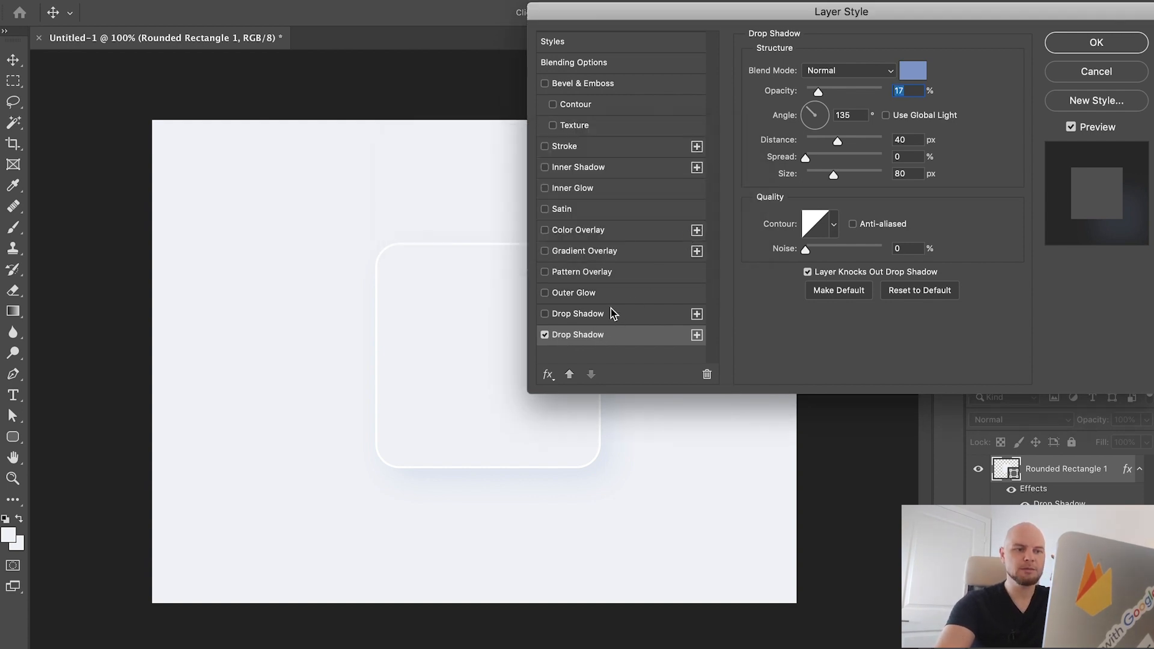
{"action": "left_click", "coordinate": [576, 334]}
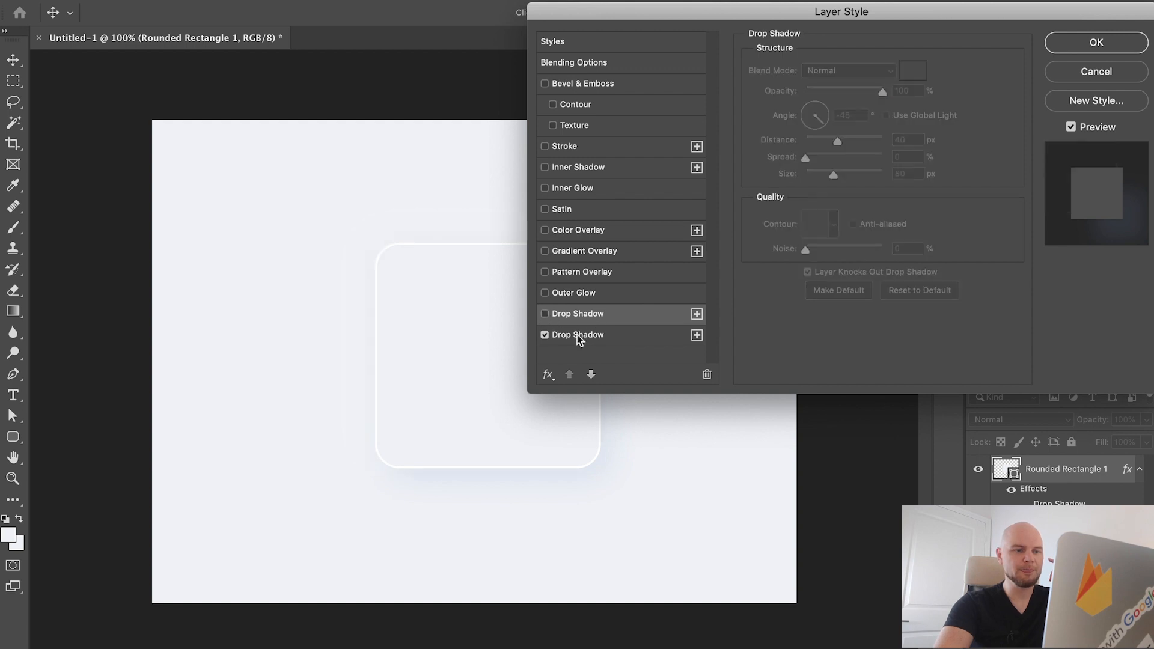
{"action": "left_click", "coordinate": [577, 335]}
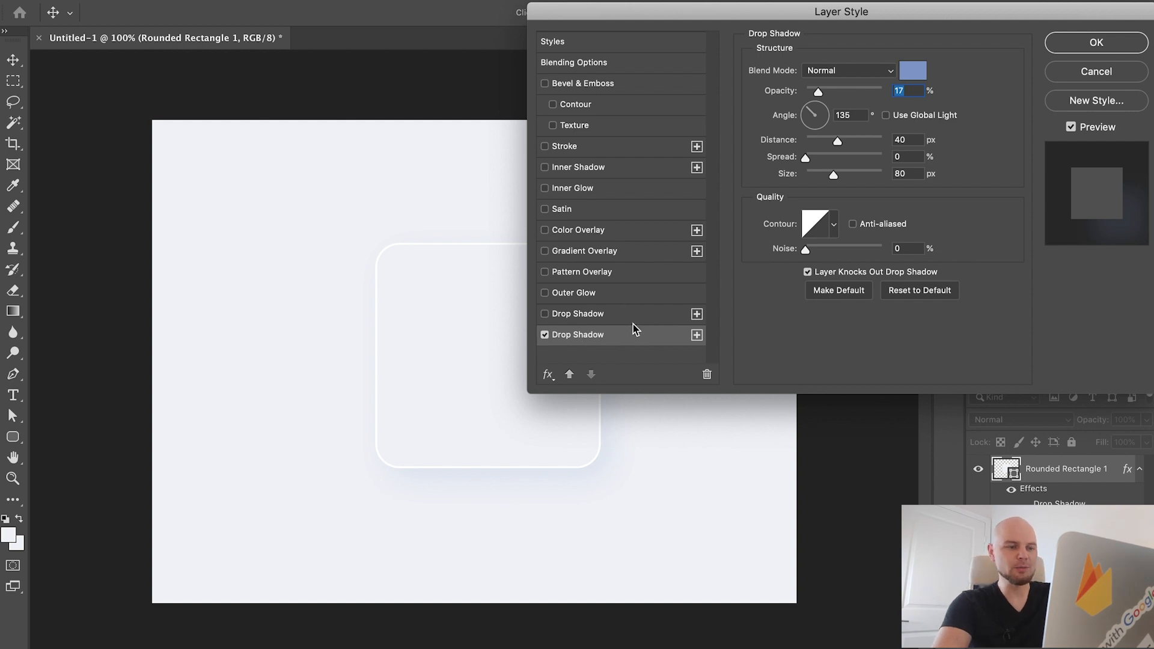
{"action": "mouse_move", "coordinate": [623, 331]}
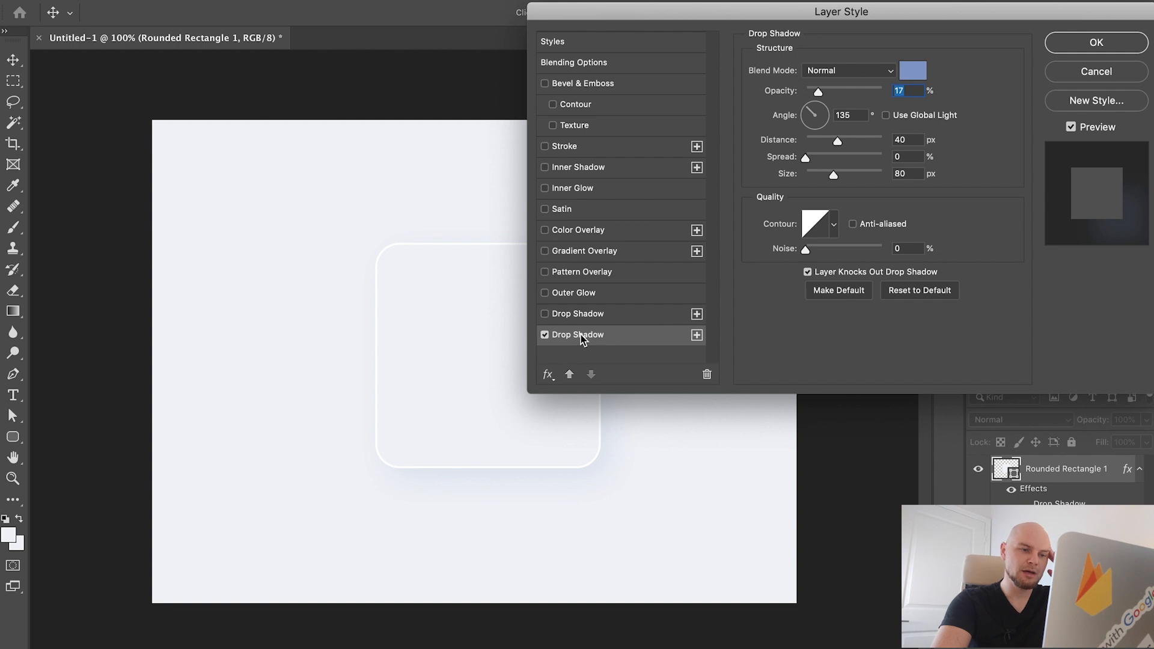
{"action": "mouse_move", "coordinate": [592, 339]}
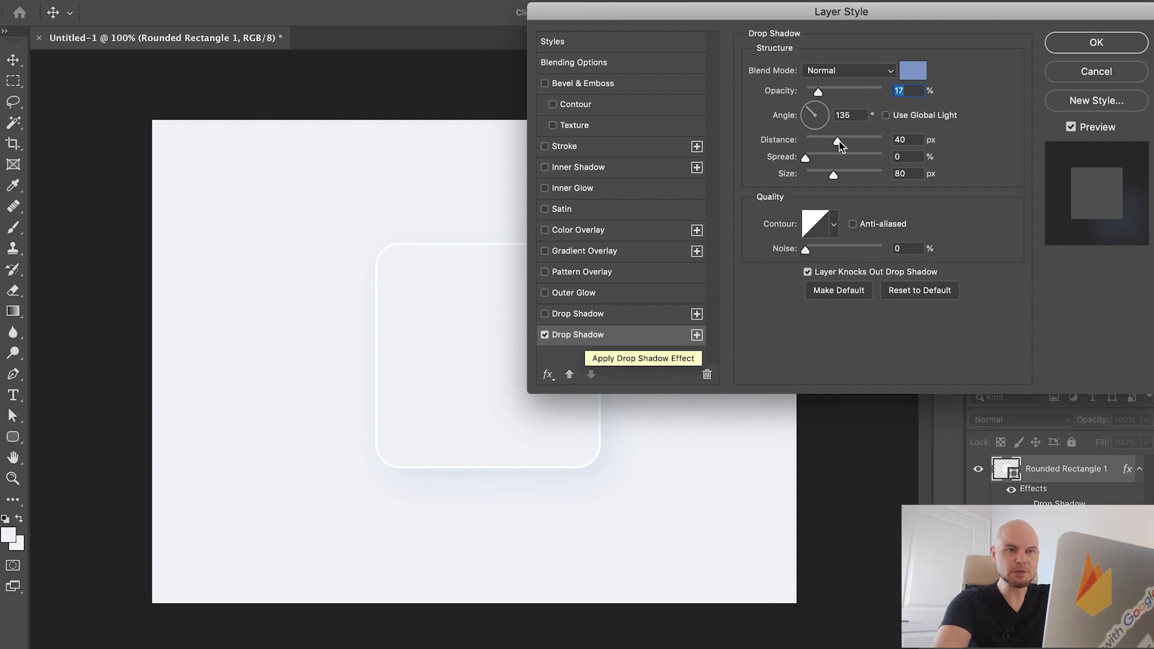
{"action": "mouse_move", "coordinate": [911, 77]}
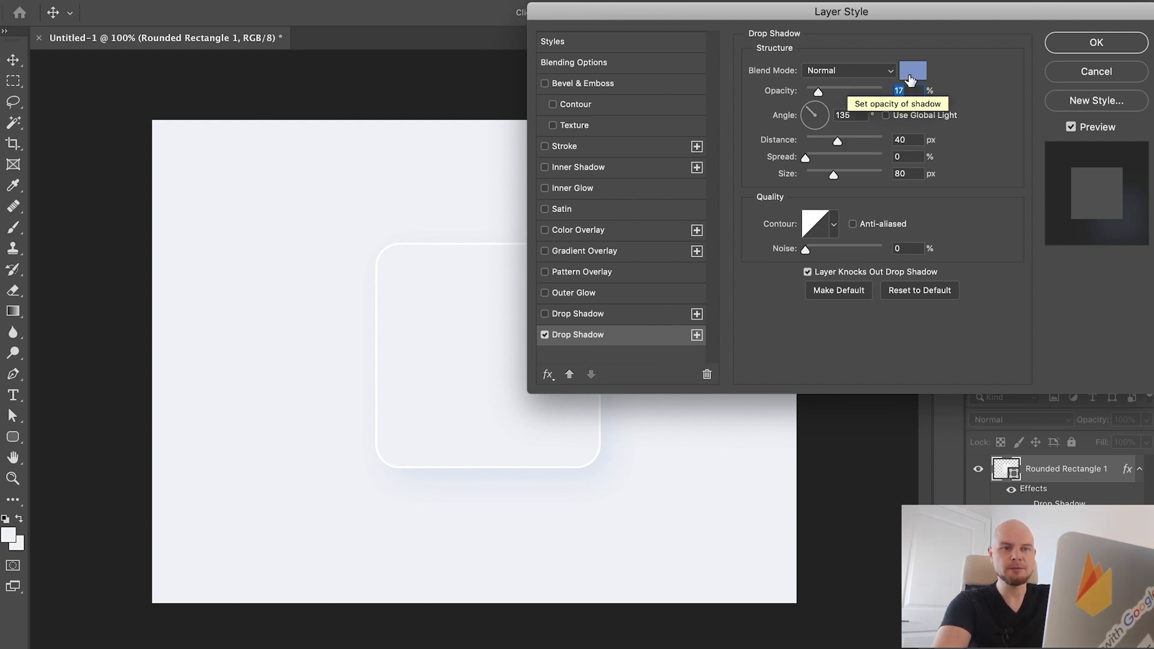
- Set the drop shadow to black, 100% opacity, 0 px distance and 5 px size
{"action": "left_click", "coordinate": [912, 70]}
{"action": "type", "text": "000000"}
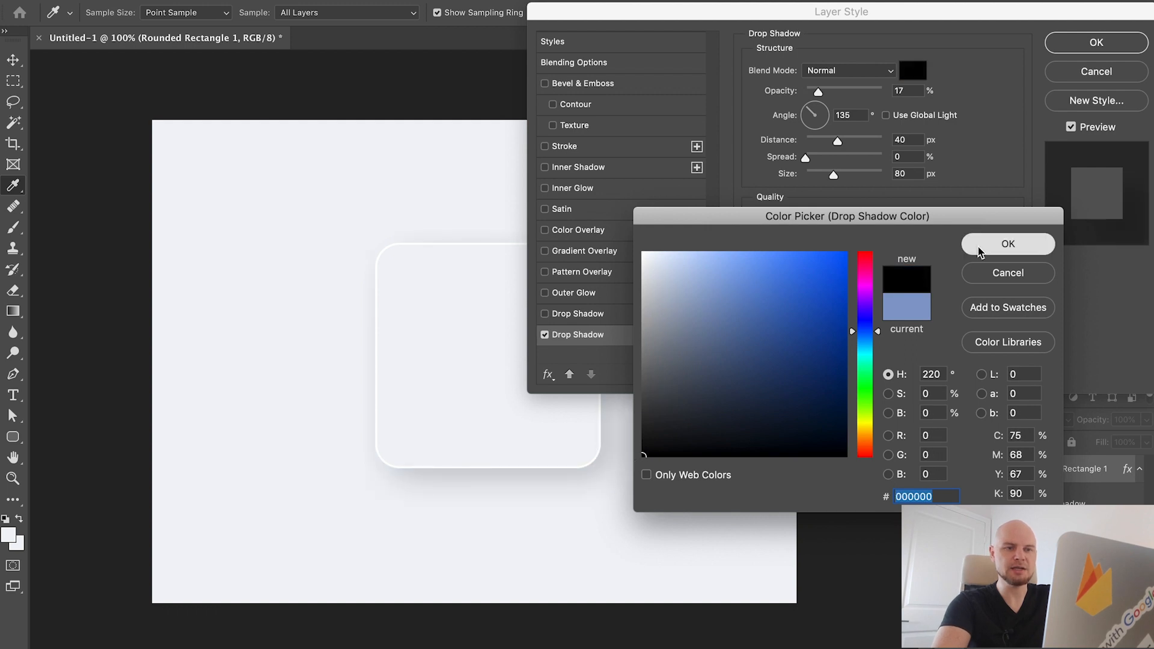
{"action": "left_click", "coordinate": [1006, 243]}
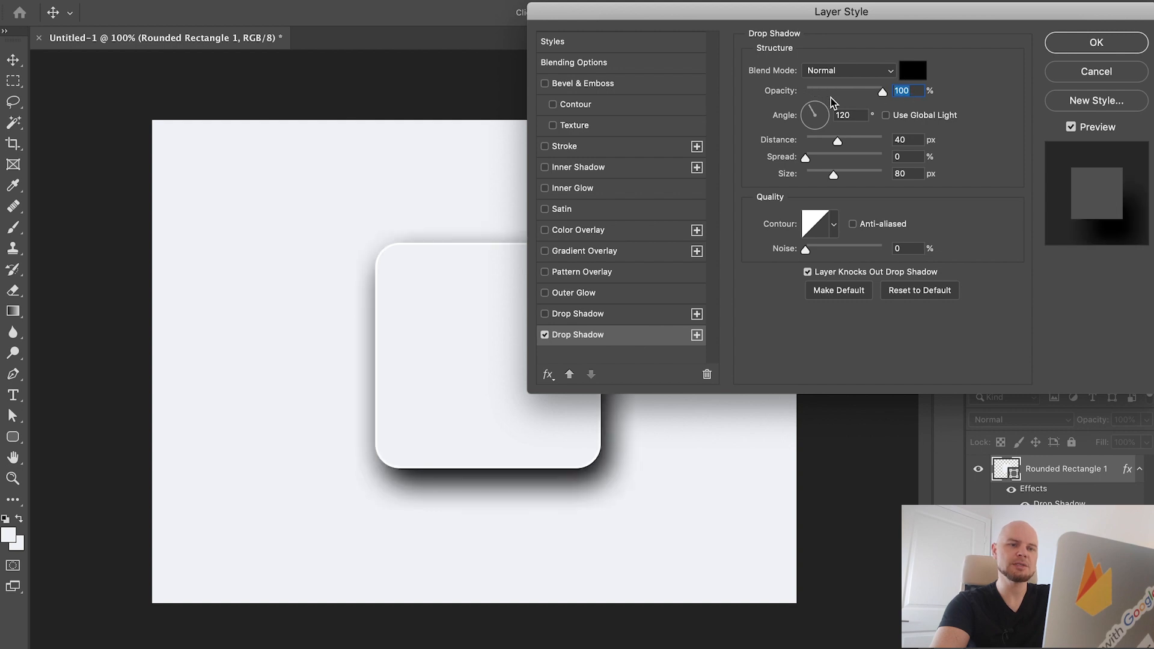
{"action": "mouse_move", "coordinate": [916, 81]}
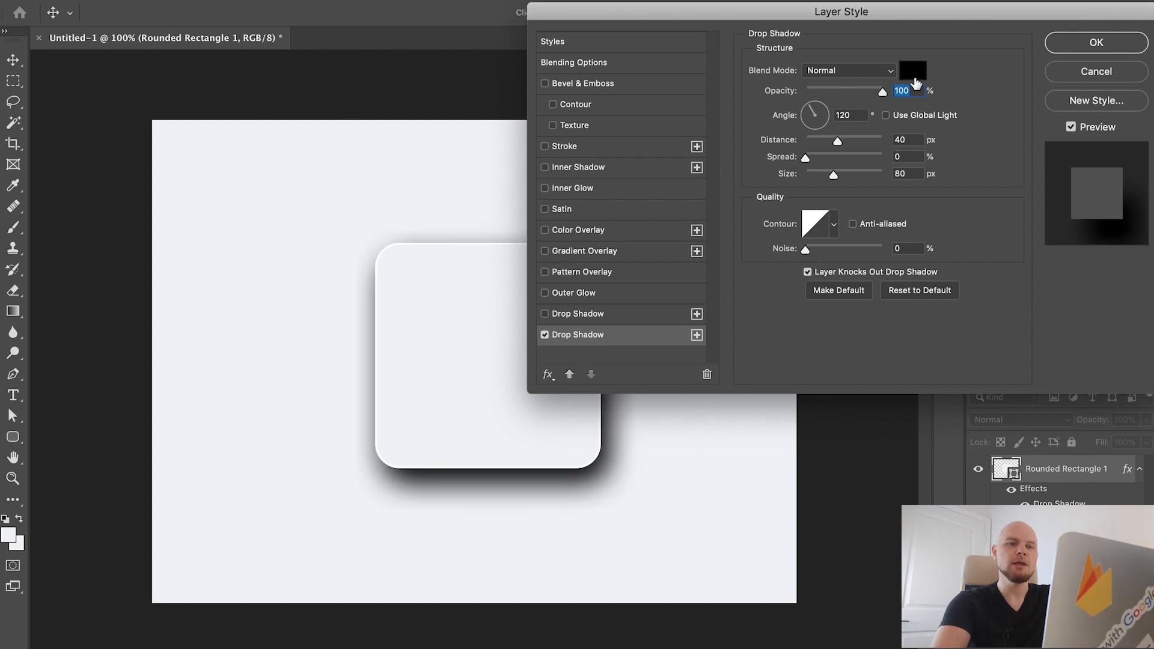
{"action": "mouse_move", "coordinate": [735, 183]}
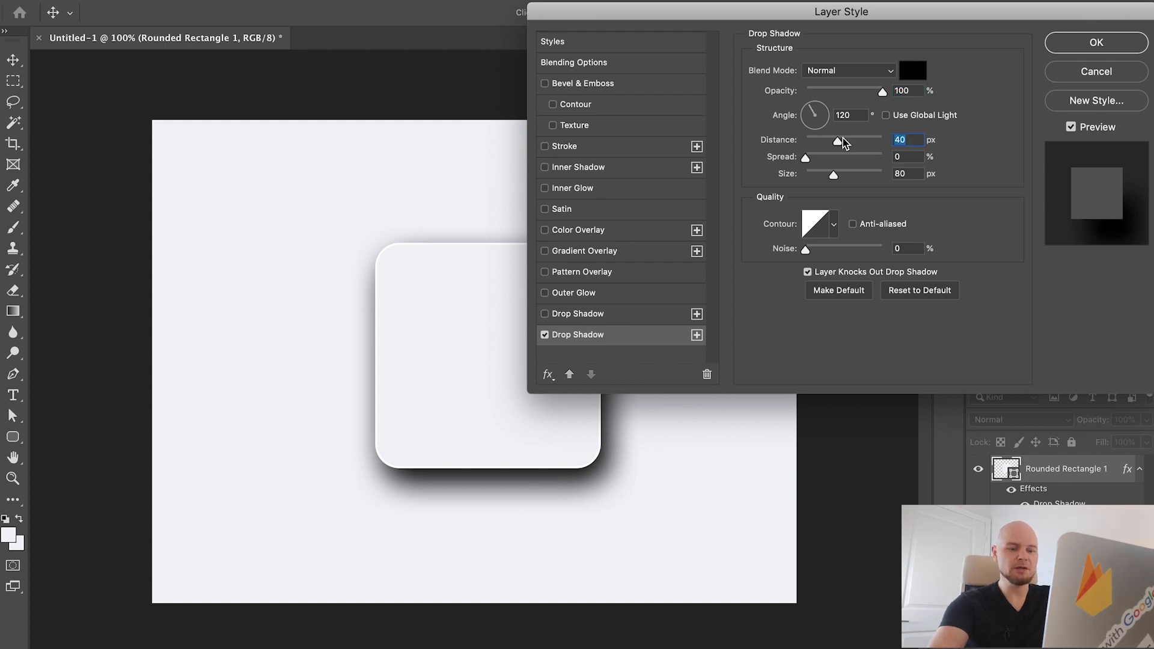
{"action": "type", "text": "0"}
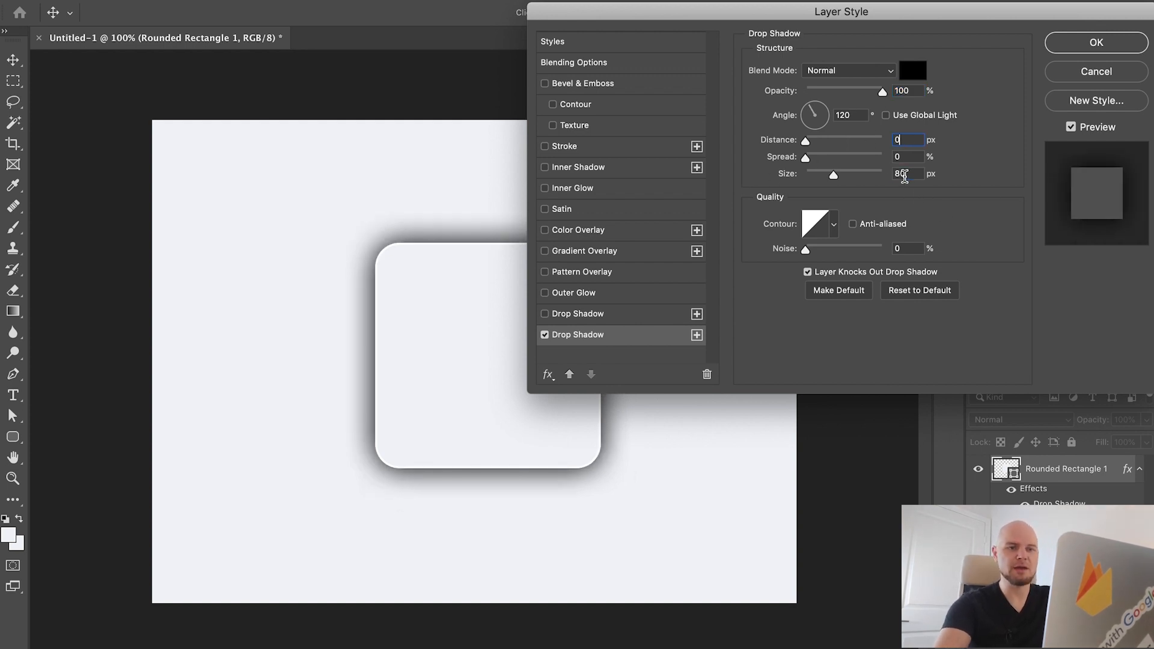
{"action": "left_click", "coordinate": [1095, 42]}
{"action": "type", "text": "5"}
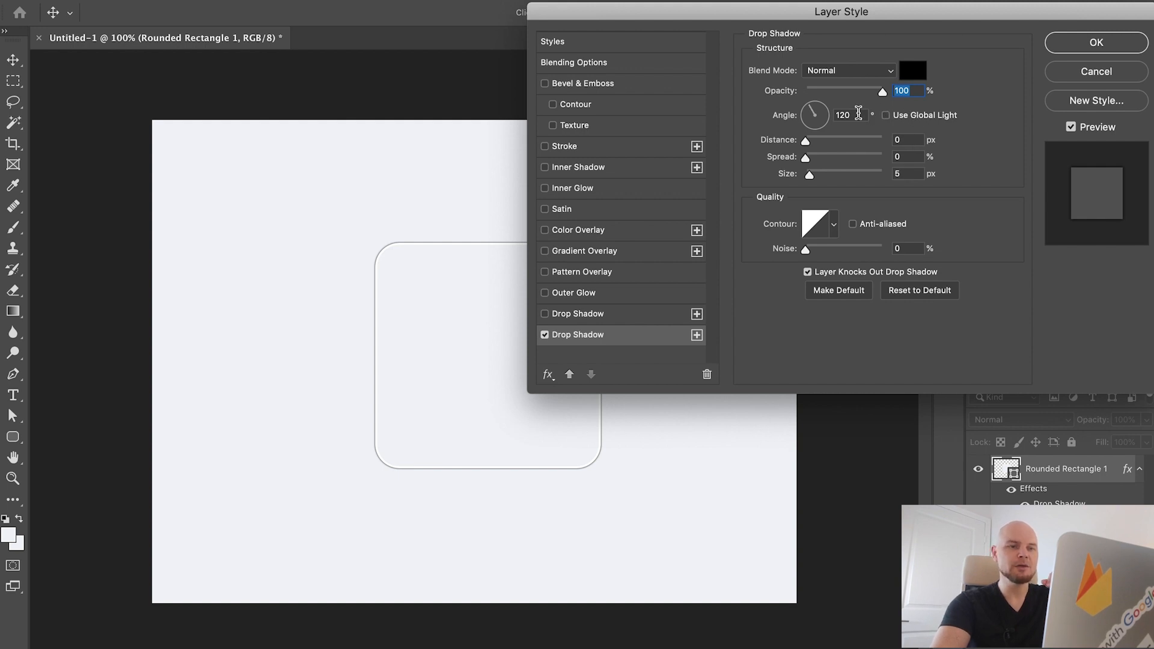
- Set the drop shadow angle to 135°, distance to 40 px and size to 80 px
{"action": "left_click", "coordinate": [843, 115]}
{"action": "type", "text": "135"}
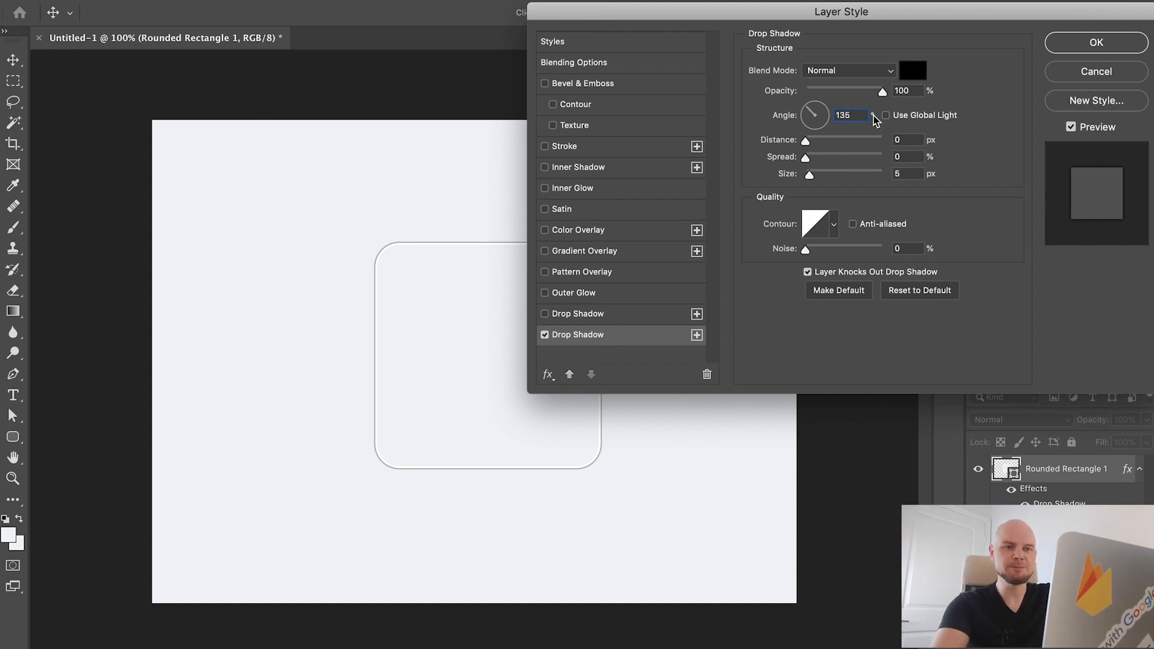
{"action": "mouse_move", "coordinate": [412, 220]}
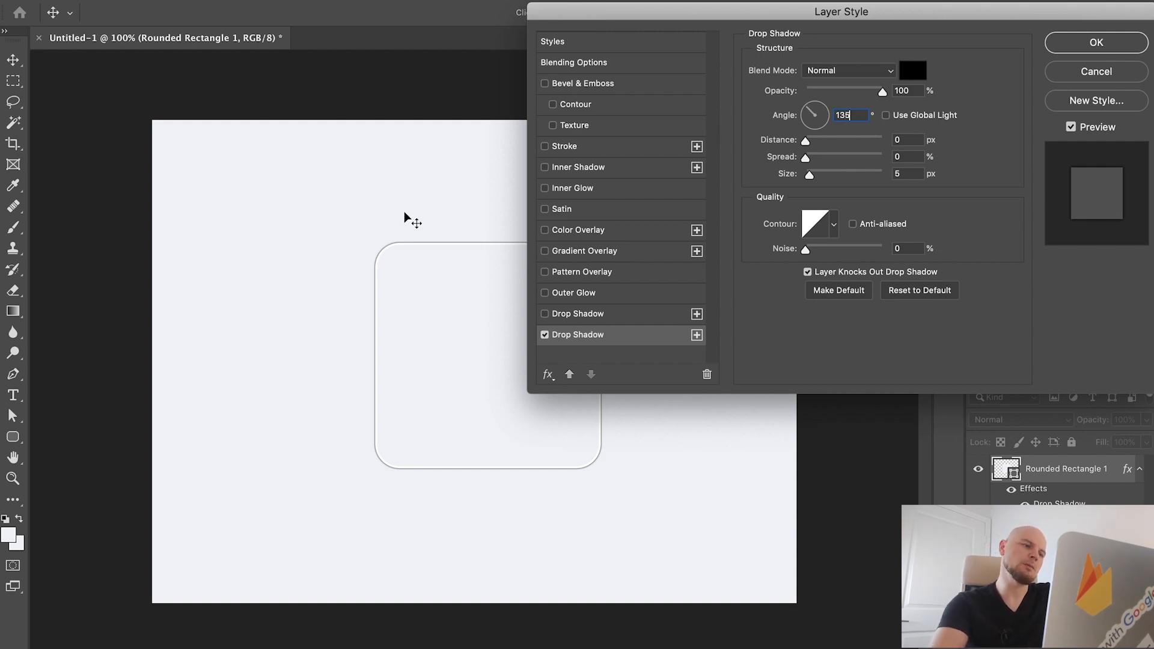
{"action": "mouse_move", "coordinate": [289, 140]}
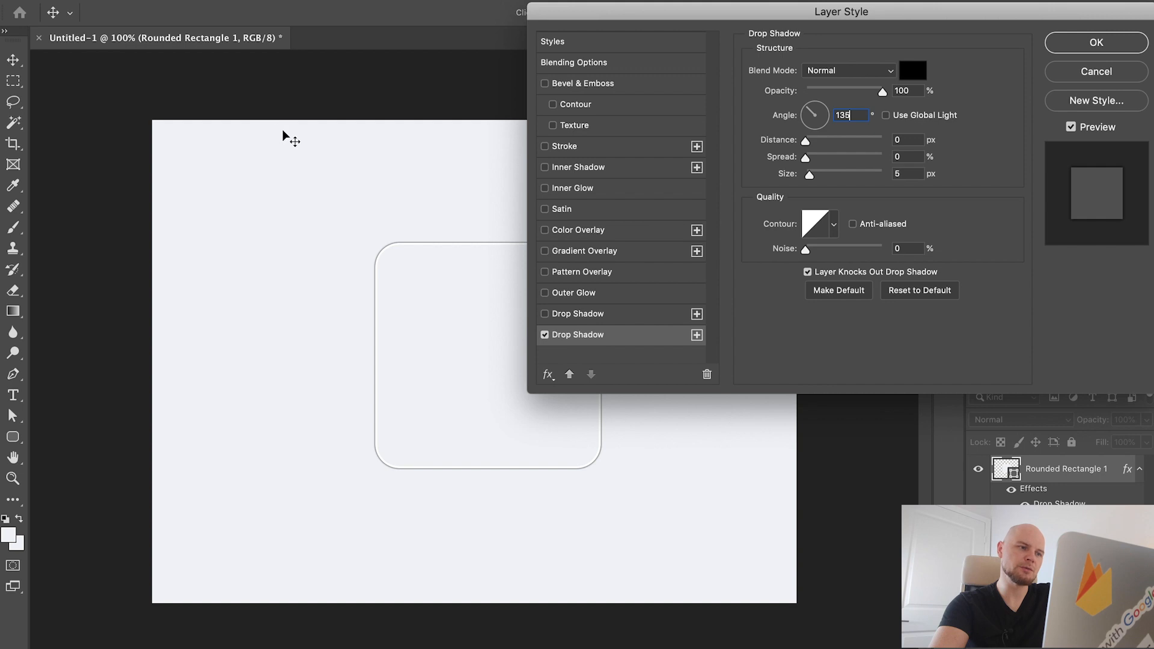
{"action": "mouse_move", "coordinate": [438, 302]}
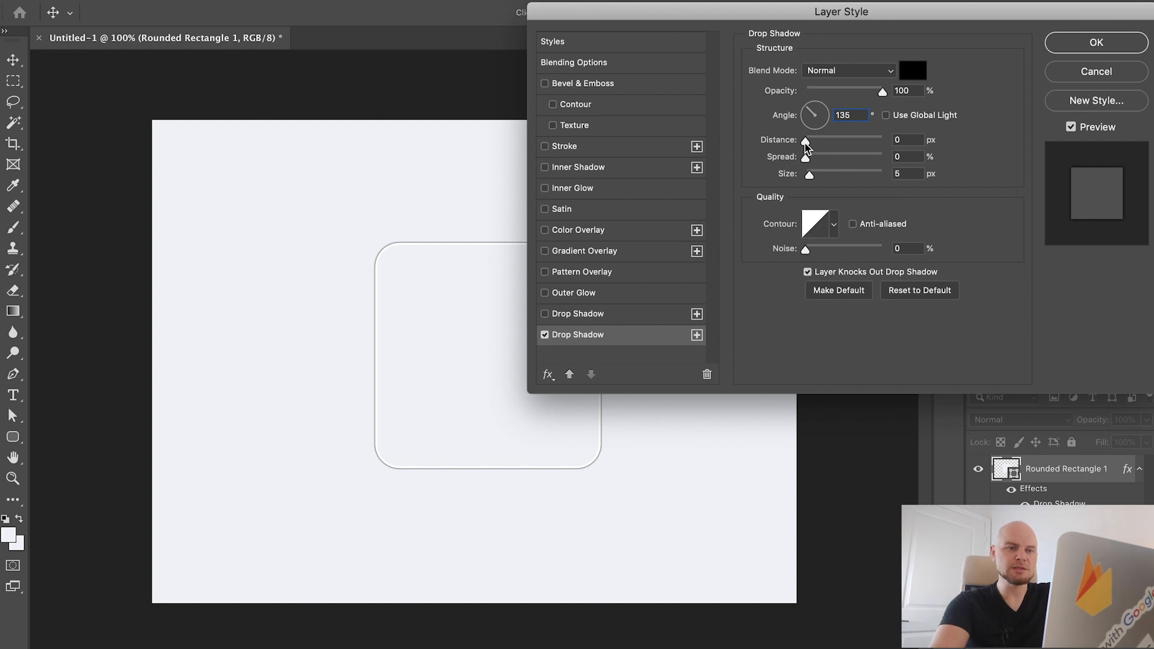
{"action": "left_click_drag", "start_coordinate": [805, 140], "coordinate": [827, 140]}
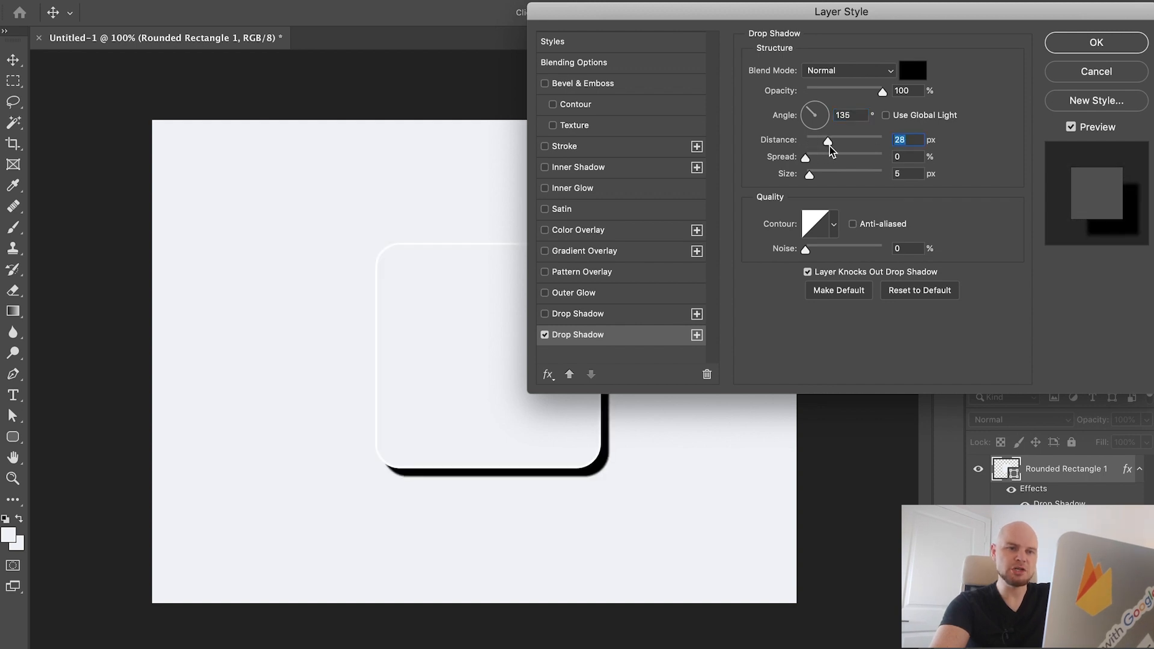
{"action": "left_click_drag", "start_coordinate": [827, 141], "coordinate": [837, 141]}
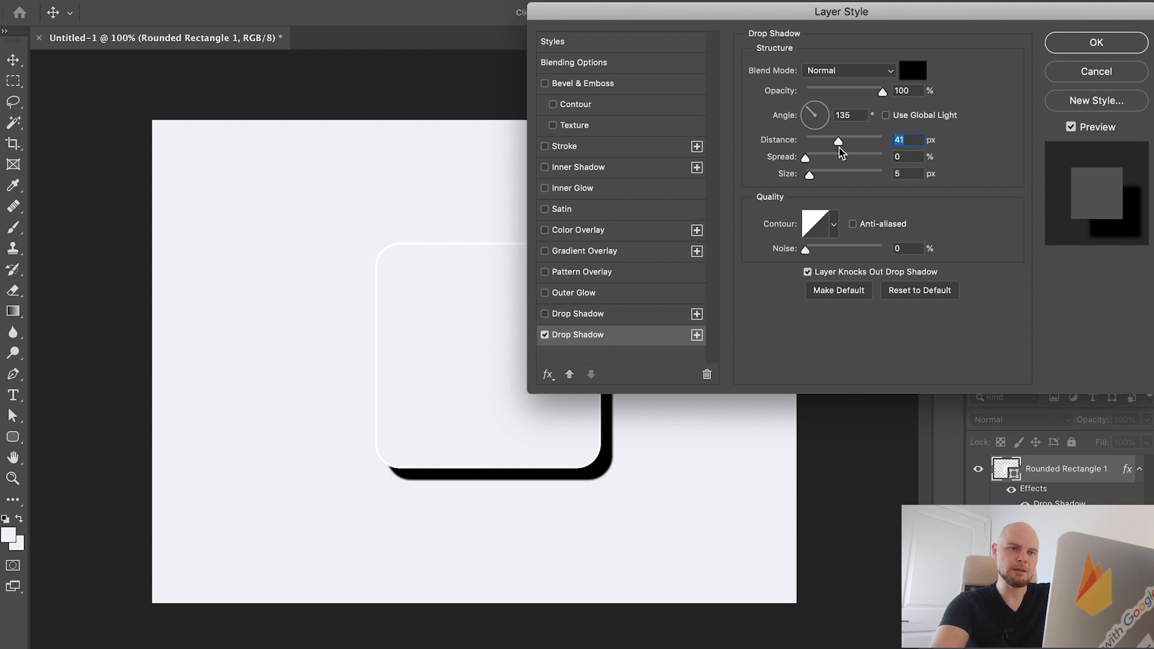
{"action": "left_click_drag", "start_coordinate": [838, 140], "coordinate": [836, 141]}
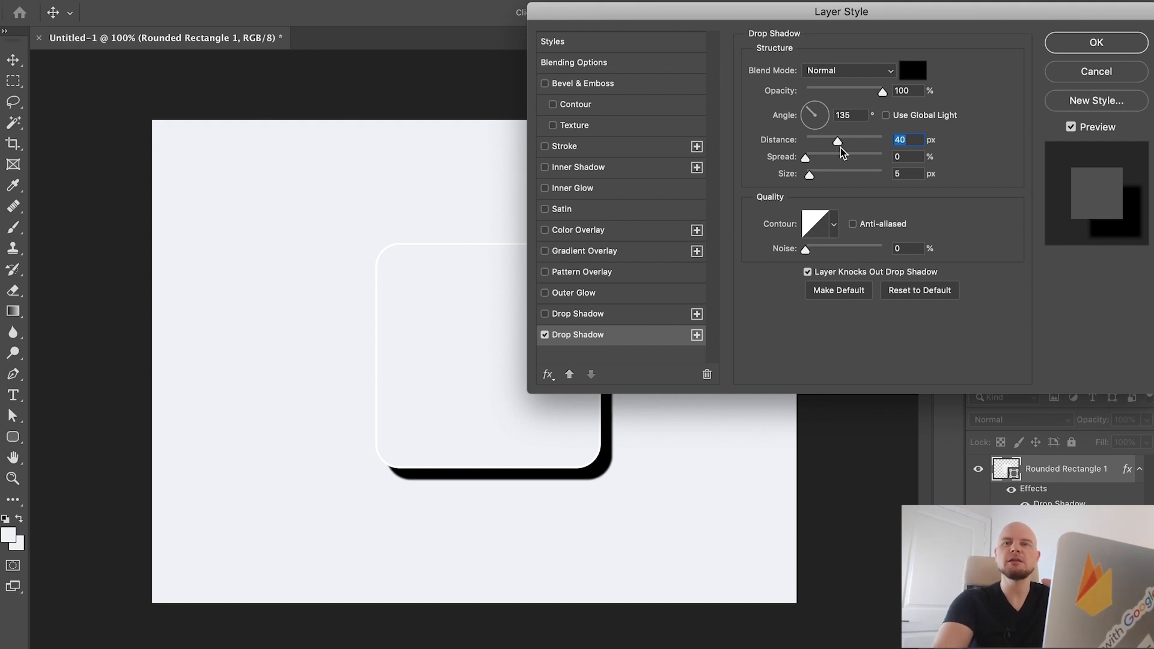
{"action": "mouse_move", "coordinate": [841, 161]}
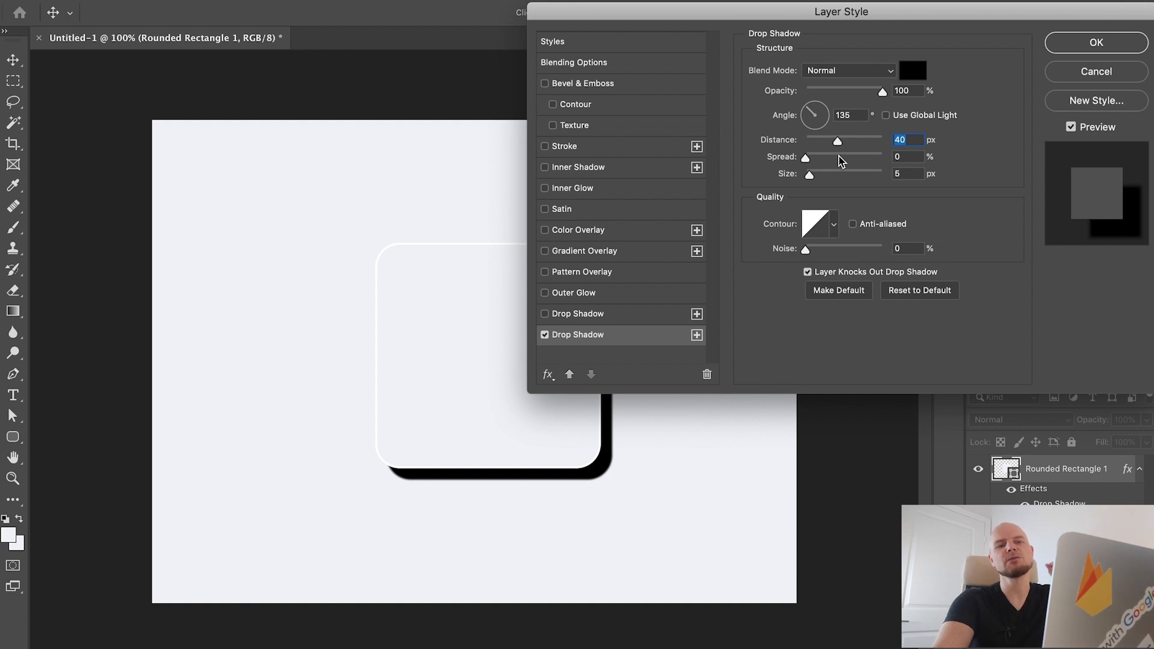
{"action": "mouse_move", "coordinate": [841, 160]}
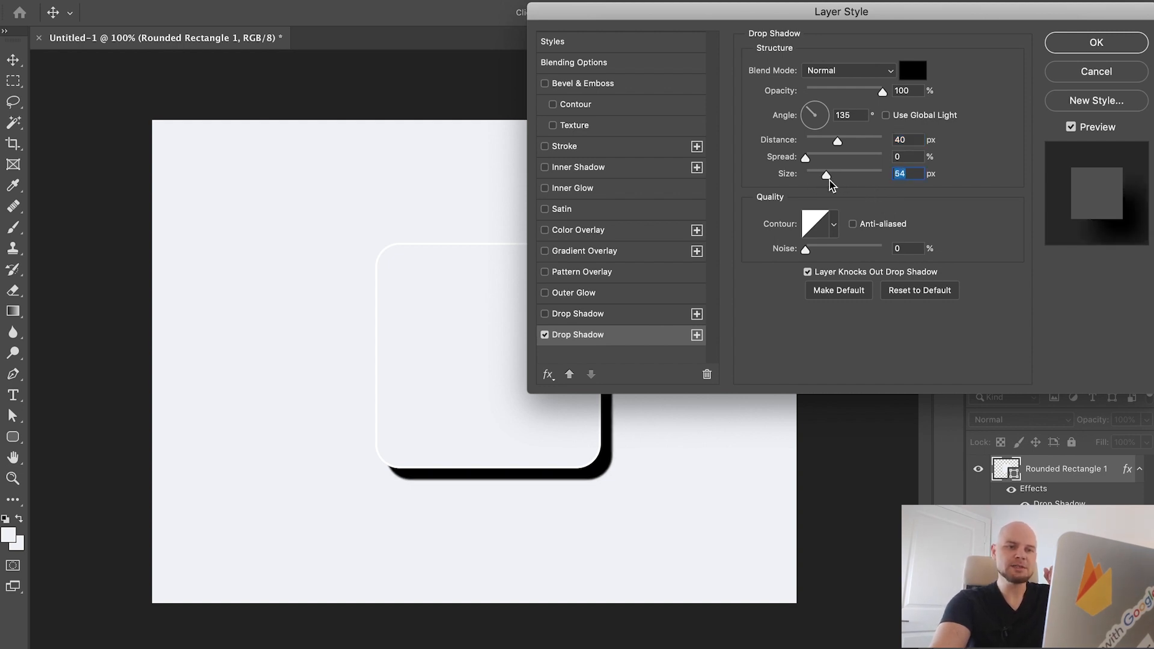
{"action": "left_click_drag", "start_coordinate": [826, 173], "coordinate": [839, 173]}
{"action": "type", "text": "80"}
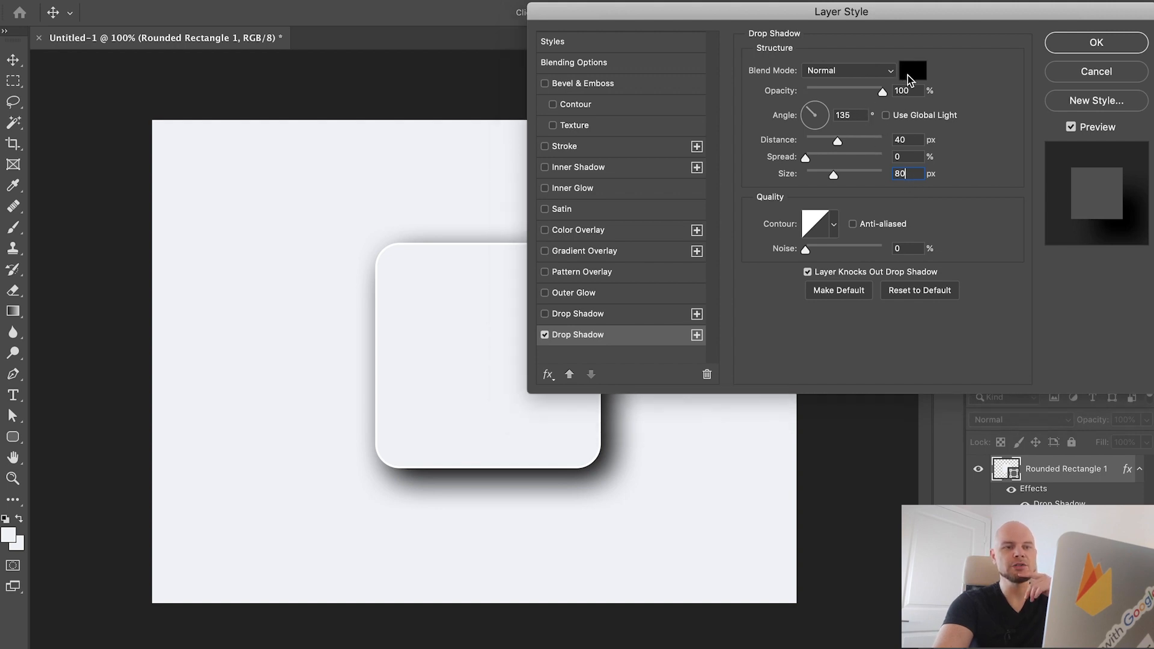
- Change the drop shadow colour to #a9b4ca and lower its opacity to 25%
{"action": "left_click", "coordinate": [912, 70]}
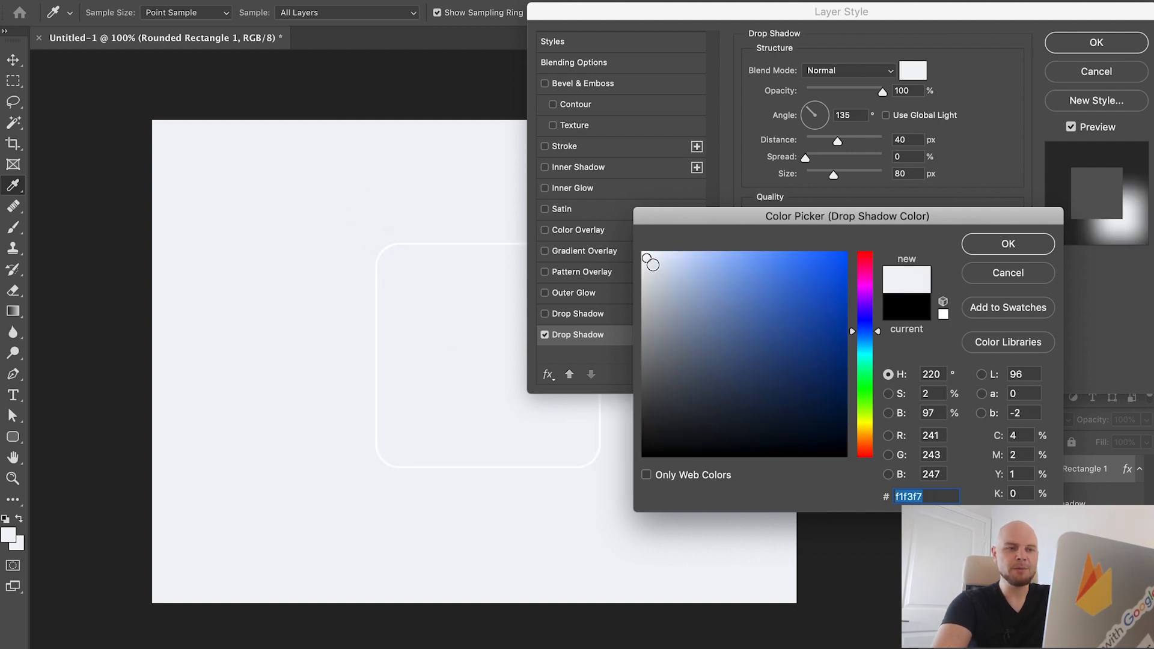
{"action": "left_click", "coordinate": [692, 292]}
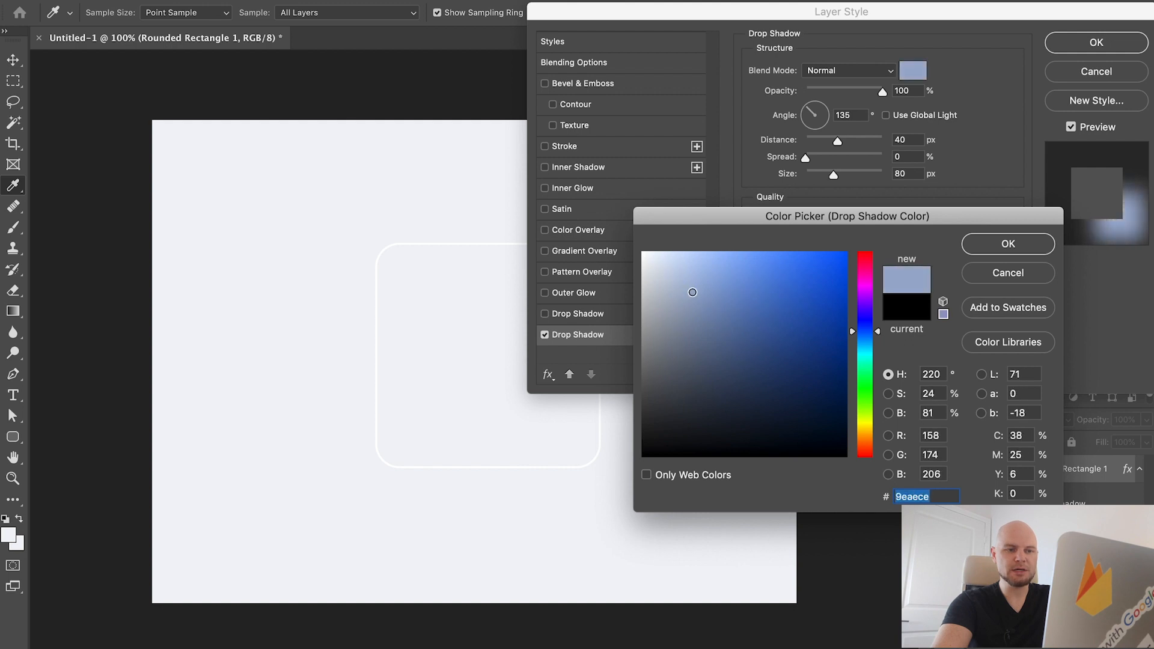
{"action": "left_click", "coordinate": [676, 282]}
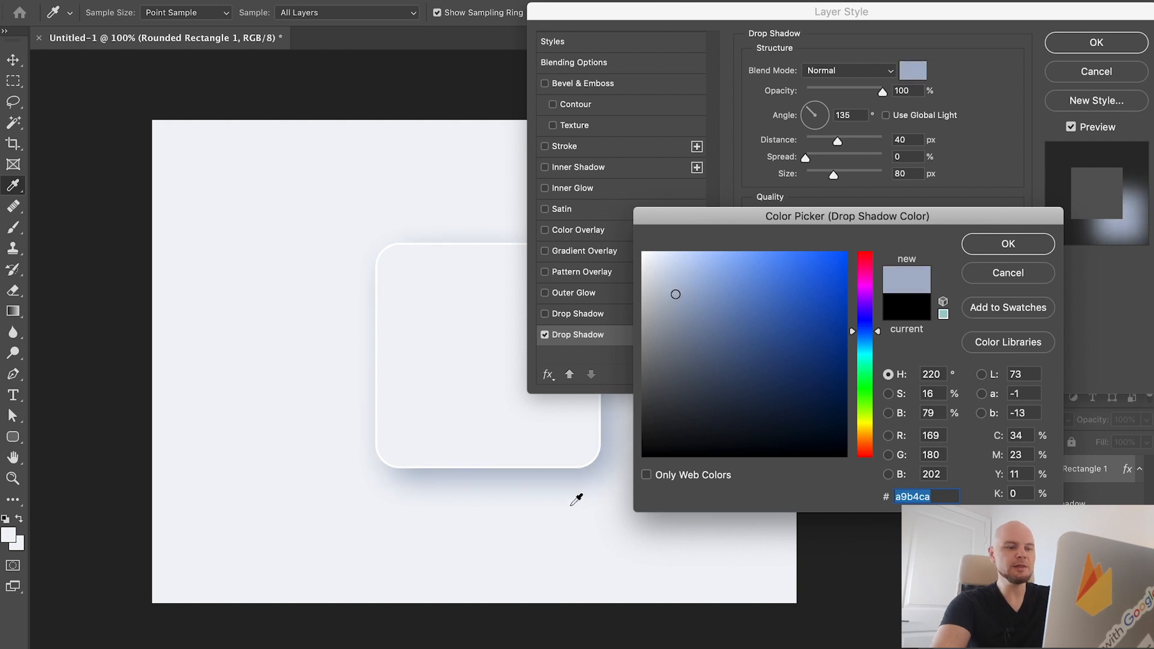
{"action": "mouse_move", "coordinate": [577, 538]}
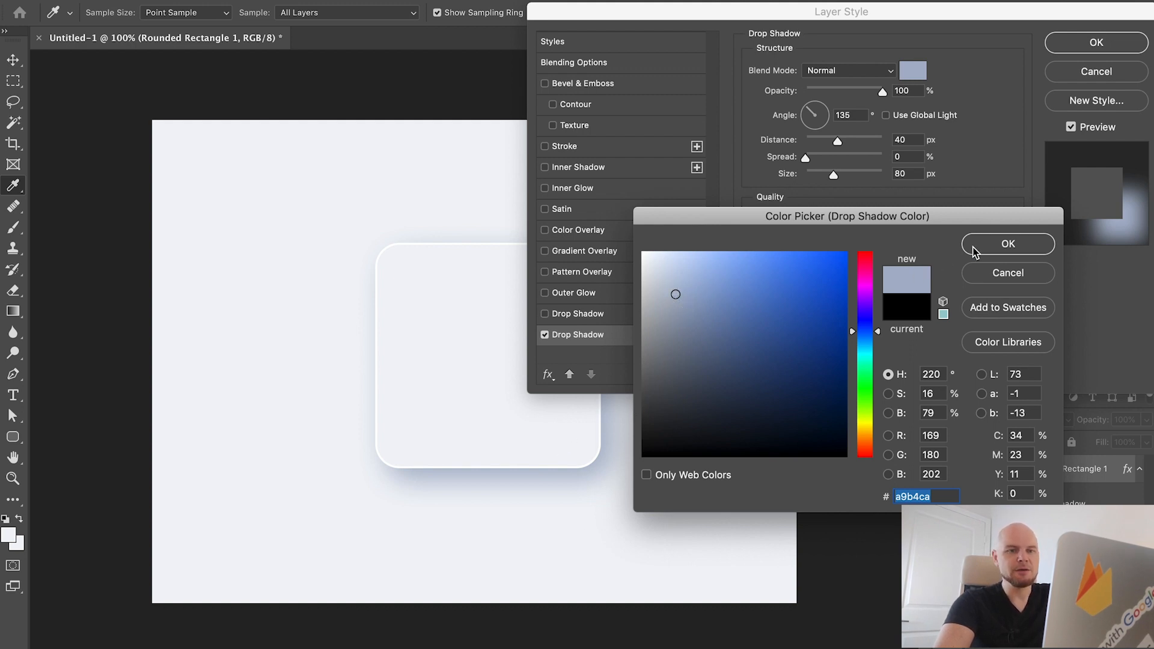
{"action": "left_click", "coordinate": [1007, 244]}
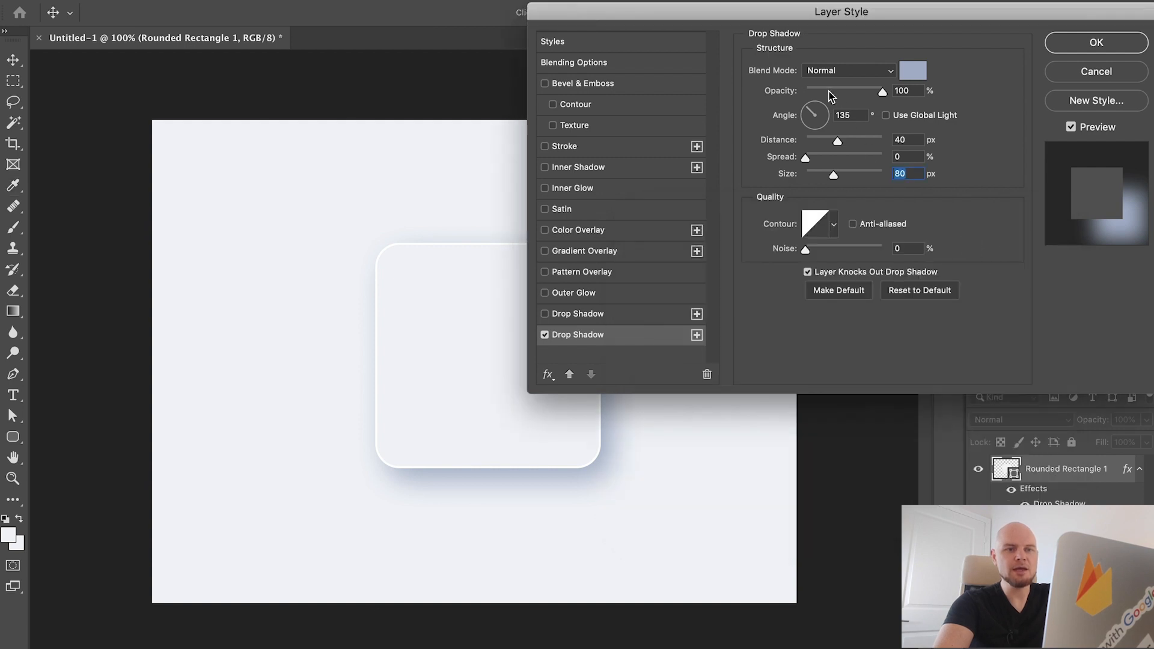
{"action": "left_click_drag", "start_coordinate": [882, 90], "coordinate": [826, 89]}
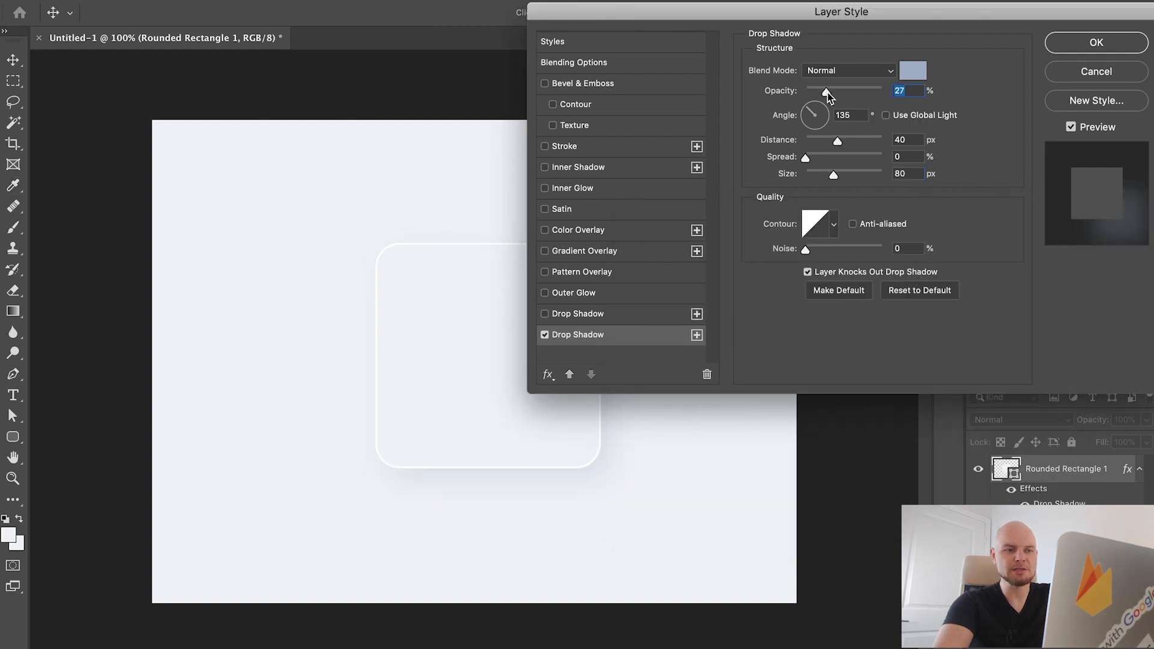
{"action": "left_click_drag", "start_coordinate": [827, 90], "coordinate": [831, 89]}
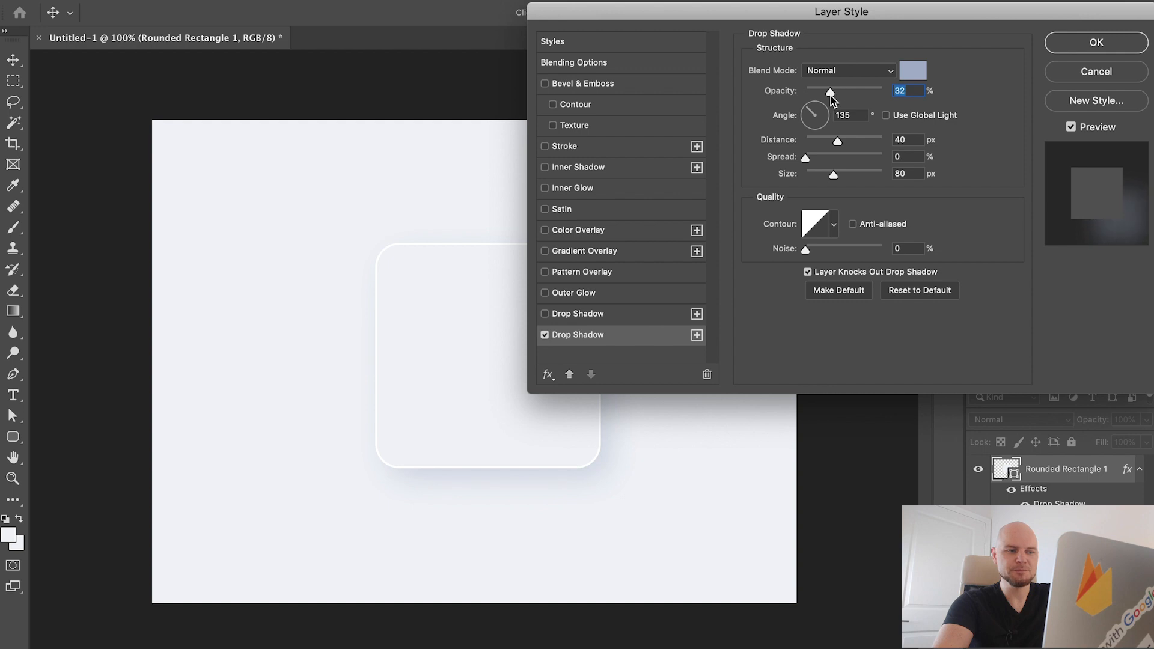
{"action": "left_click_drag", "start_coordinate": [830, 93], "coordinate": [825, 93]}
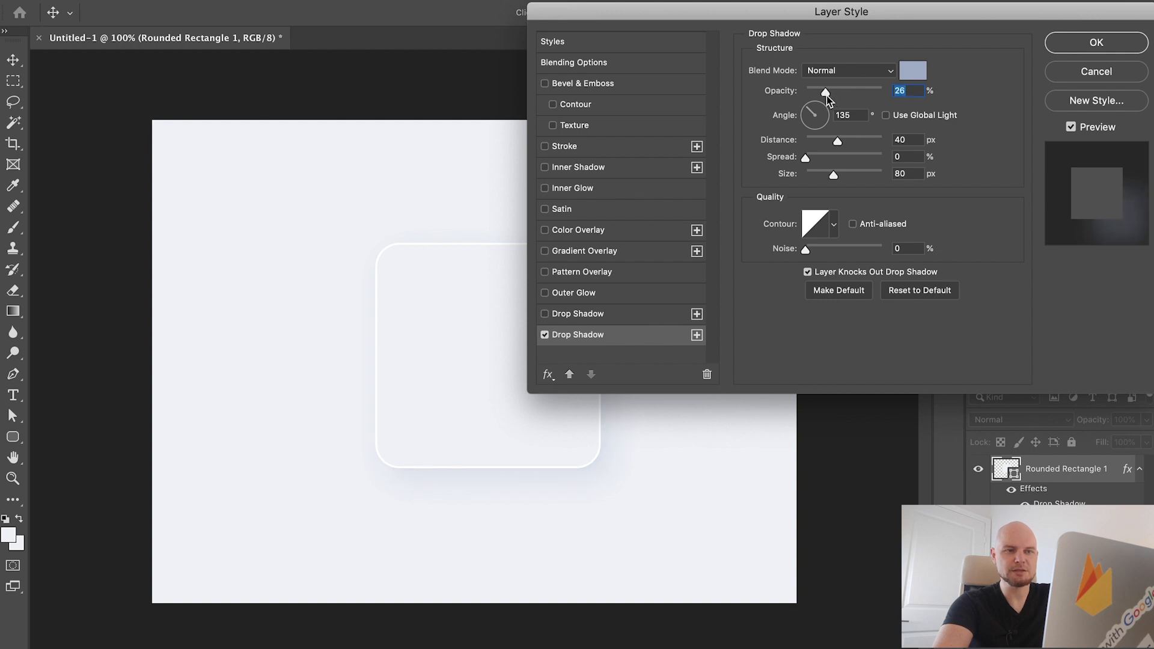
{"action": "left_click_drag", "start_coordinate": [825, 90], "coordinate": [824, 89]}
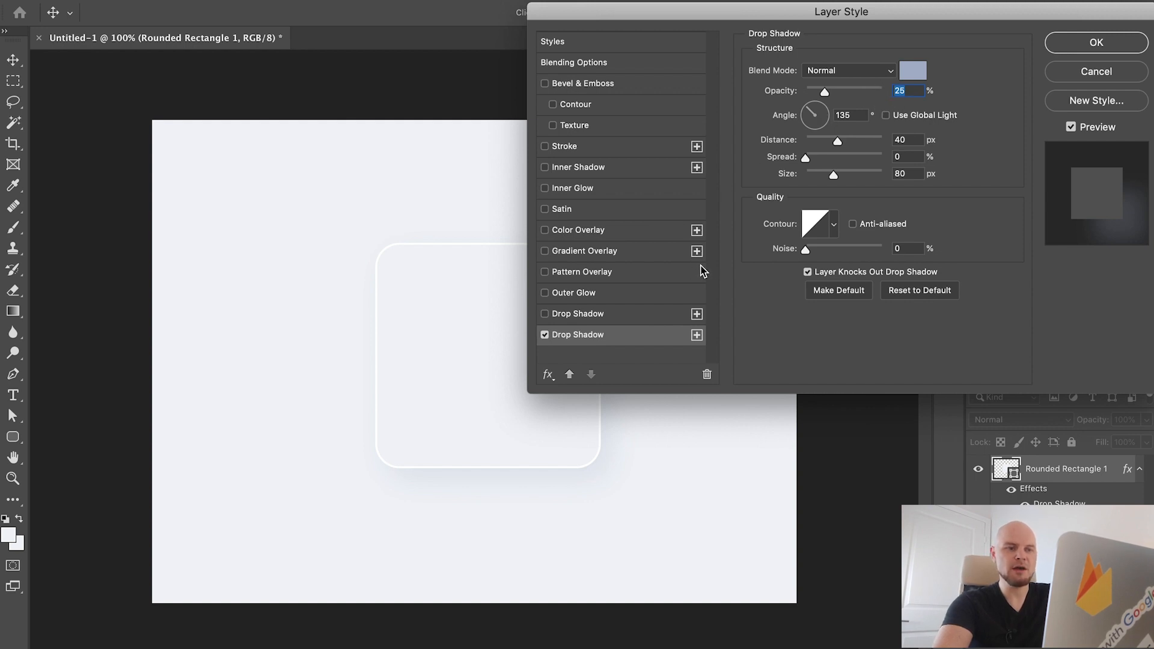
{"action": "mouse_move", "coordinate": [589, 326]}
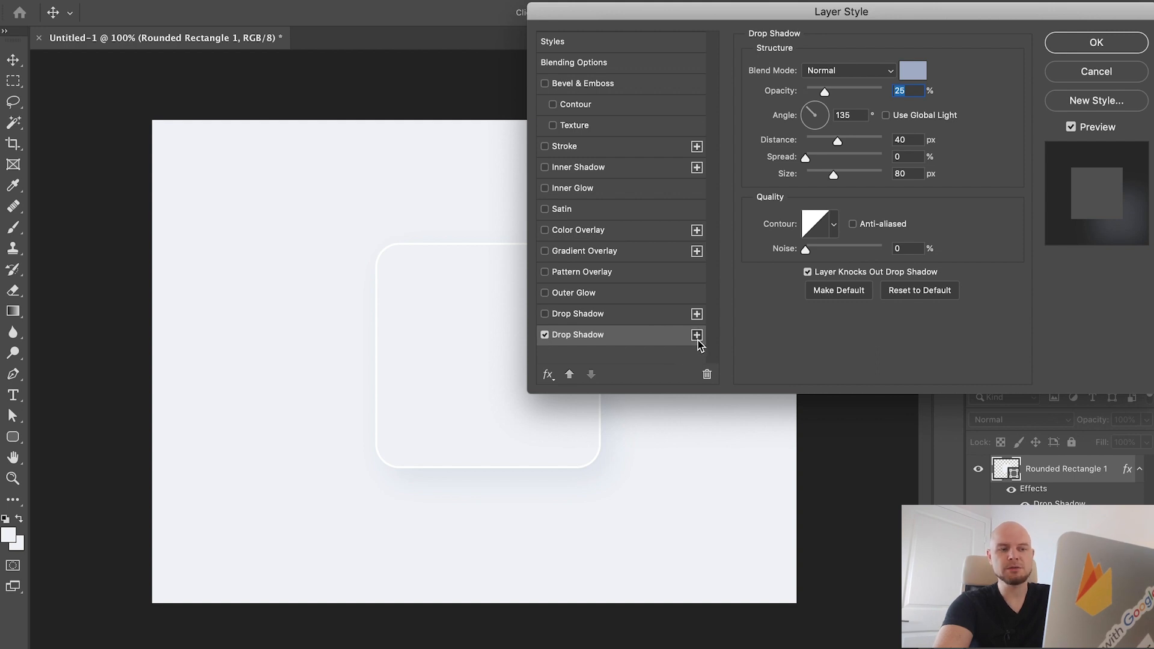
- Duplicate the blue-grey Drop Shadow using the + in the Layer Style list
{"action": "left_click", "coordinate": [695, 334]}
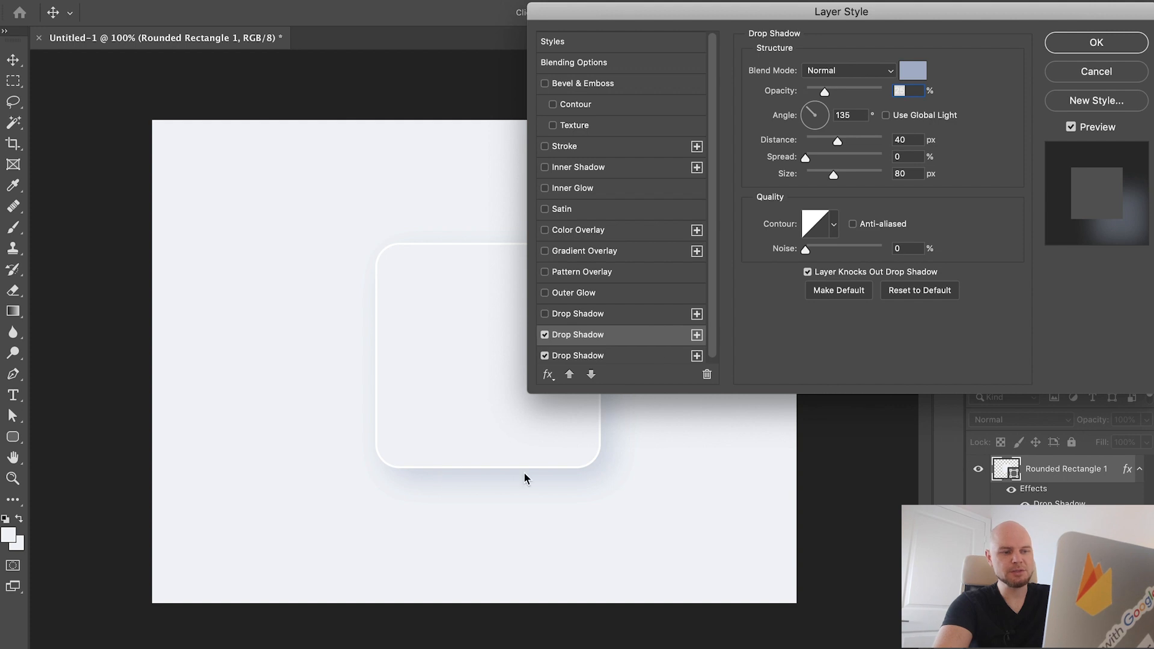
{"action": "mouse_move", "coordinate": [563, 471]}
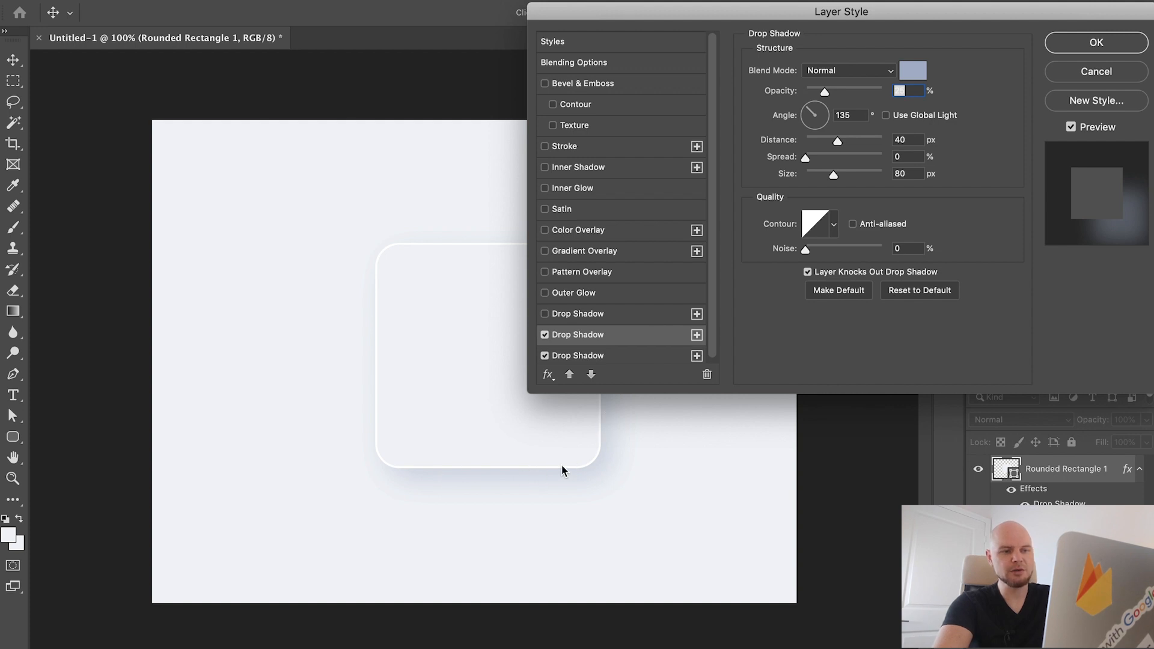
{"action": "mouse_move", "coordinate": [596, 348]}
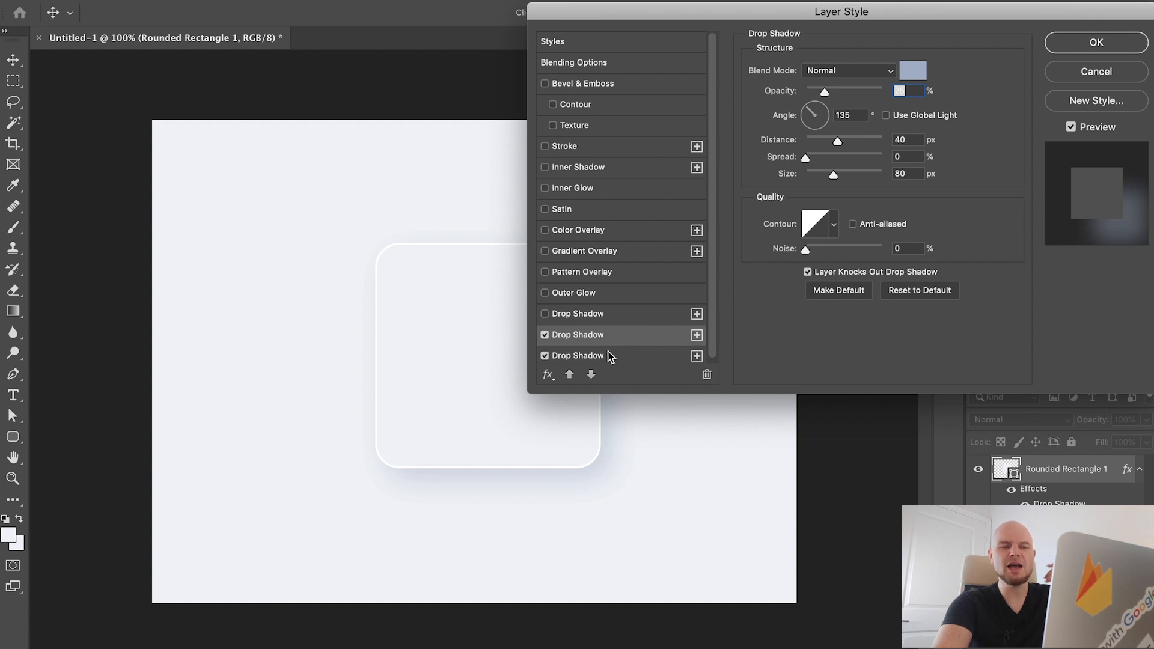
{"action": "mouse_move", "coordinate": [620, 359]}
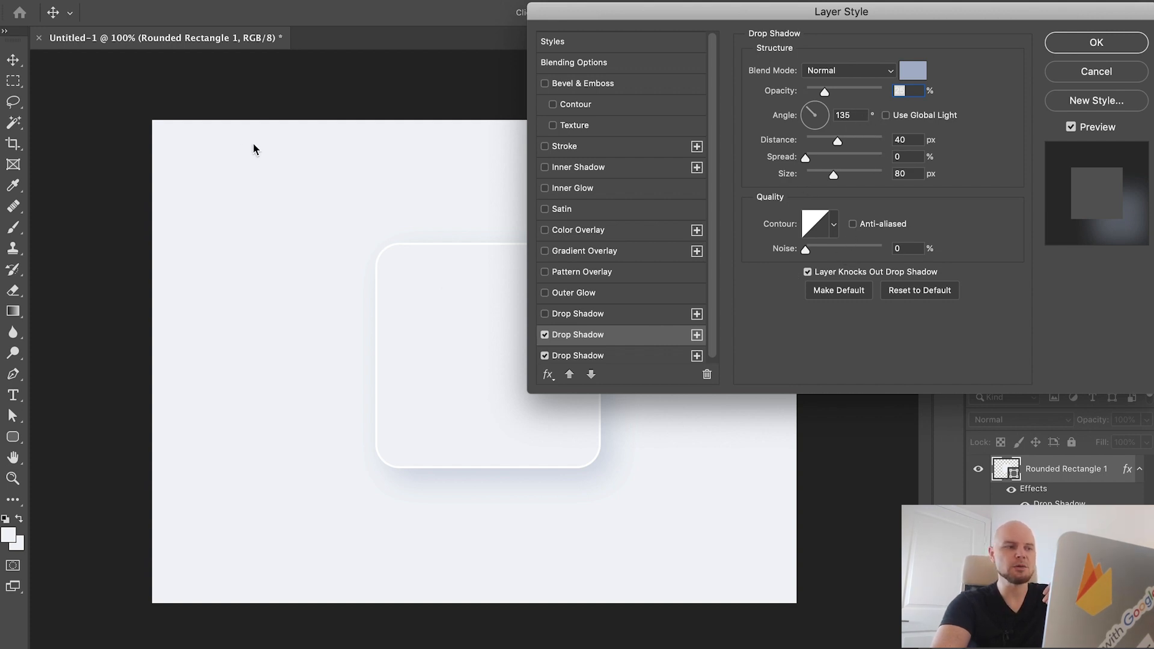
{"action": "mouse_move", "coordinate": [324, 181]}
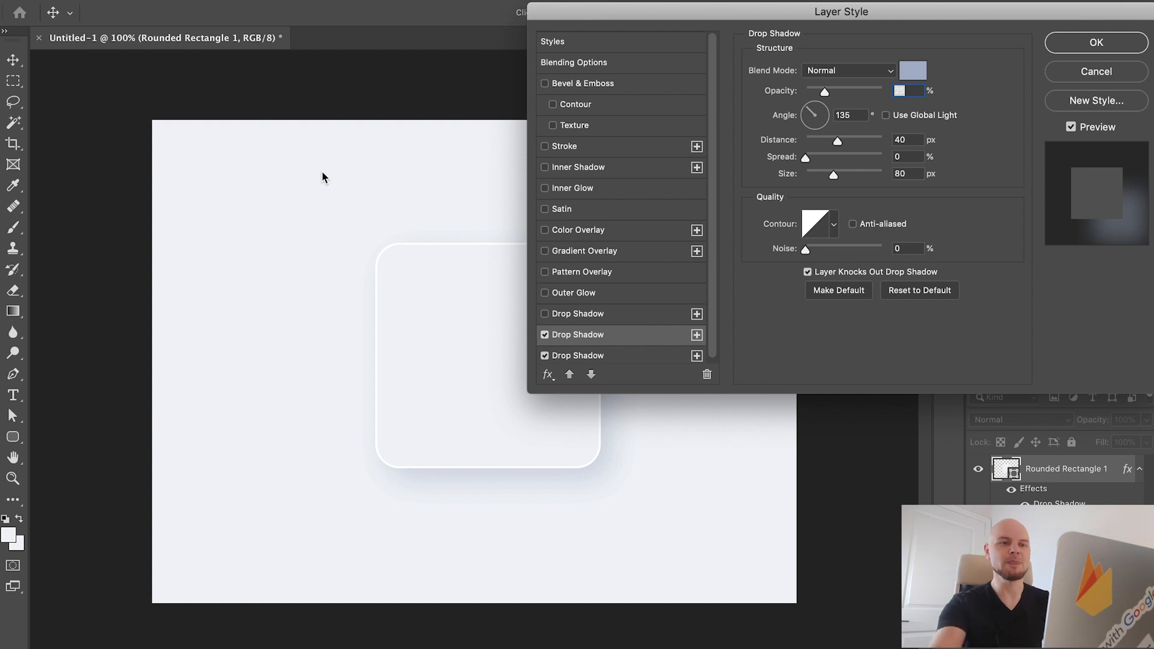
{"action": "mouse_move", "coordinate": [876, 104]}
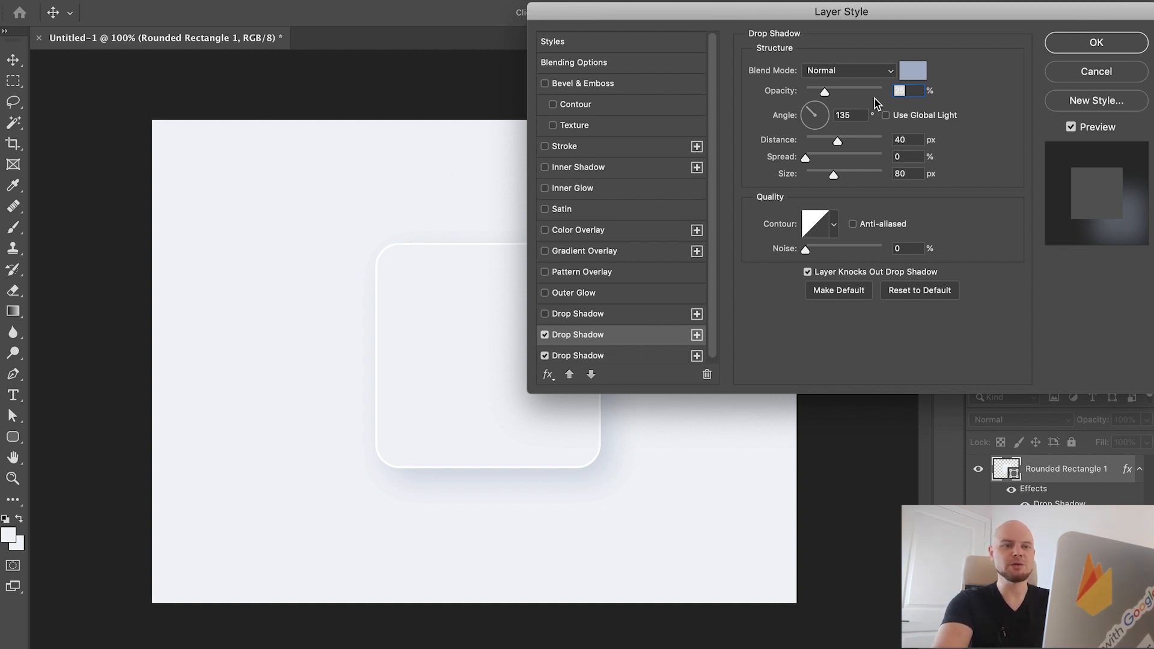
- Make the second drop shadow white with a -45° angle
{"action": "left_click", "coordinate": [912, 70]}
{"action": "type", "text": "ffffff"}
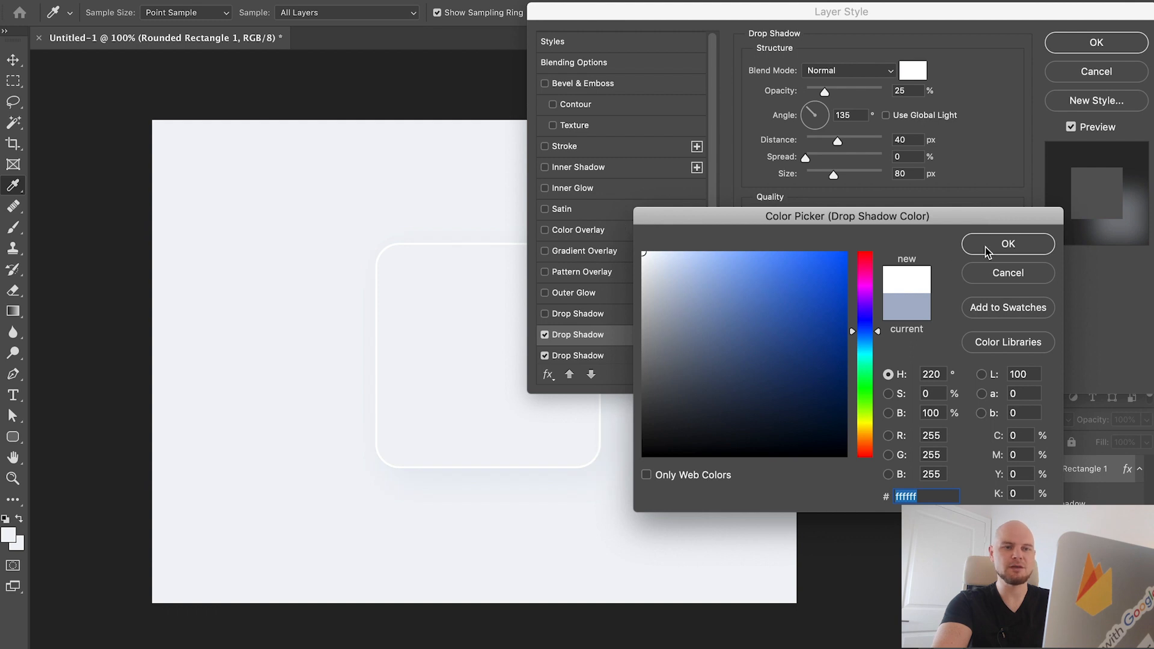
{"action": "left_click", "coordinate": [1007, 244]}
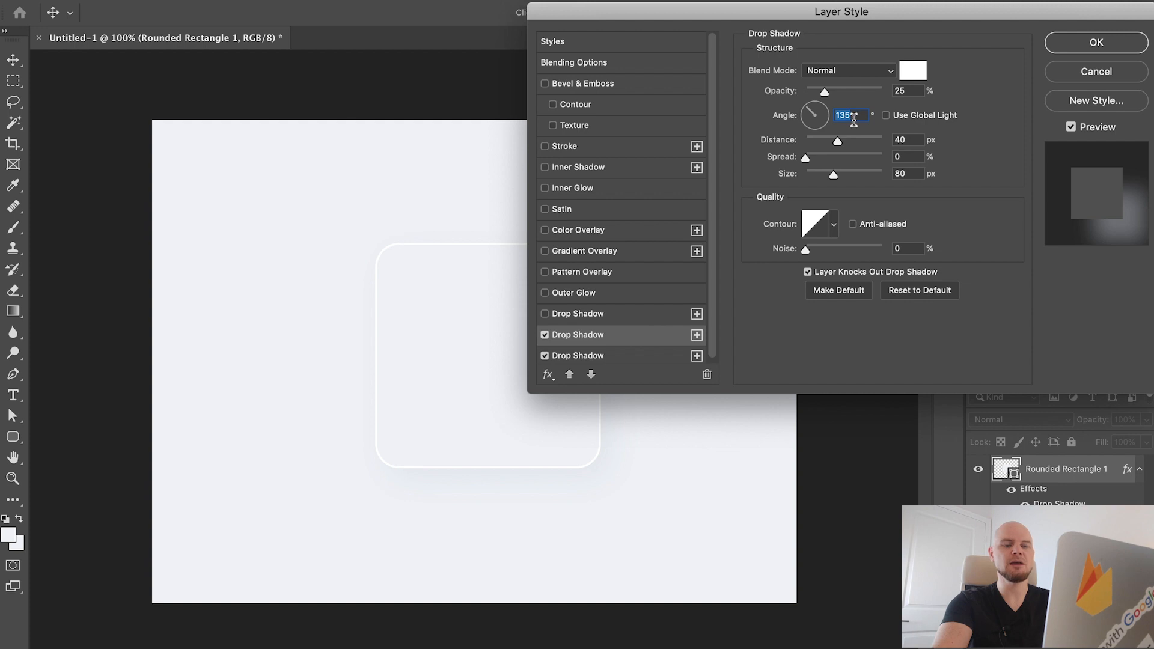
{"action": "type", "text": "-45"}
{"action": "left_click", "coordinate": [906, 90]}
{"action": "type", "text": "100"}
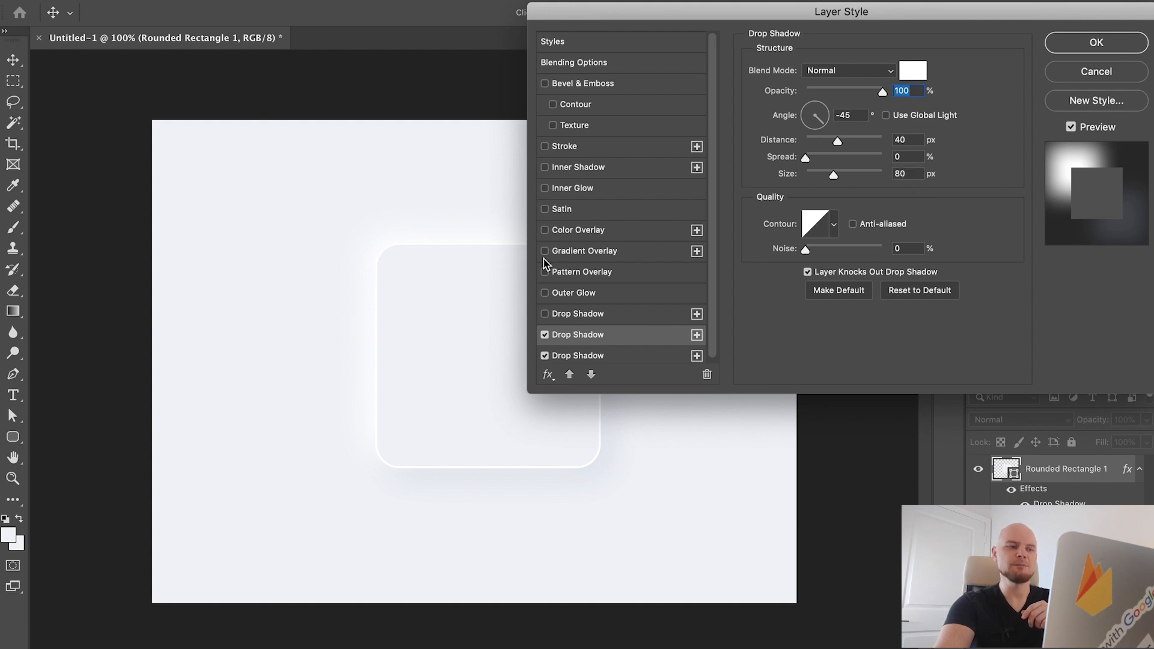
{"action": "mouse_move", "coordinate": [528, 271]}
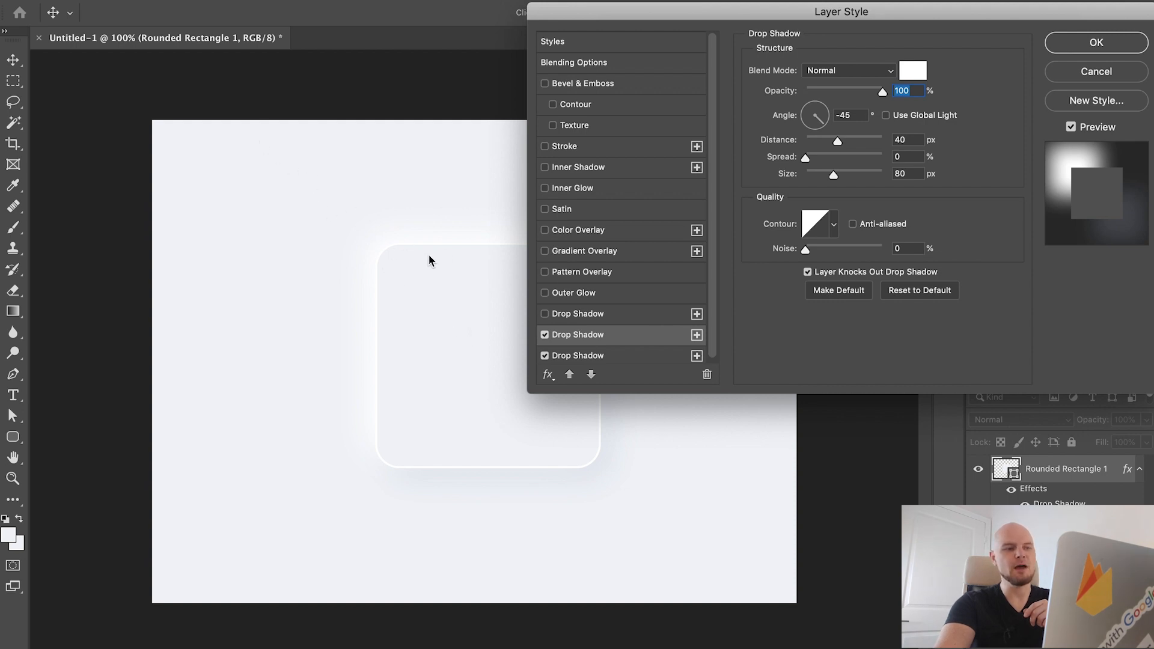
{"action": "mouse_move", "coordinate": [567, 465]}
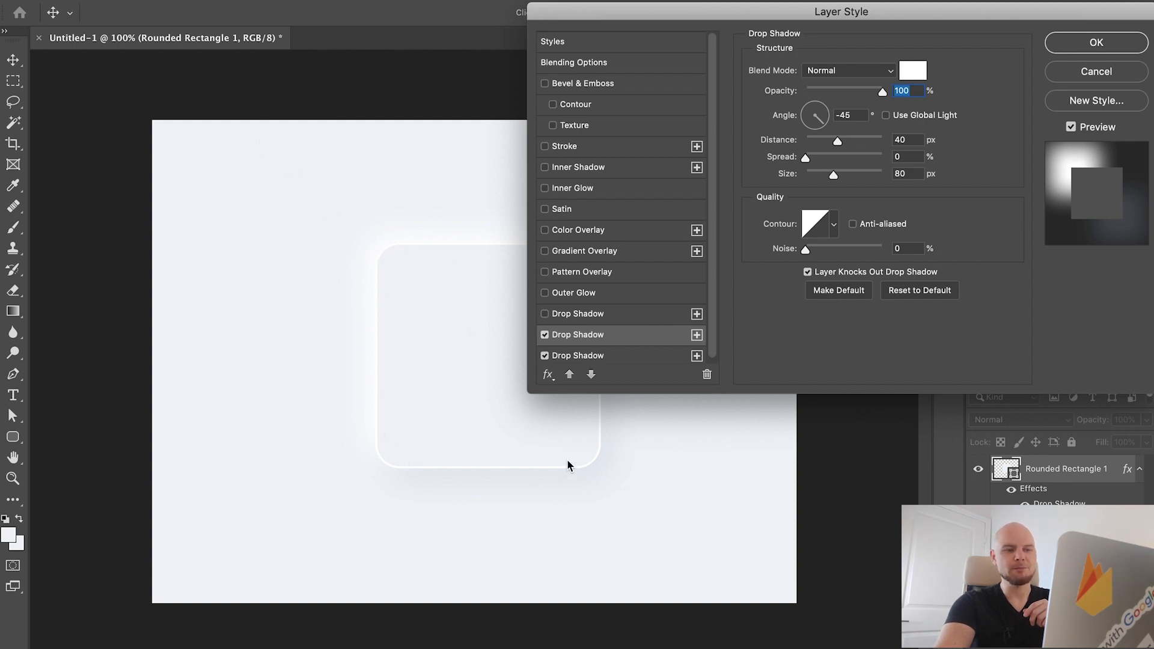
{"action": "mouse_move", "coordinate": [596, 449]}
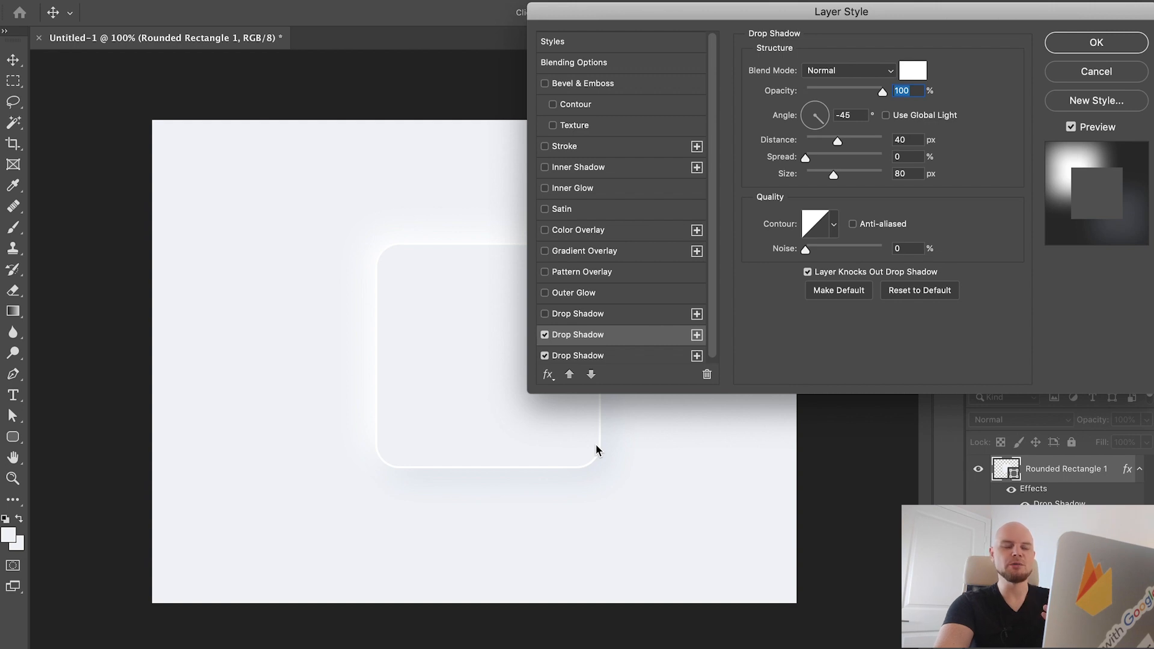
{"action": "mouse_move", "coordinate": [881, 152]}
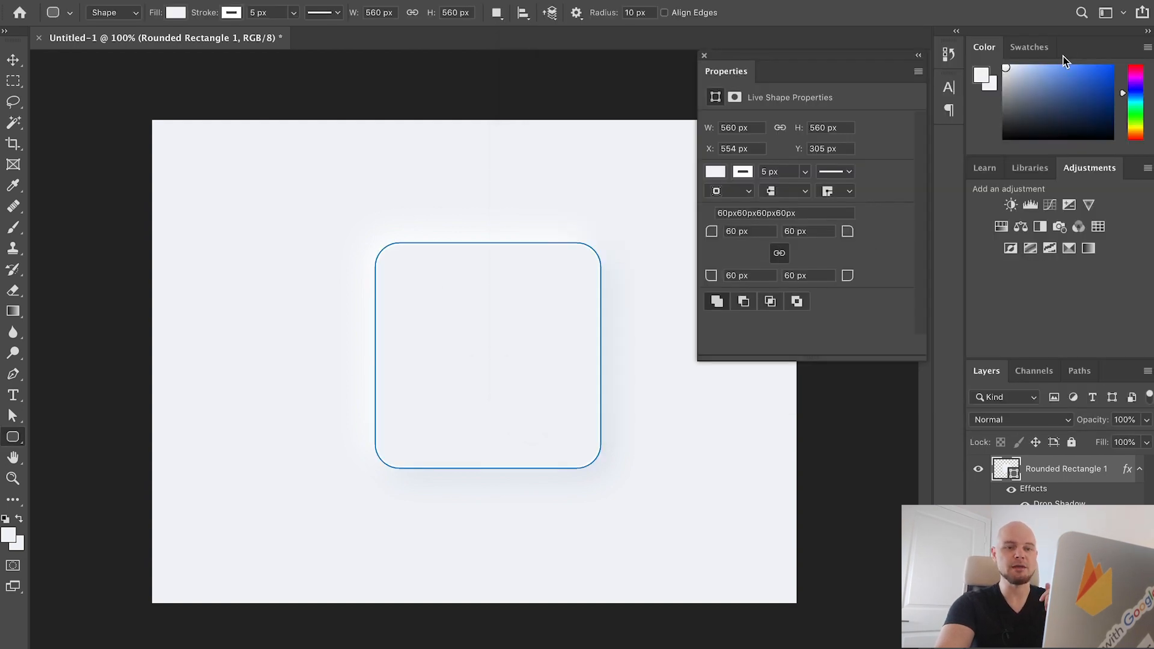
- Deselect the rounded square shape by clicking on an empty part of the canvas
{"action": "left_click", "coordinate": [741, 171]}
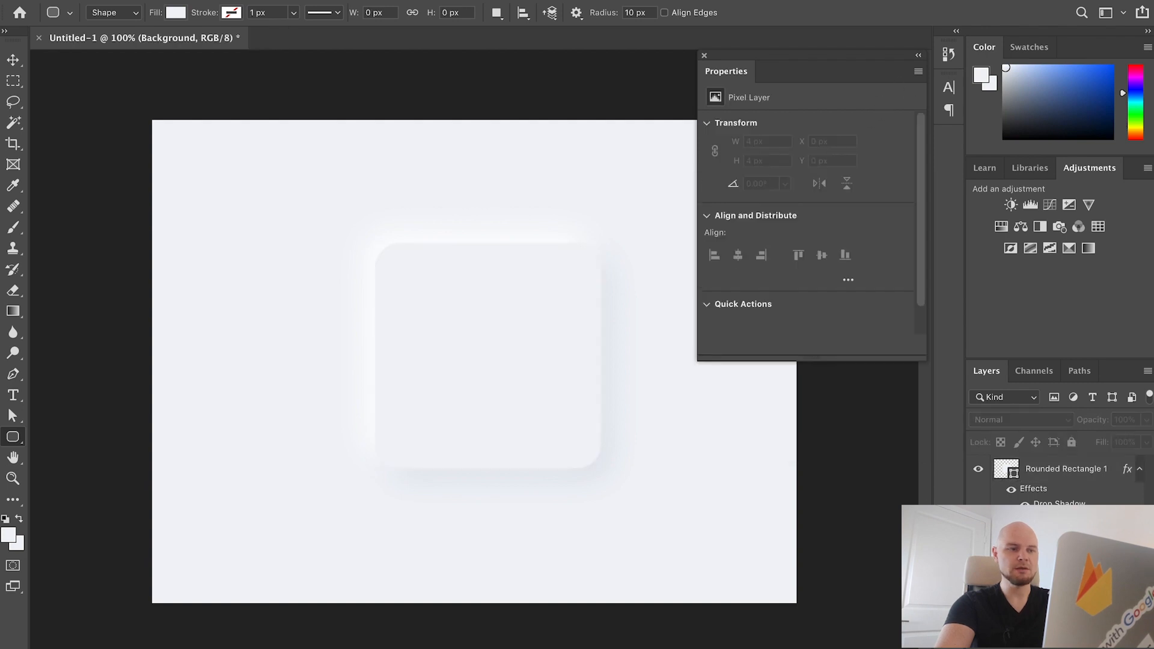
{"action": "mouse_move", "coordinate": [638, 331]}
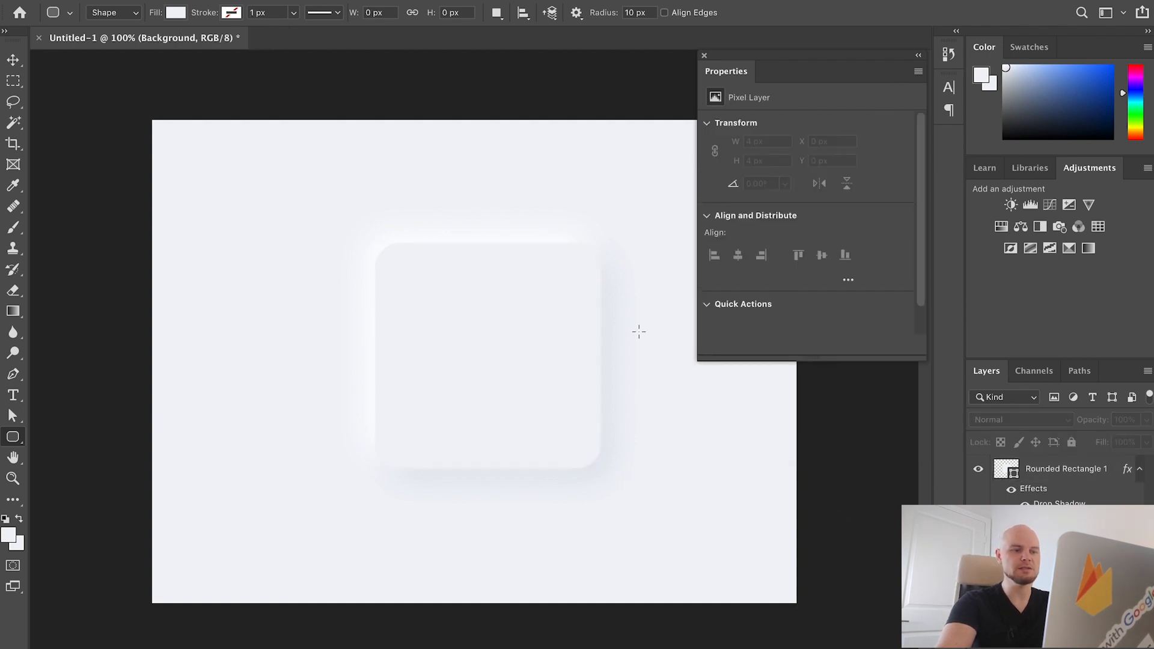
{"action": "mouse_move", "coordinate": [807, 446]}
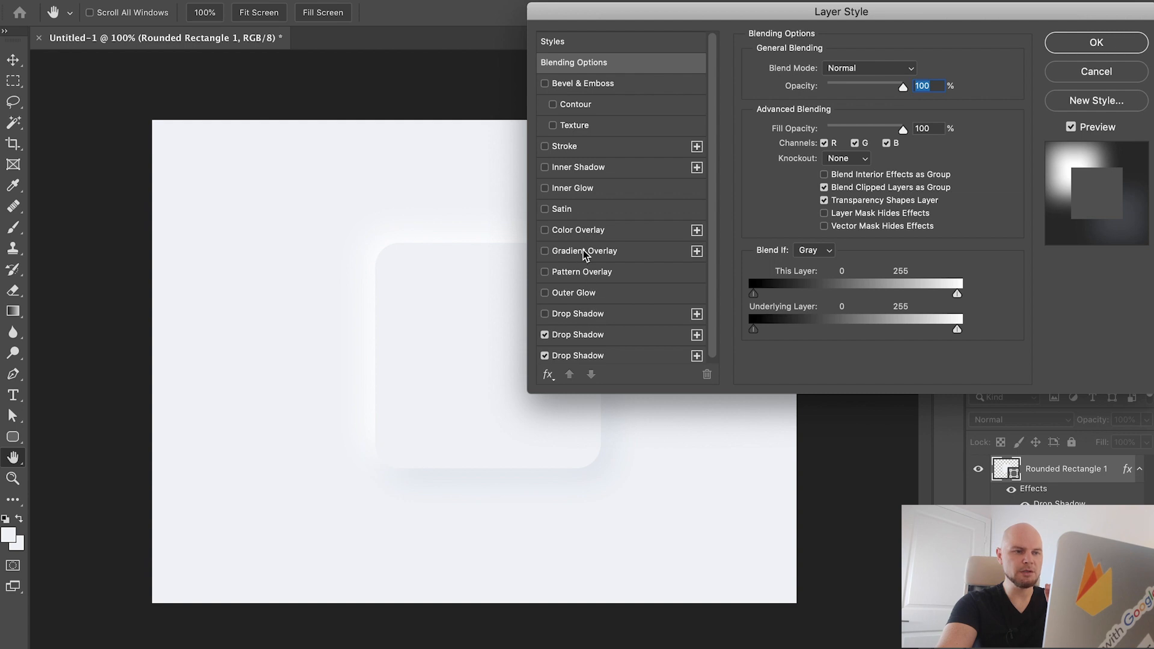
- Enable Inner Shadow angled upper-left, with distance 20 px and size 40 px
{"action": "left_click", "coordinate": [544, 167]}
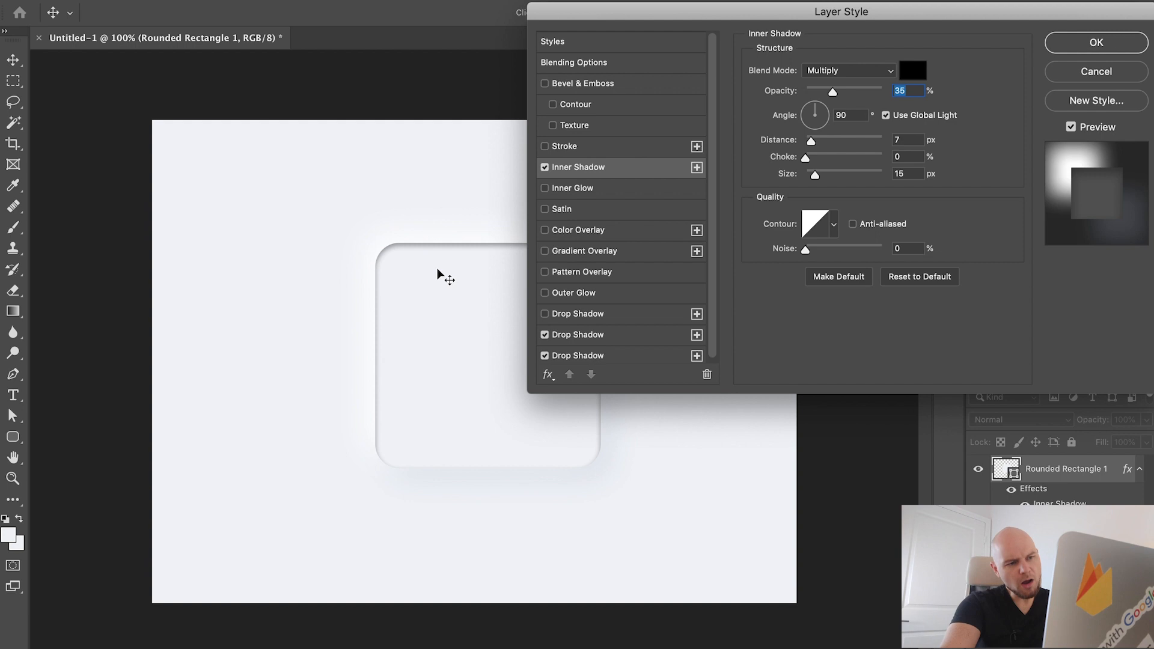
{"action": "left_click_drag", "start_coordinate": [841, 10], "coordinate": [965, 68]}
{"action": "type", "text": "135"}
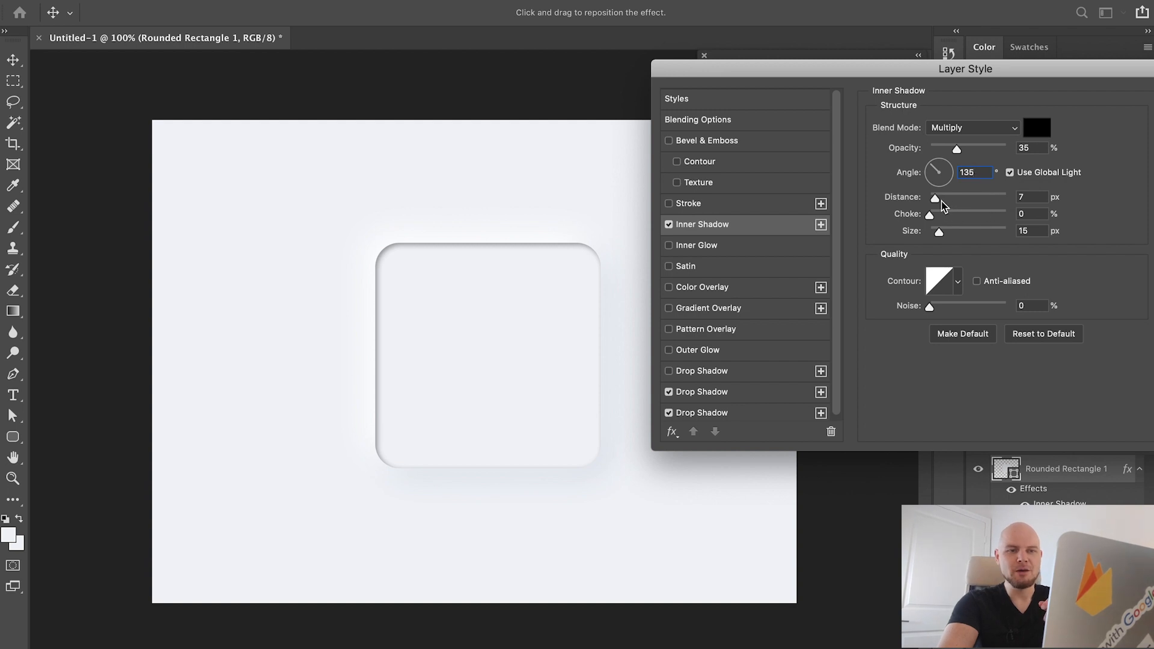
{"action": "left_click_drag", "start_coordinate": [935, 196], "coordinate": [964, 196]}
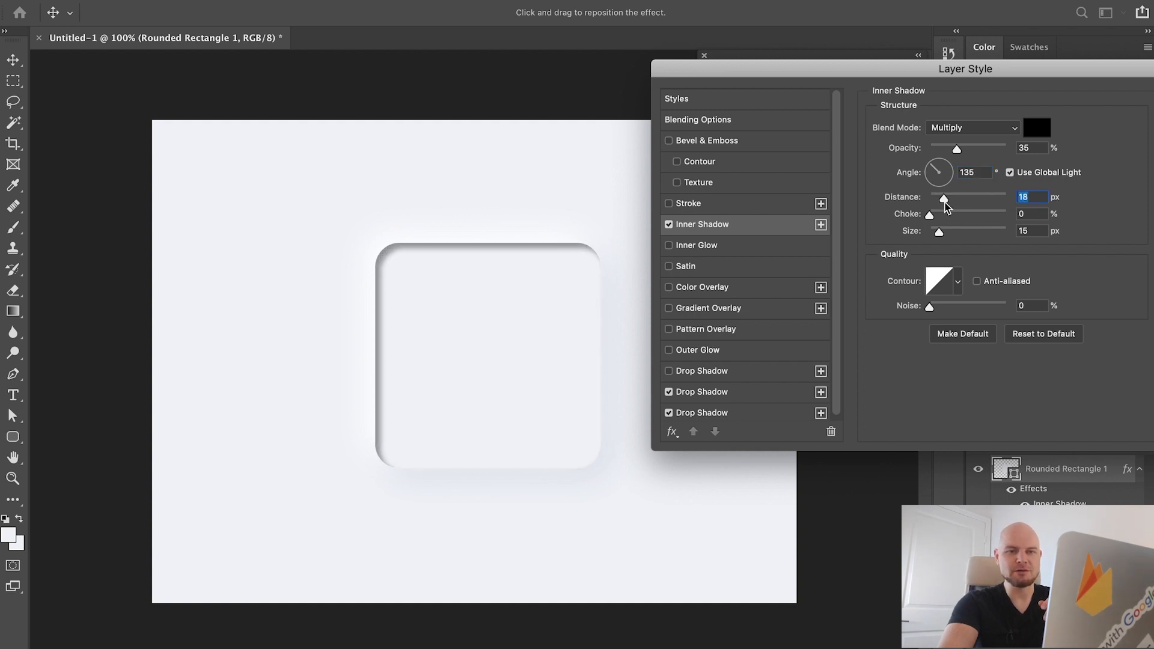
{"action": "left_click", "coordinate": [1029, 231]}
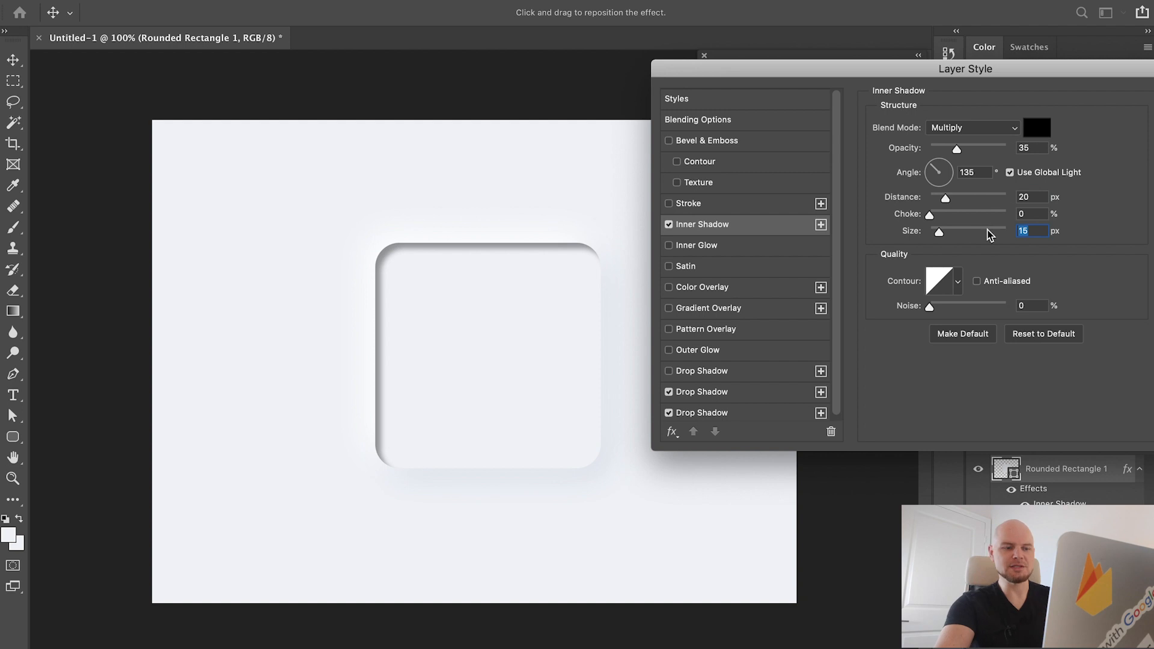
{"action": "type", "text": "40"}
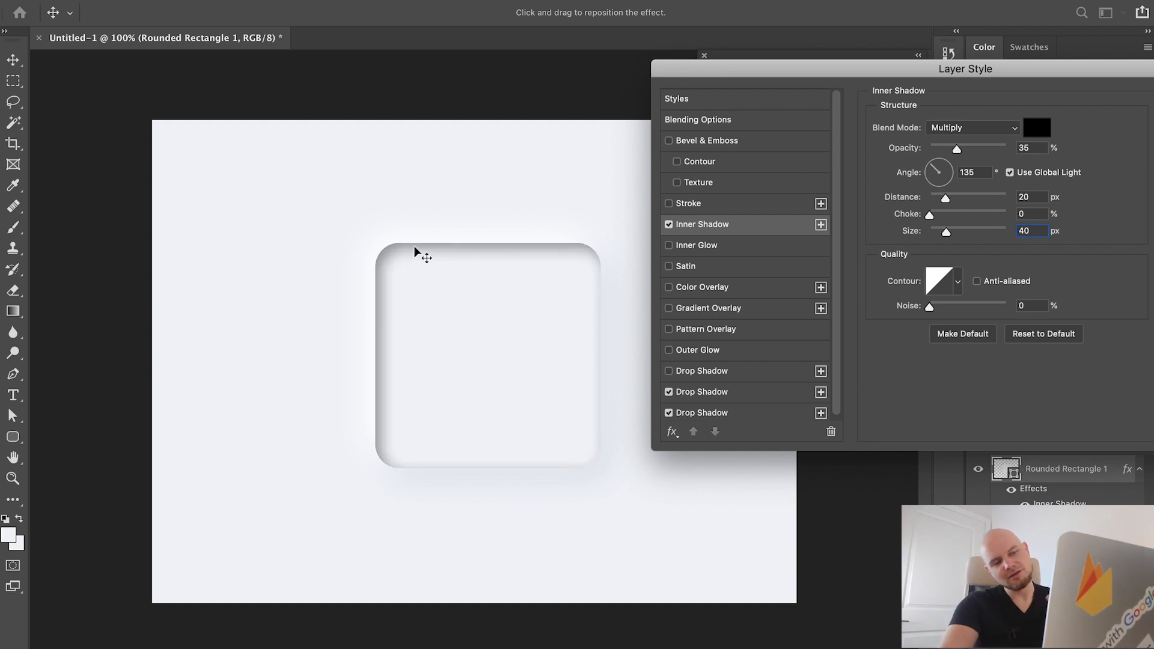
{"action": "mouse_move", "coordinate": [412, 252]}
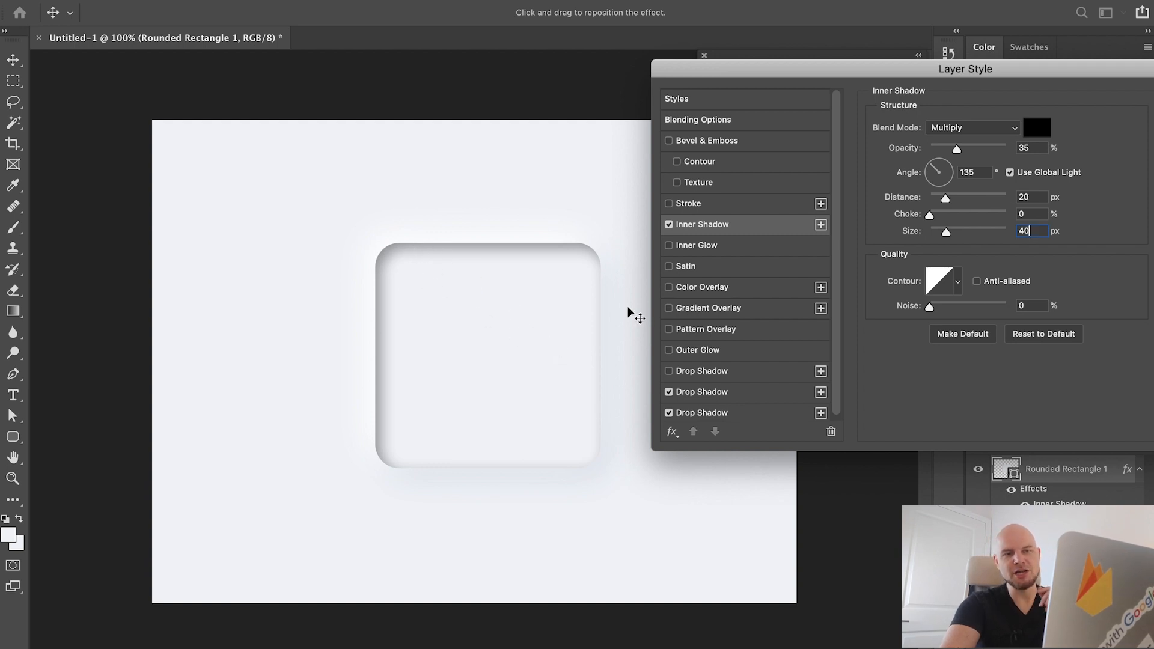
- Set the inner shadow blend mode to Normal and sample the square's colour
{"action": "left_click", "coordinate": [971, 127]}
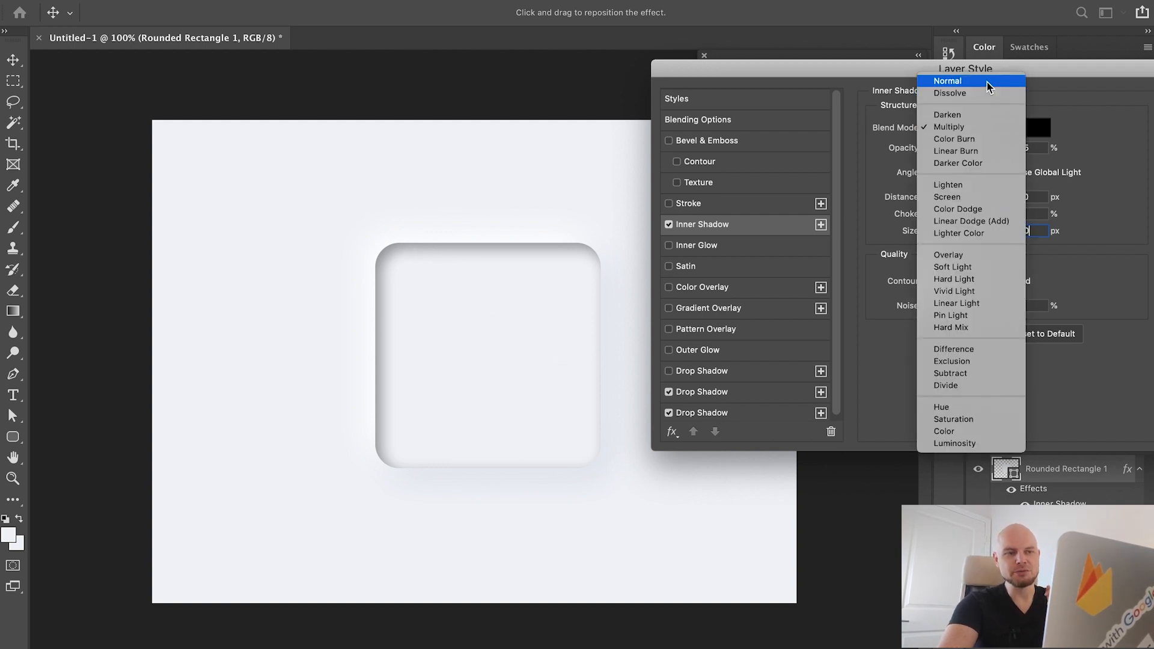
{"action": "left_click", "coordinate": [948, 80]}
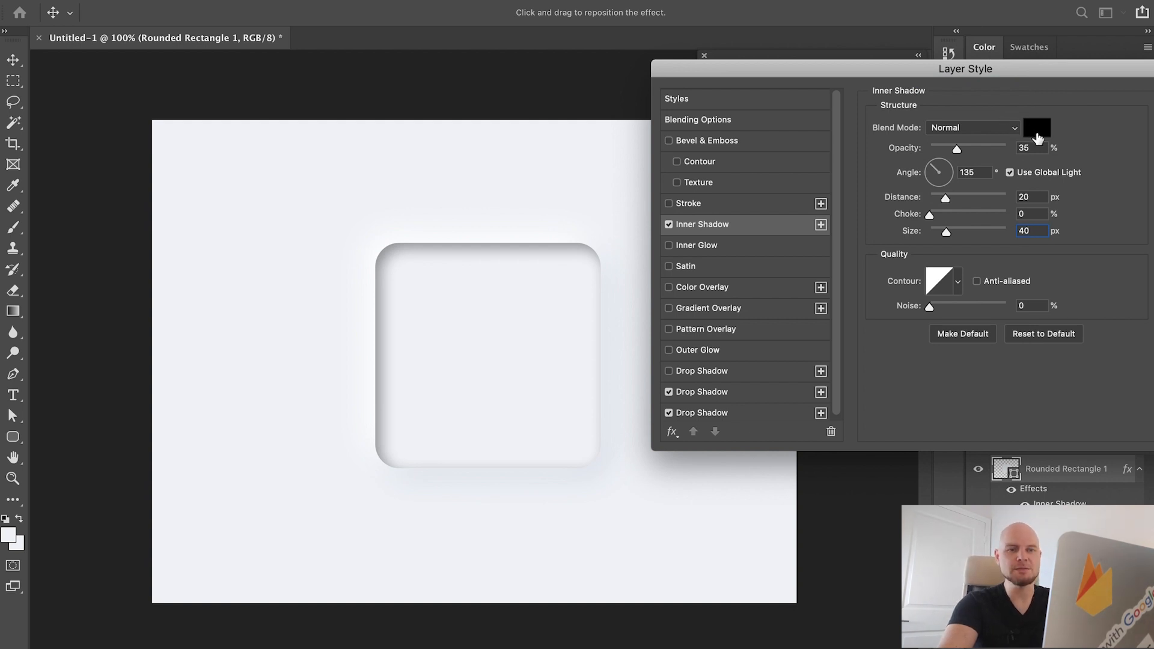
{"action": "left_click", "coordinate": [1036, 127]}
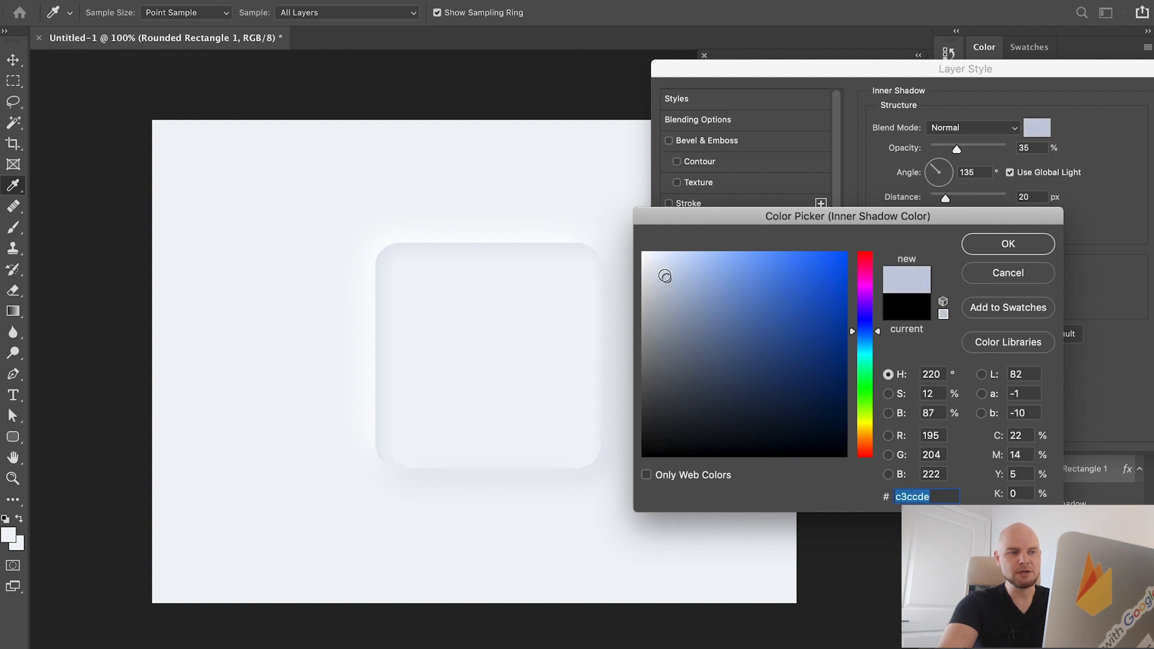
{"action": "left_click", "coordinate": [403, 284]}
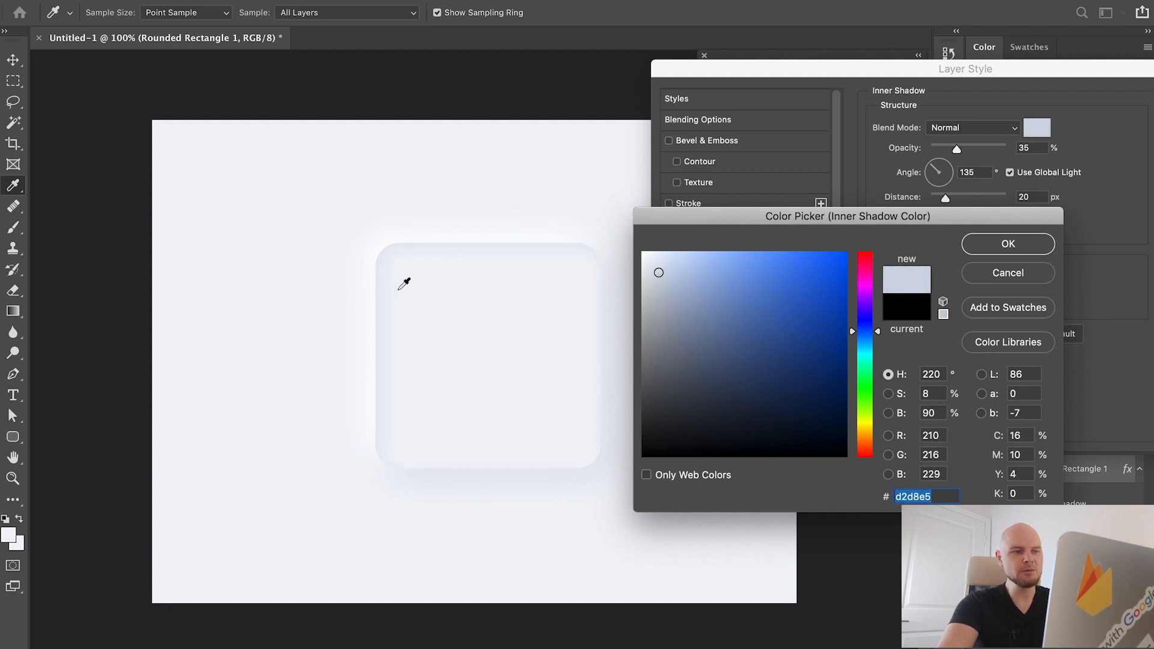
{"action": "mouse_move", "coordinate": [394, 238]}
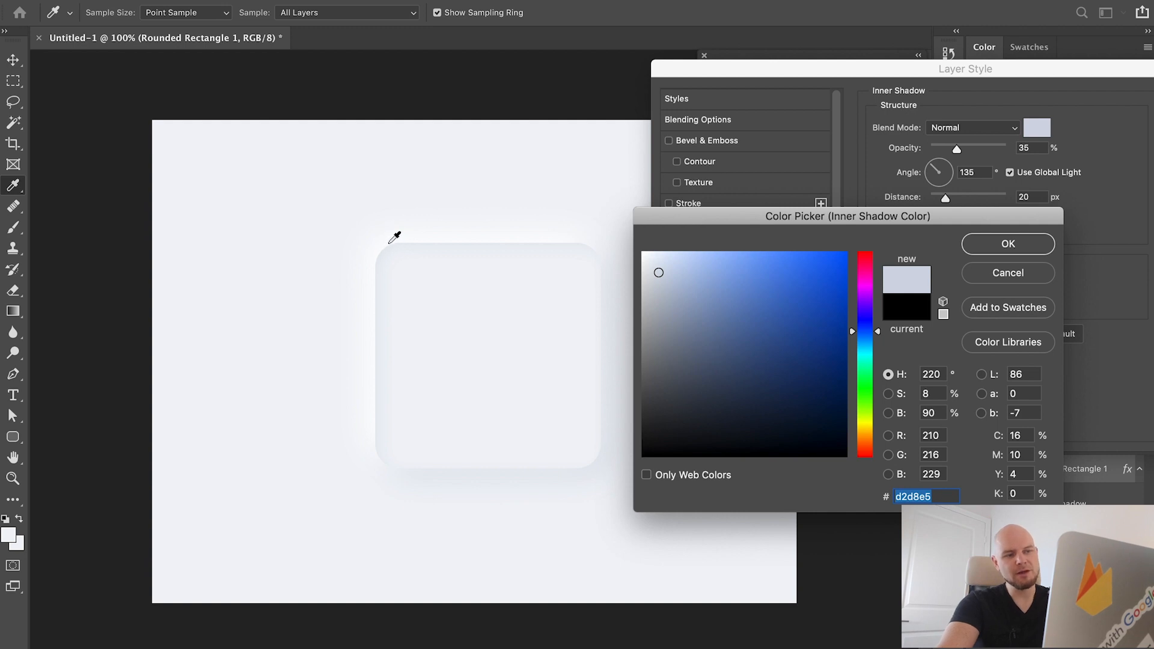
{"action": "mouse_move", "coordinate": [581, 377]}
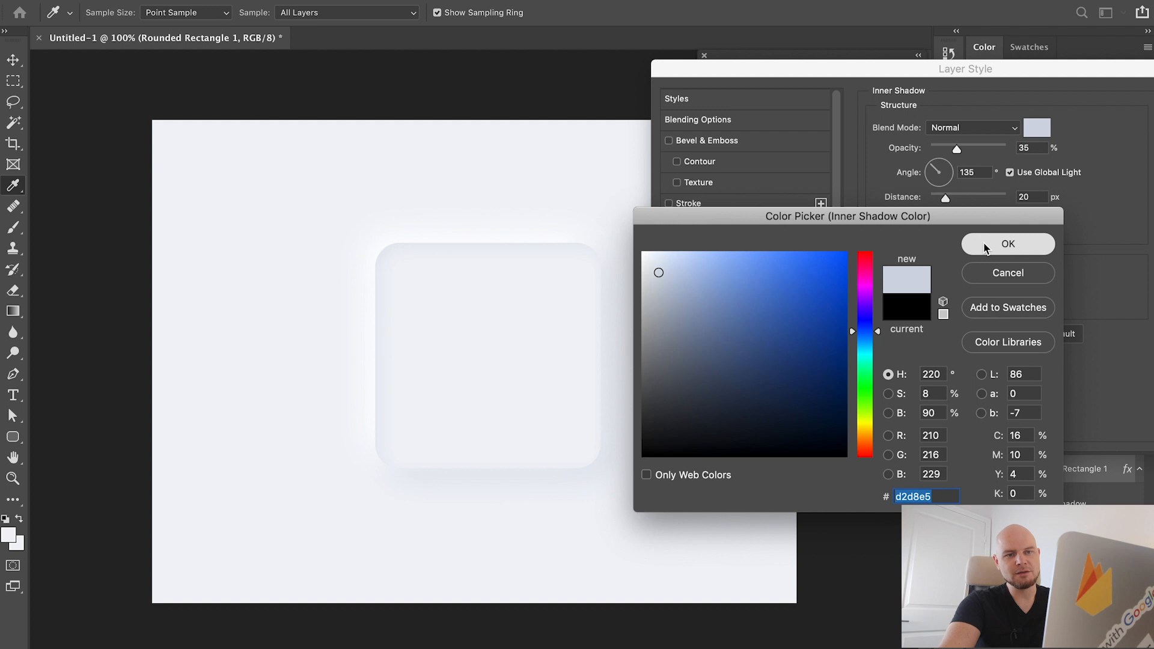
- Duplicate the inner shadow, colour it darker blue-grey #9baac6 and adjust its opacity
{"action": "left_click", "coordinate": [1006, 244]}
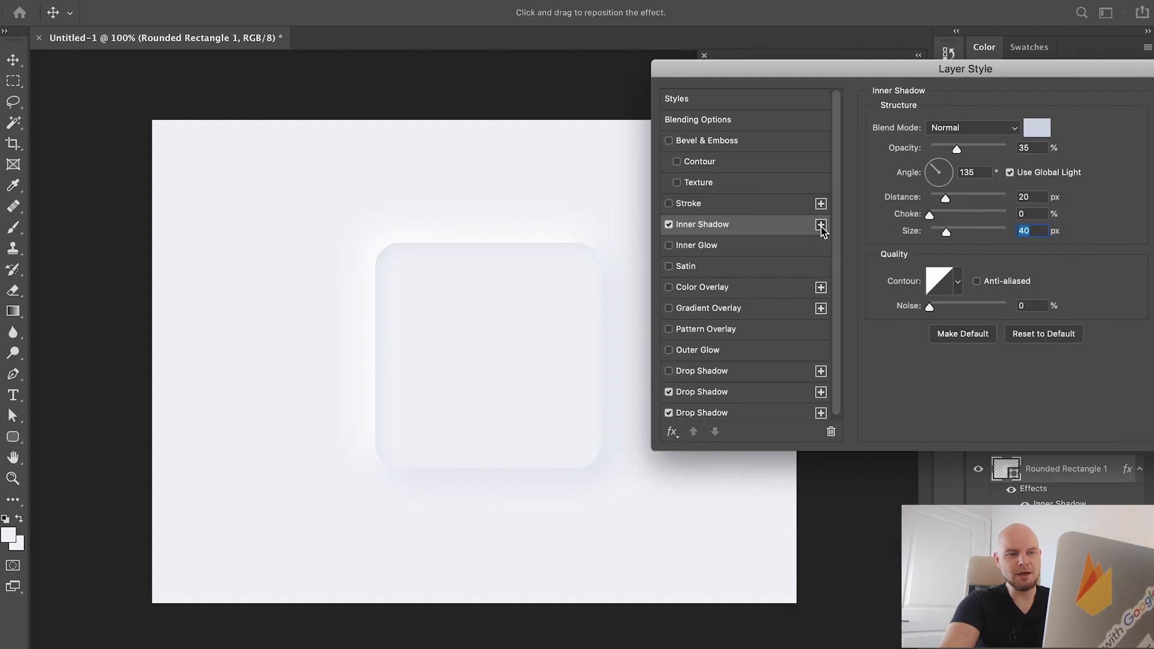
{"action": "left_click", "coordinate": [820, 224]}
{"action": "type", "text": "-45"}
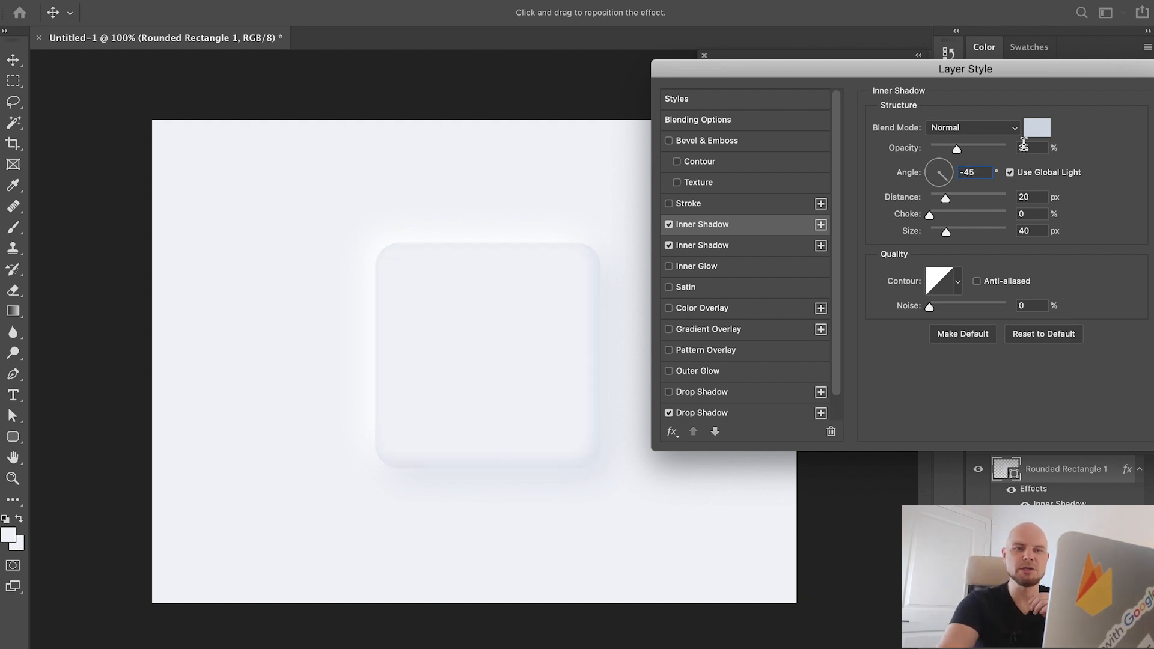
{"action": "left_click", "coordinate": [1035, 127]}
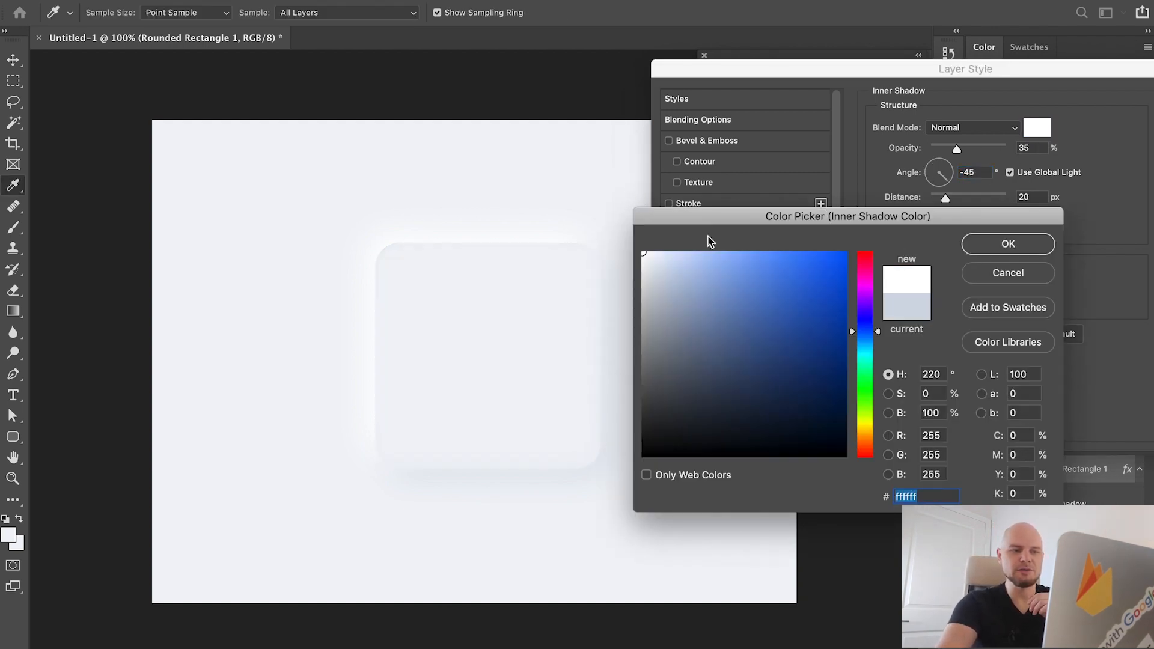
{"action": "left_click", "coordinate": [1006, 244]}
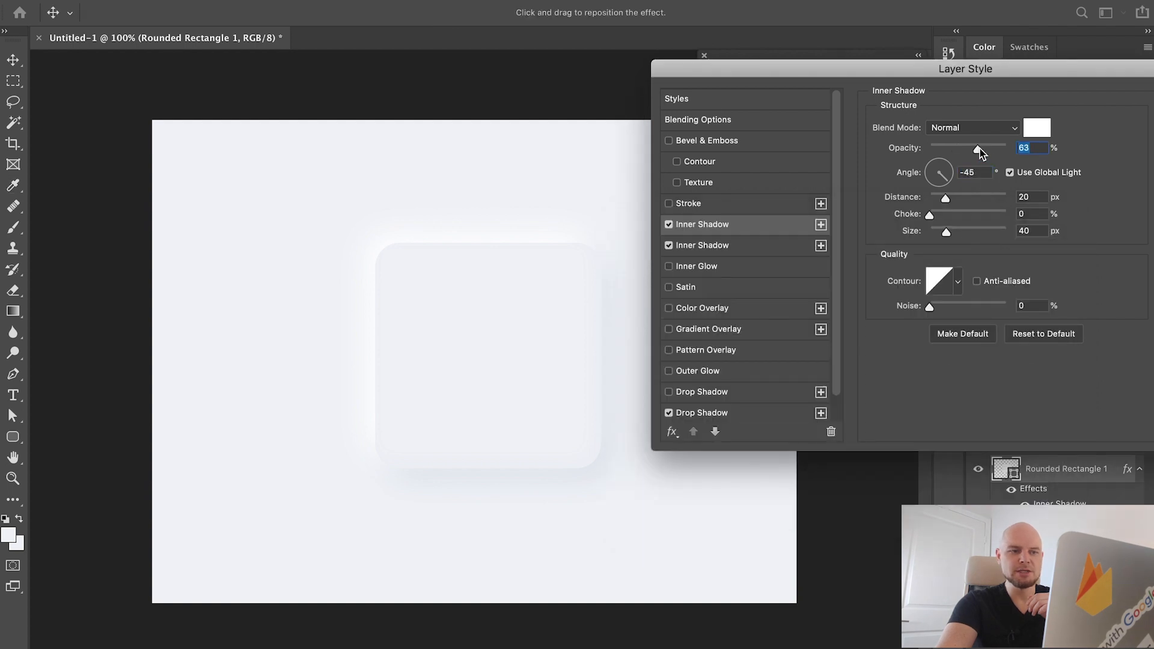
{"action": "left_click_drag", "start_coordinate": [979, 148], "coordinate": [1008, 148]}
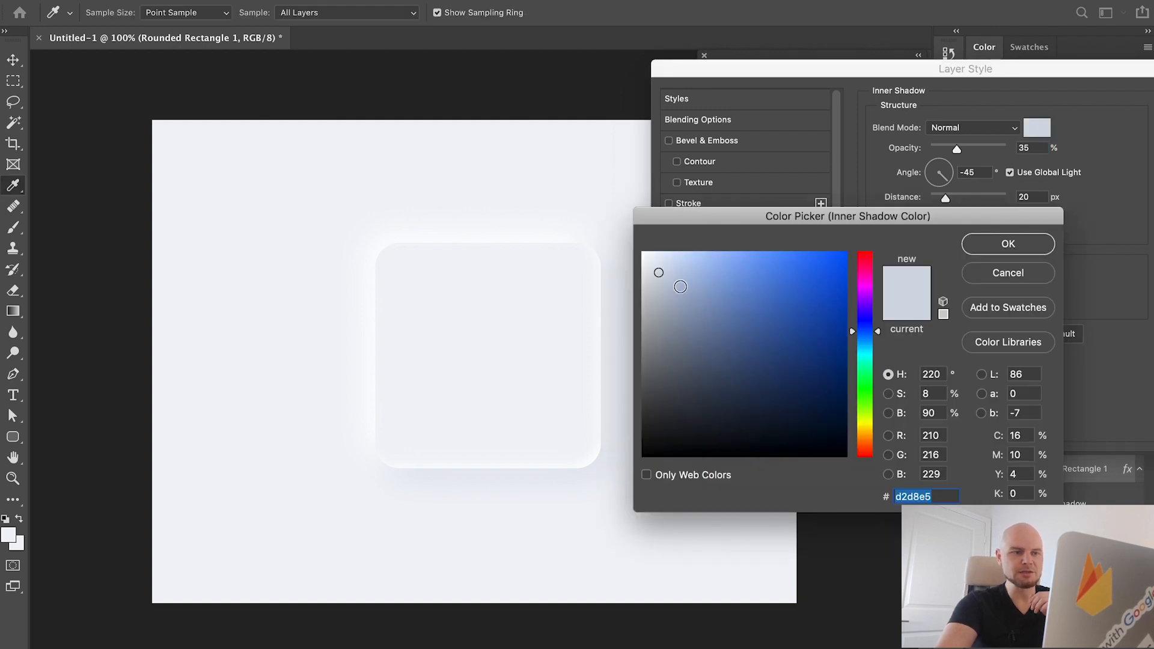
{"action": "left_click", "coordinate": [743, 288]}
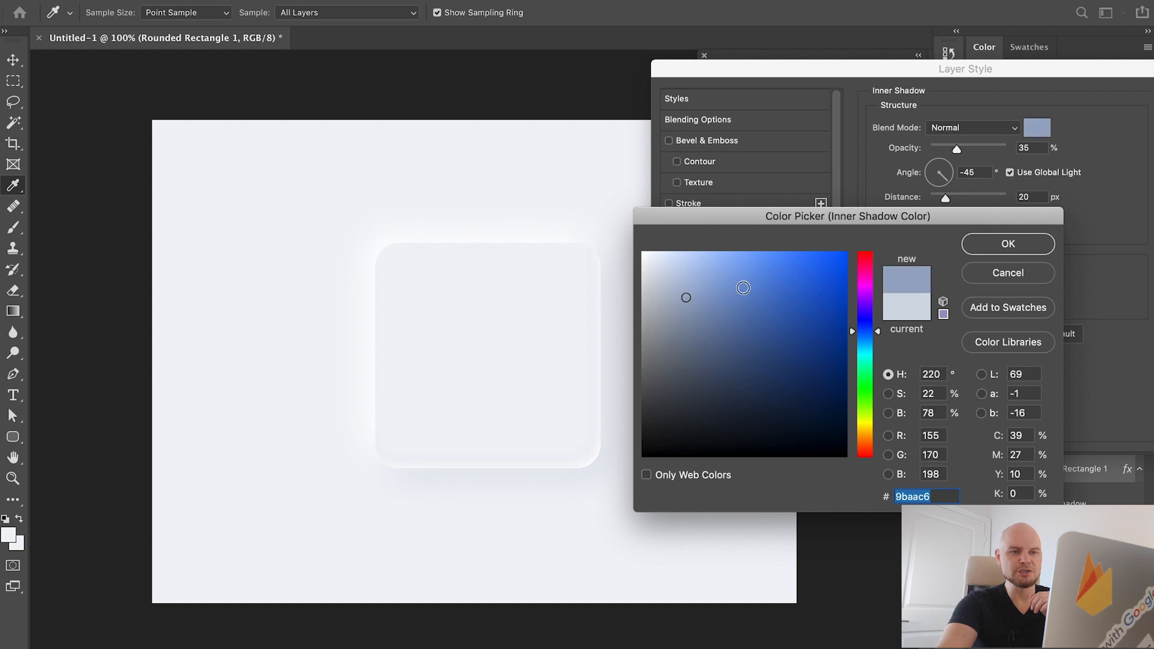
{"action": "left_click", "coordinate": [1006, 244]}
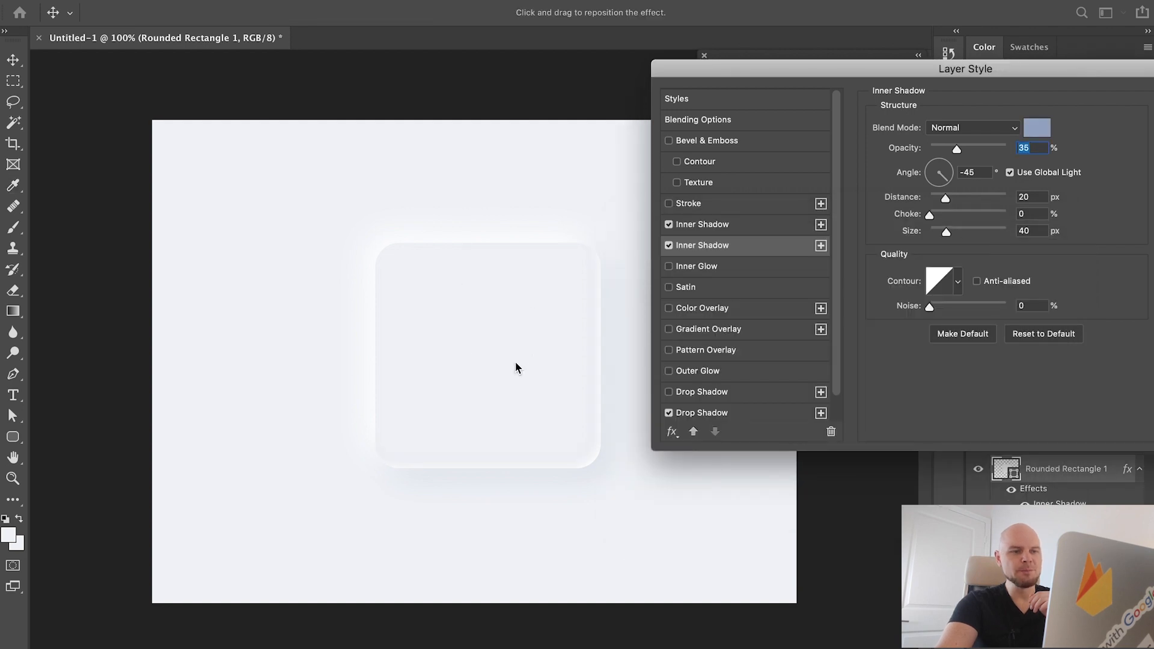
{"action": "mouse_move", "coordinate": [577, 306]}
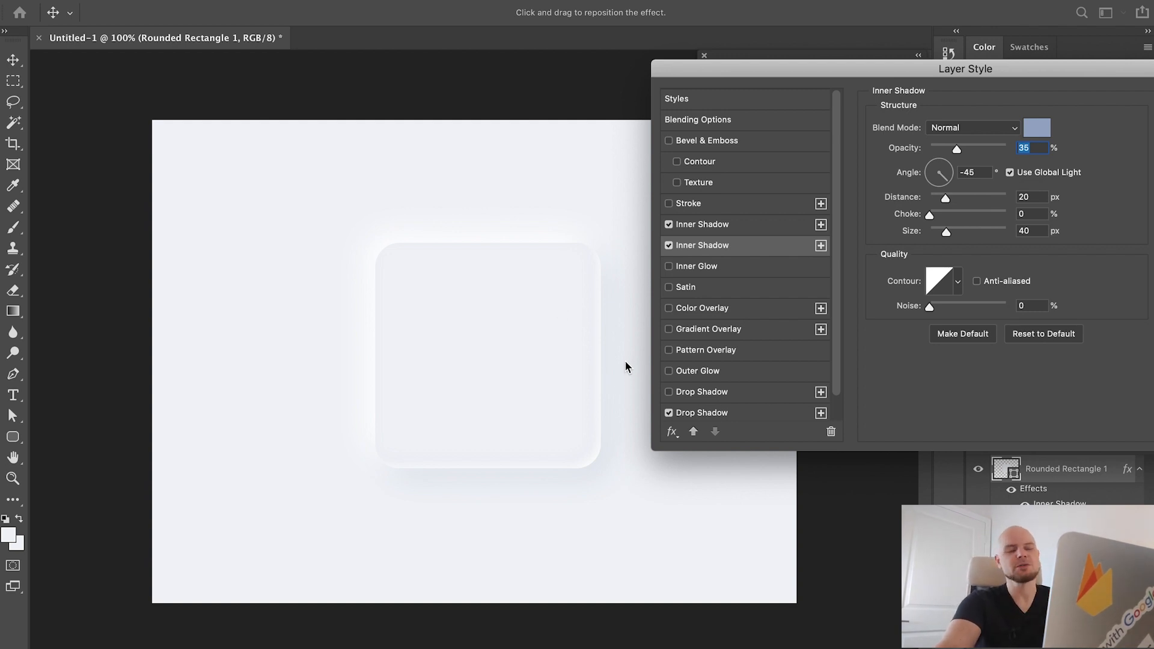
{"action": "mouse_move", "coordinate": [655, 324]}
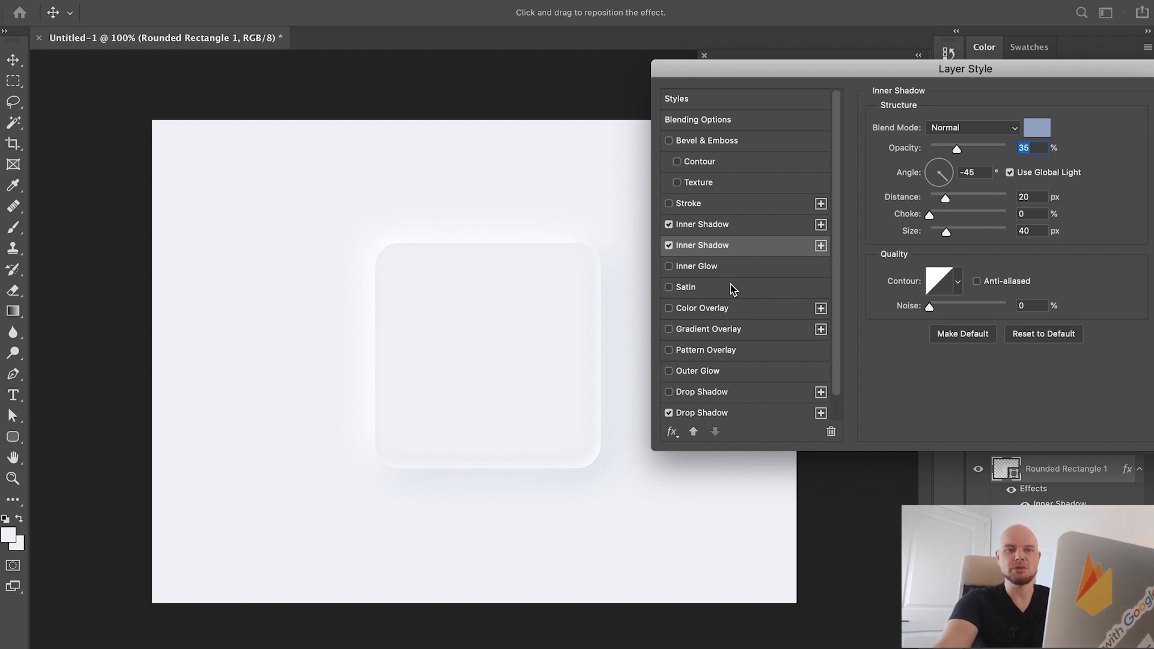
{"action": "mouse_move", "coordinate": [712, 253]}
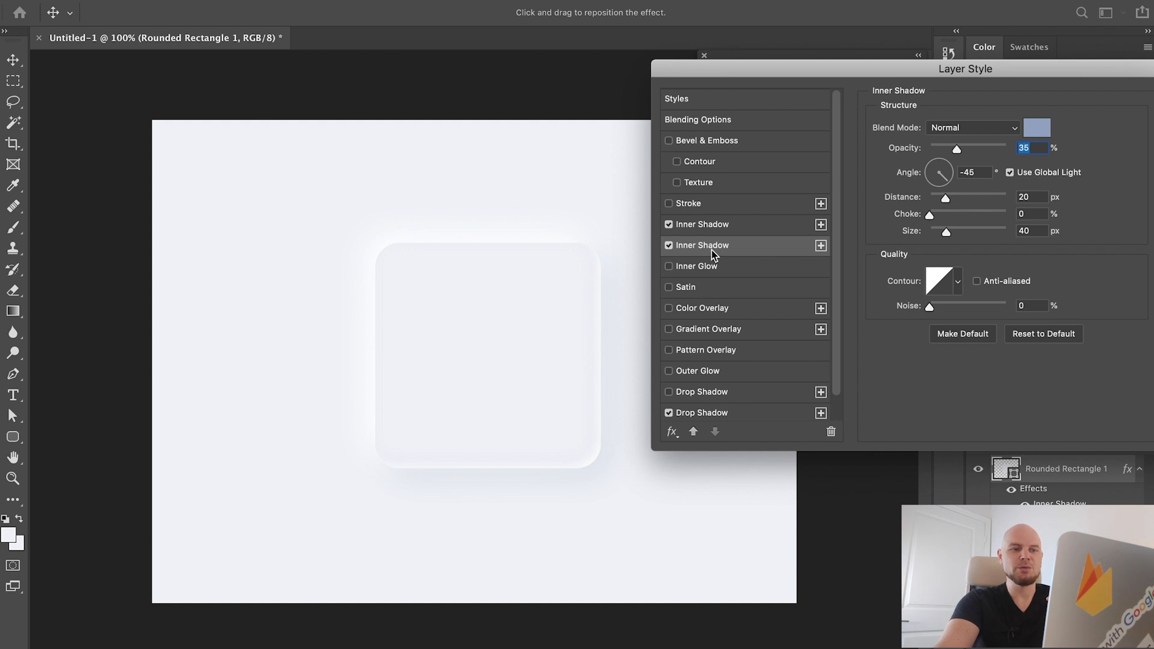
- Give the white inner shadow -45° and the blue-grey one 135°, without global light
{"action": "left_click", "coordinate": [973, 173]}
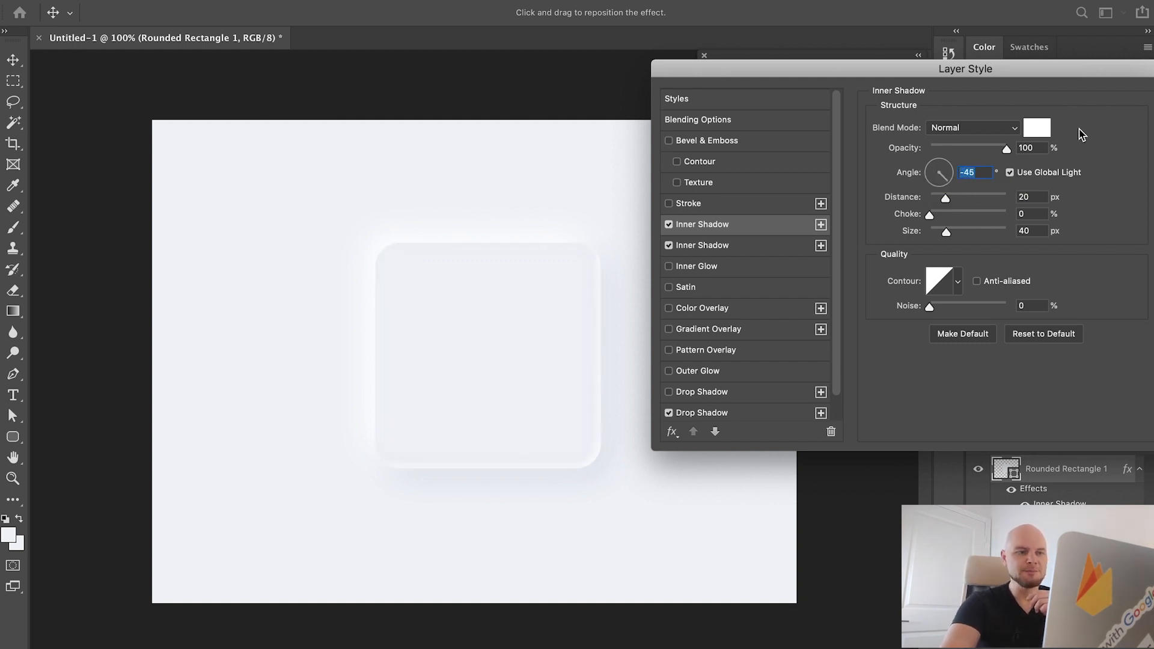
{"action": "left_click", "coordinate": [687, 203]}
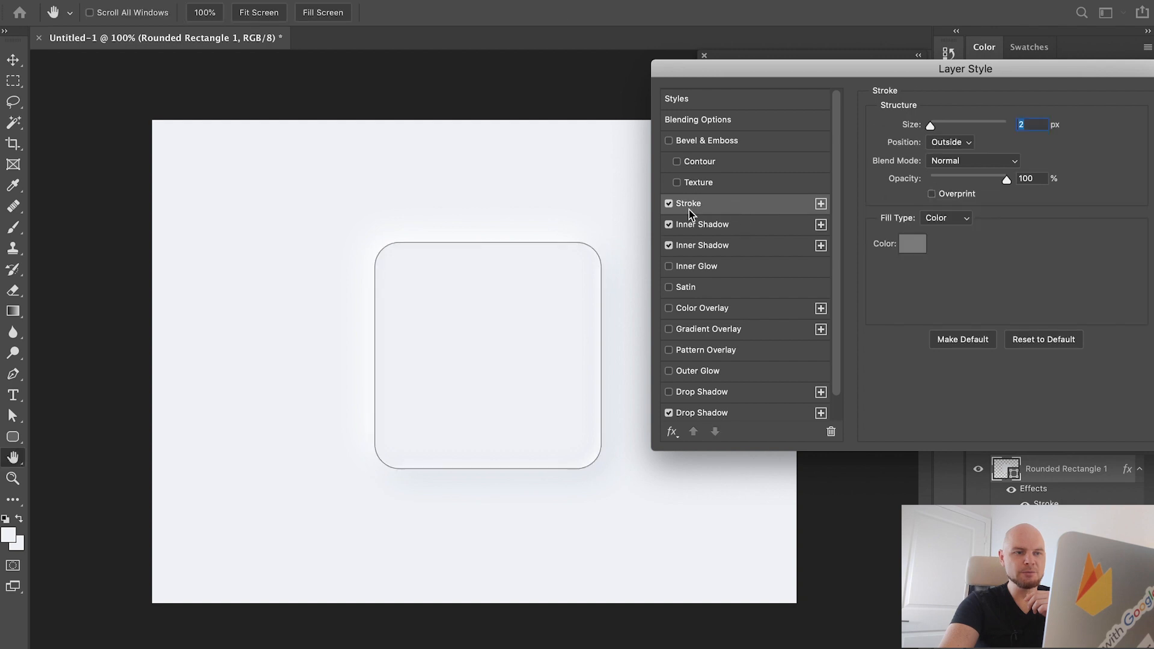
{"action": "left_click", "coordinate": [669, 203]}
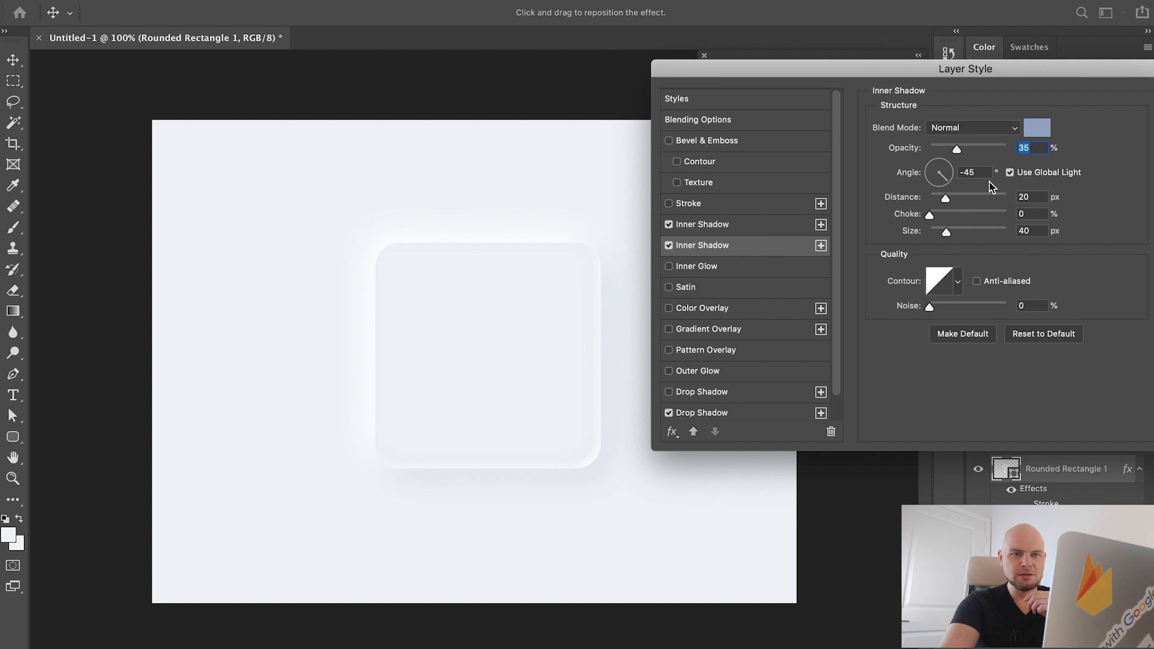
{"action": "left_click", "coordinate": [1009, 171]}
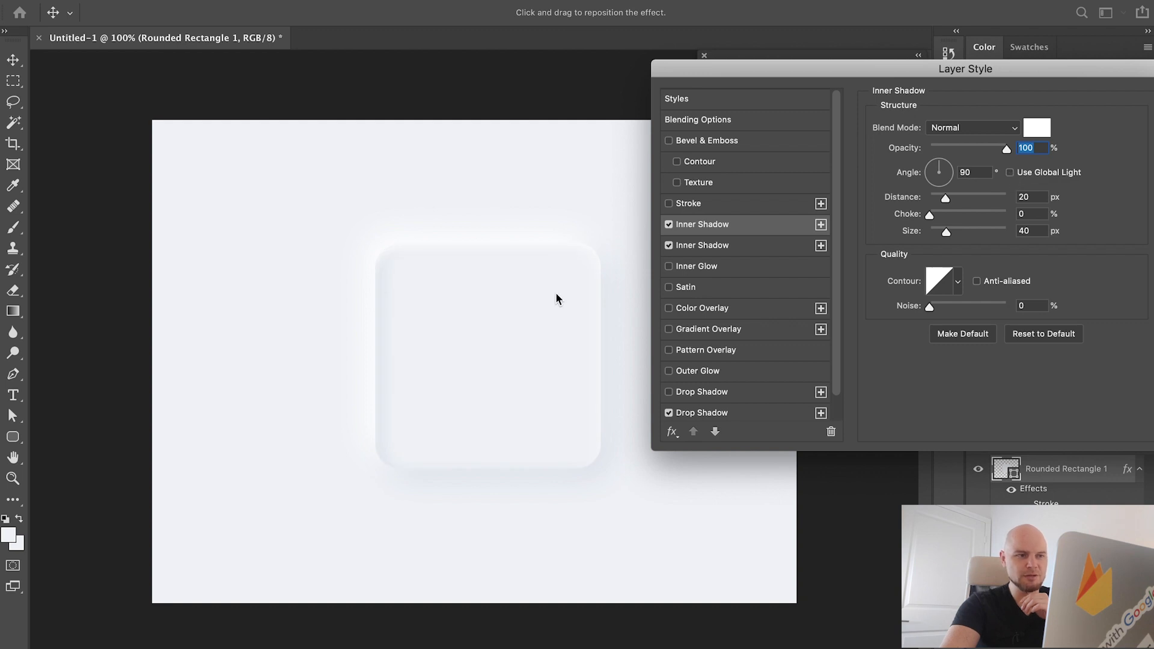
{"action": "left_click", "coordinate": [975, 172]}
{"action": "type", "text": "-45"}
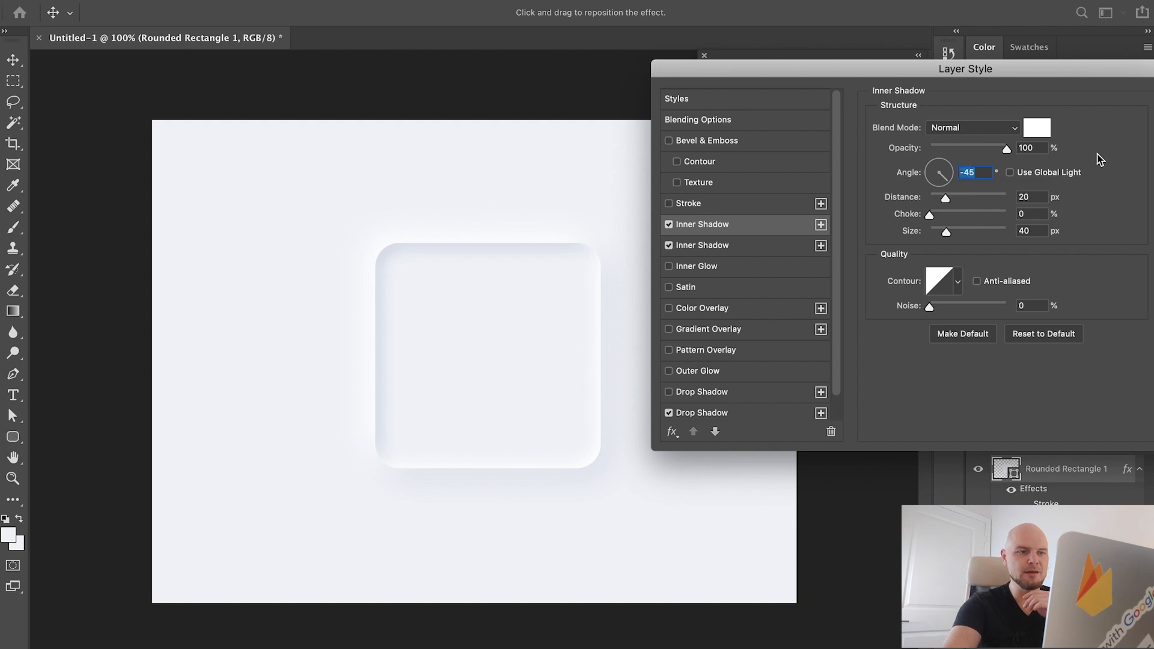
{"action": "mouse_move", "coordinate": [556, 305]}
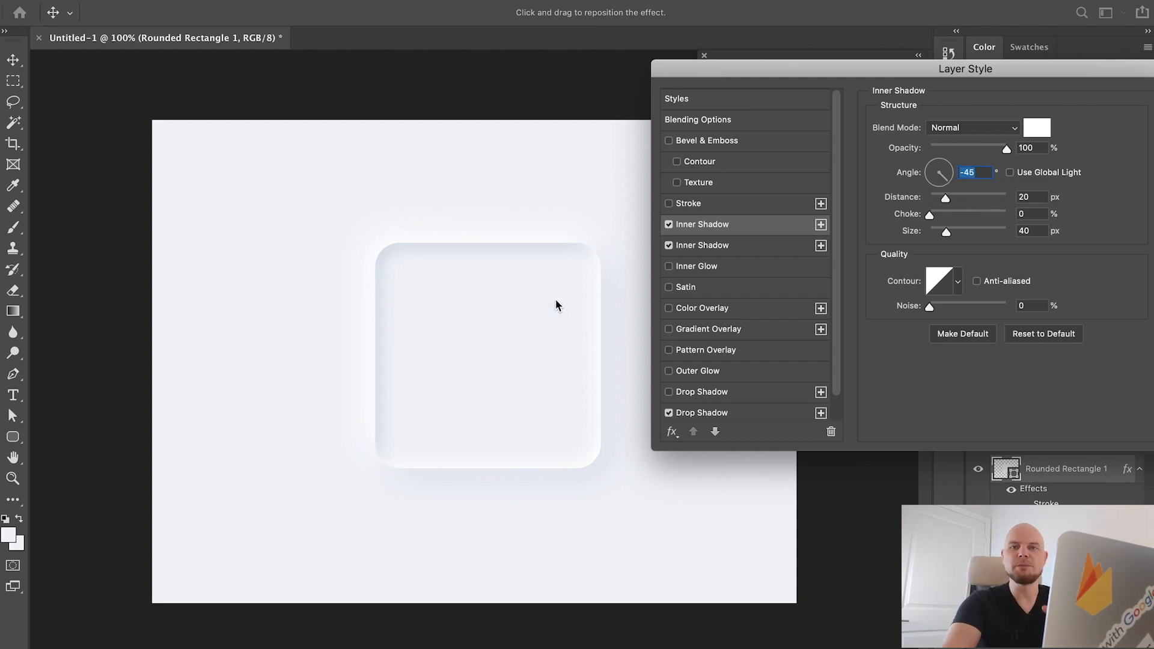
{"action": "mouse_move", "coordinate": [1017, 179]}
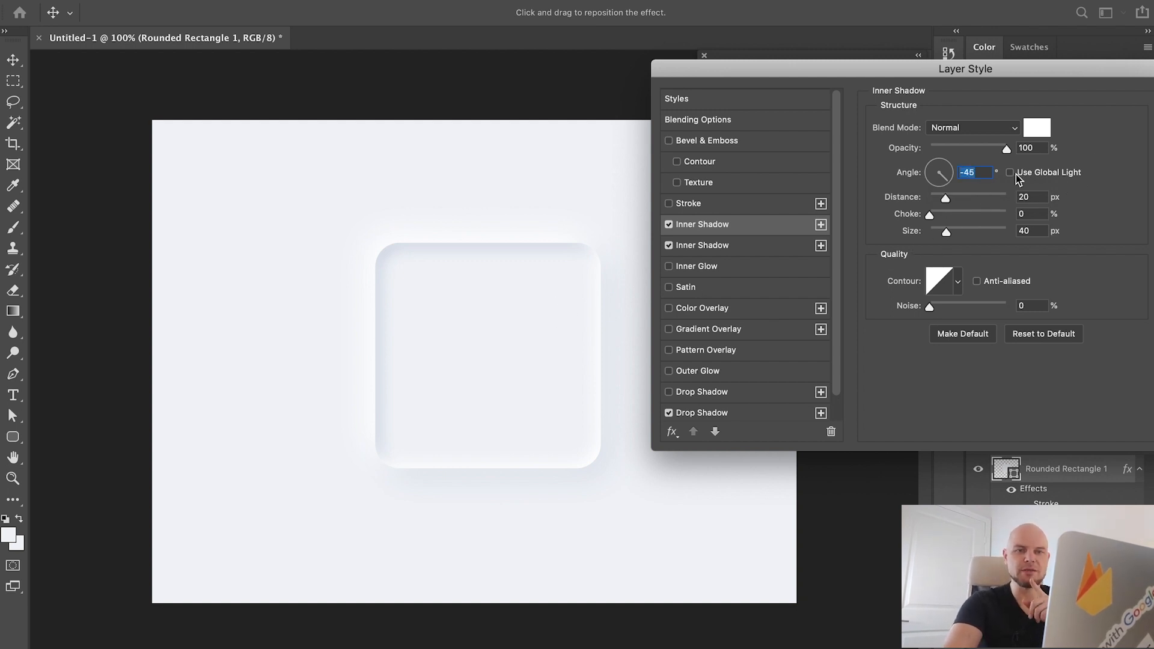
{"action": "mouse_move", "coordinate": [742, 248]}
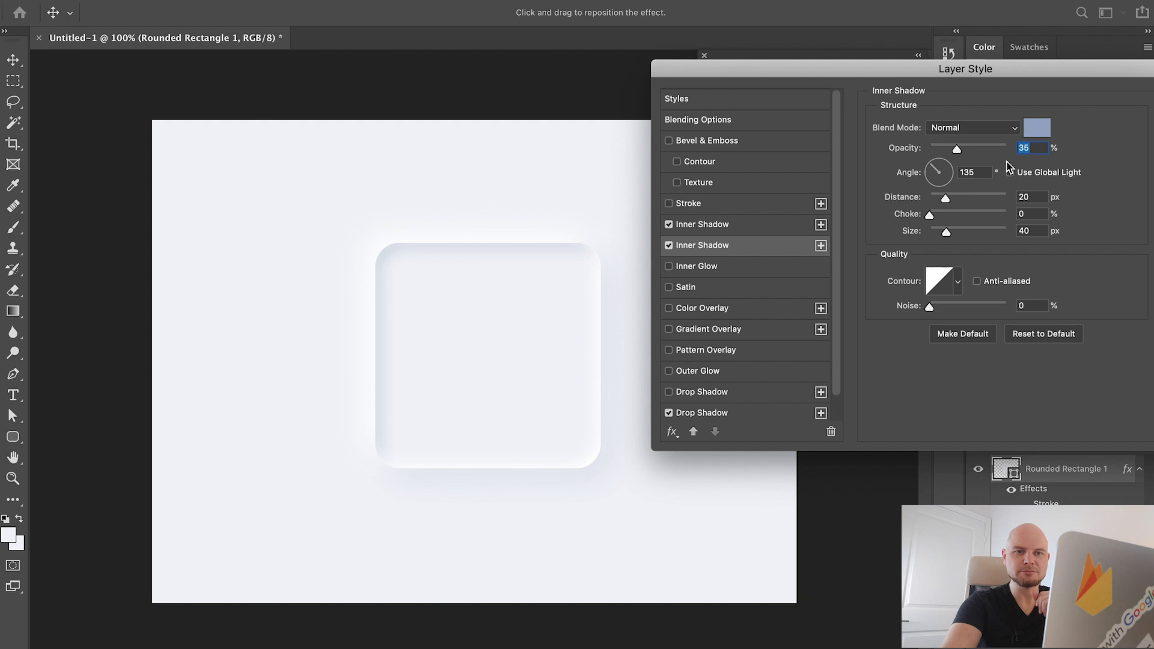
- Recolour the 135° inner shadow to white and lower its opacity
{"action": "left_click", "coordinate": [1036, 128]}
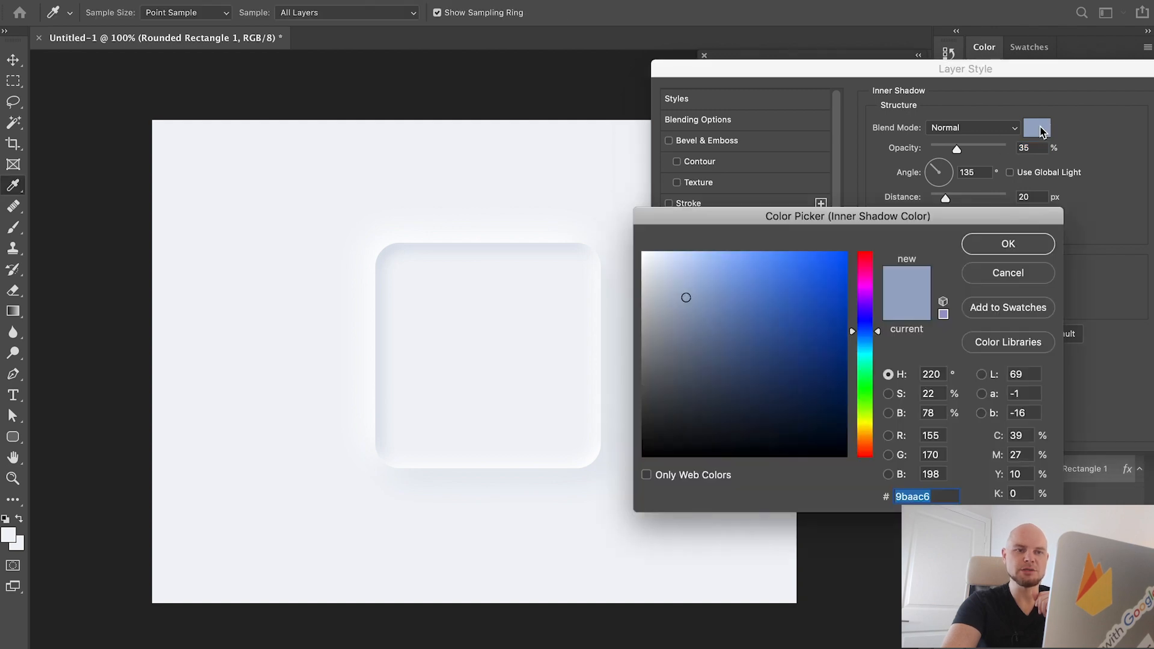
{"action": "left_click", "coordinate": [1007, 243]}
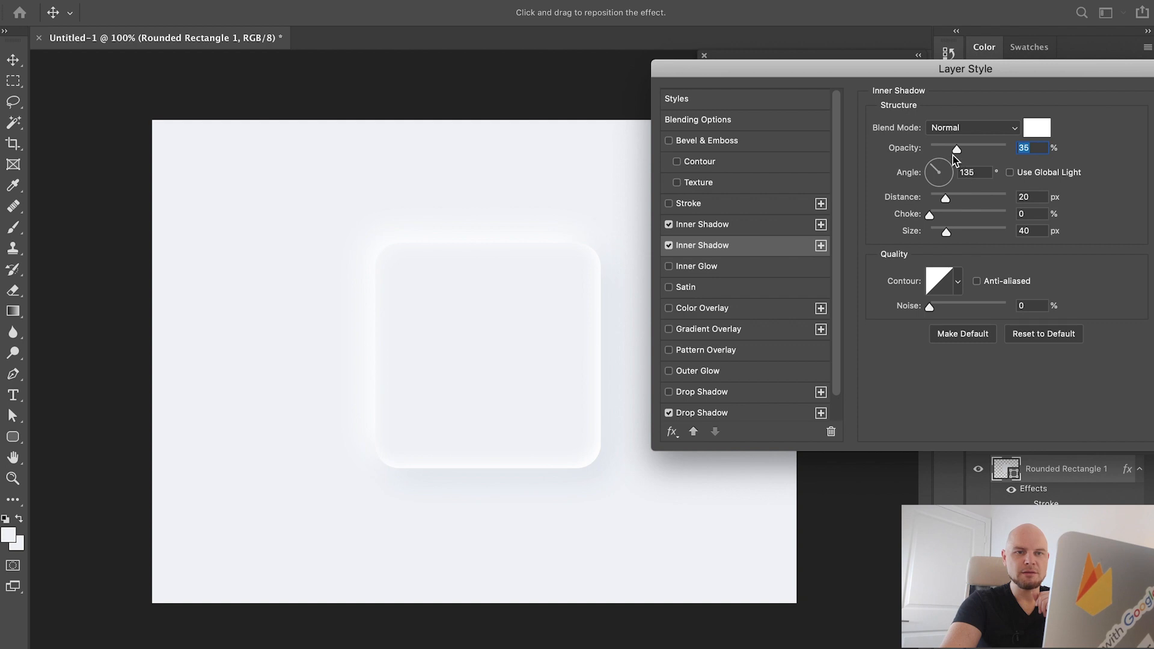
{"action": "left_click_drag", "start_coordinate": [956, 148], "coordinate": [944, 148]}
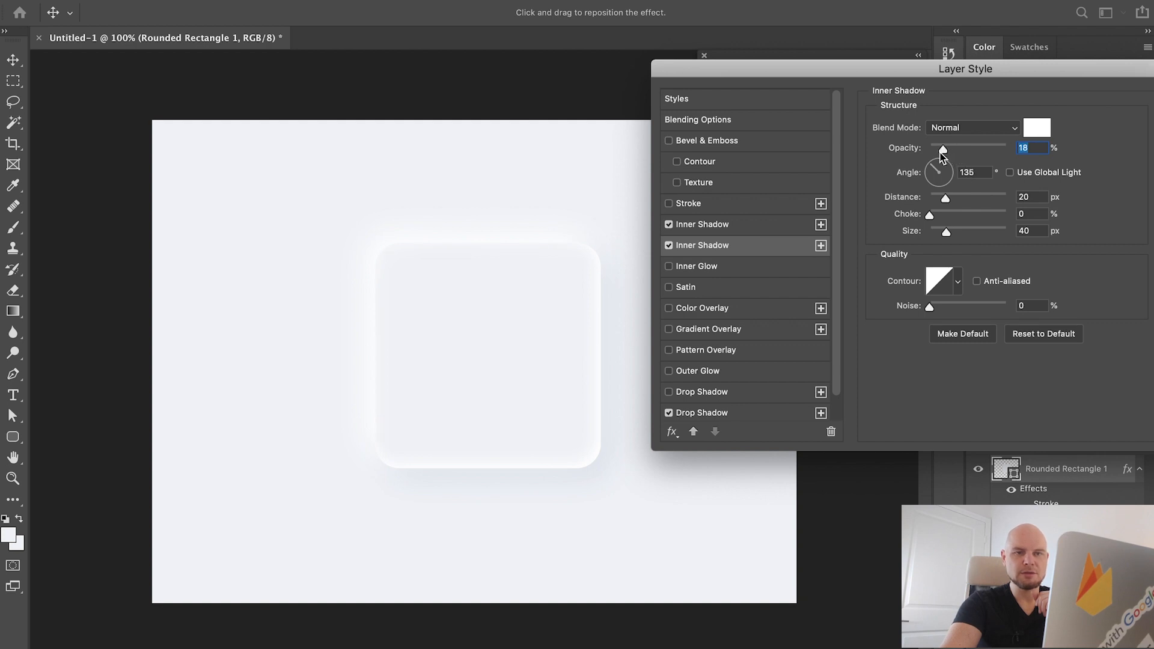
{"action": "left_click_drag", "start_coordinate": [943, 147], "coordinate": [938, 148]}
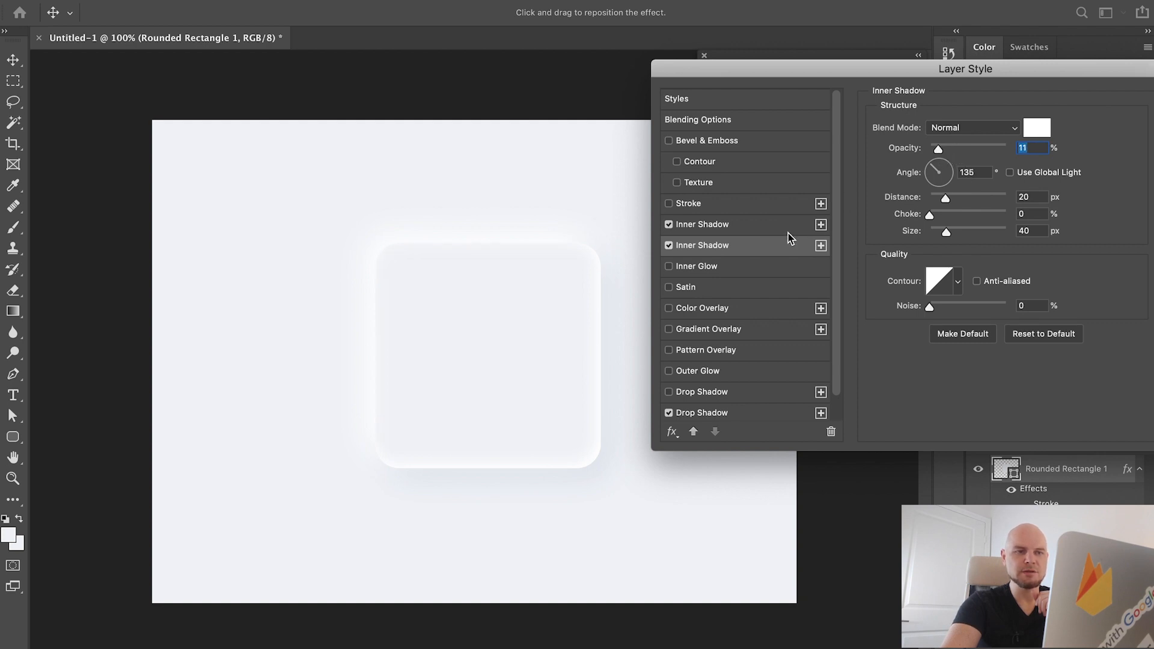
- Recolour the -45° inner shadow to pale blue-grey #e9edf5 and retune its opacity
{"action": "left_click", "coordinate": [1036, 127]}
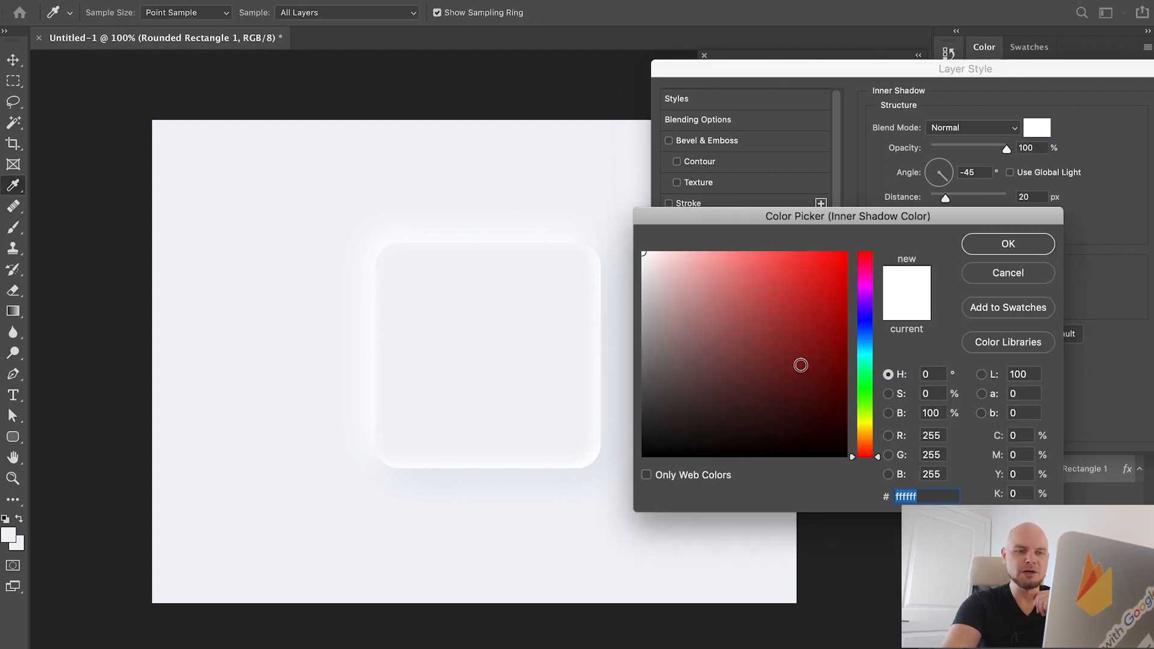
{"action": "left_click", "coordinate": [711, 275]}
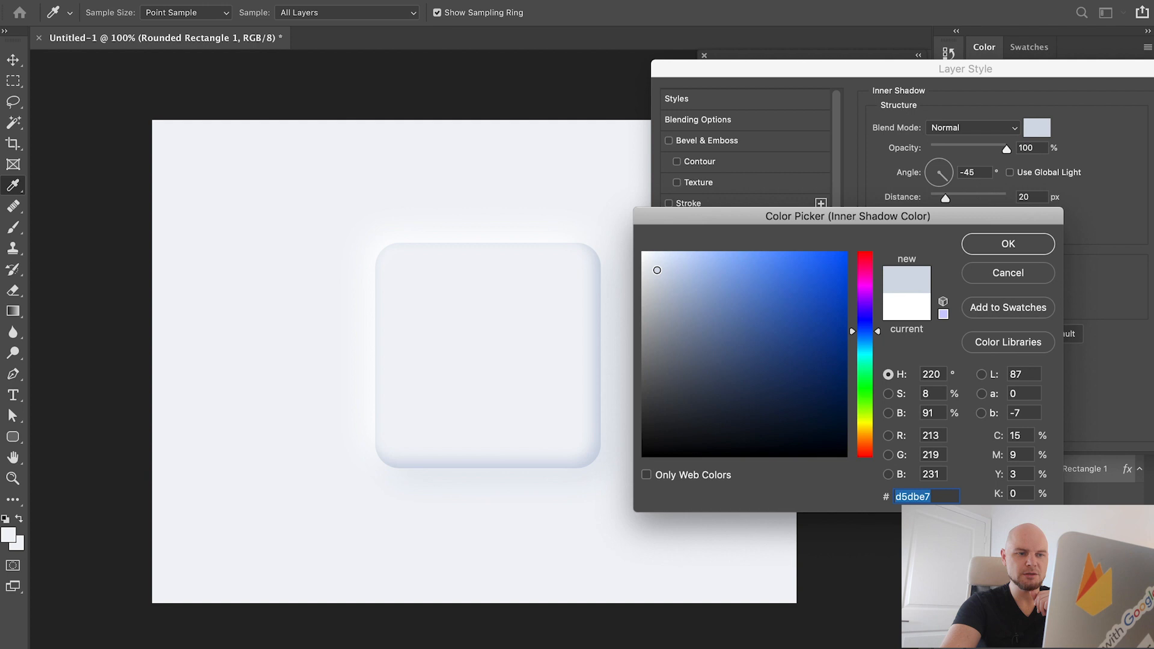
{"action": "left_click", "coordinate": [651, 261]}
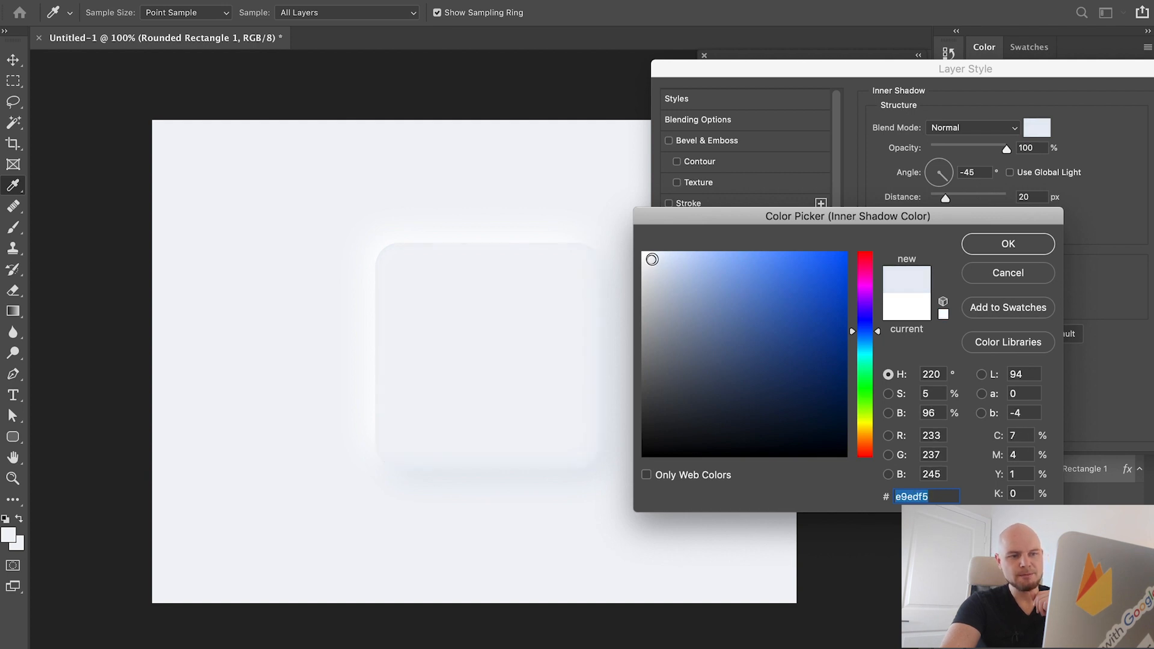
{"action": "left_click", "coordinate": [1007, 243]}
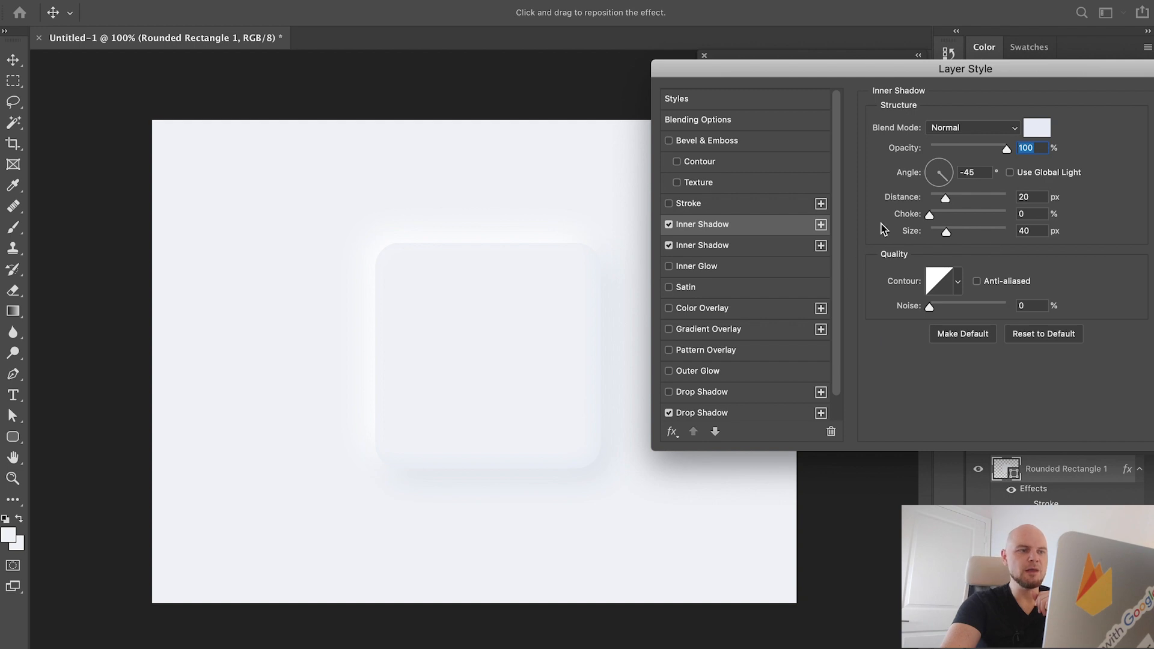
{"action": "mouse_move", "coordinate": [731, 249]}
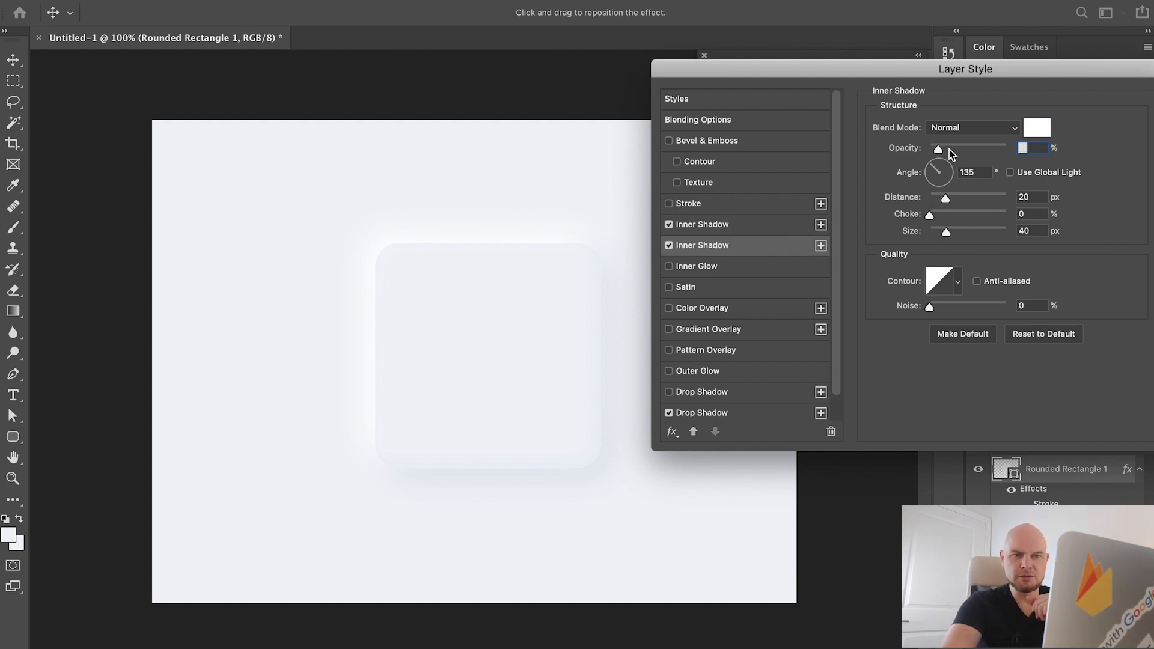
{"action": "left_click_drag", "start_coordinate": [996, 147], "coordinate": [938, 148]}
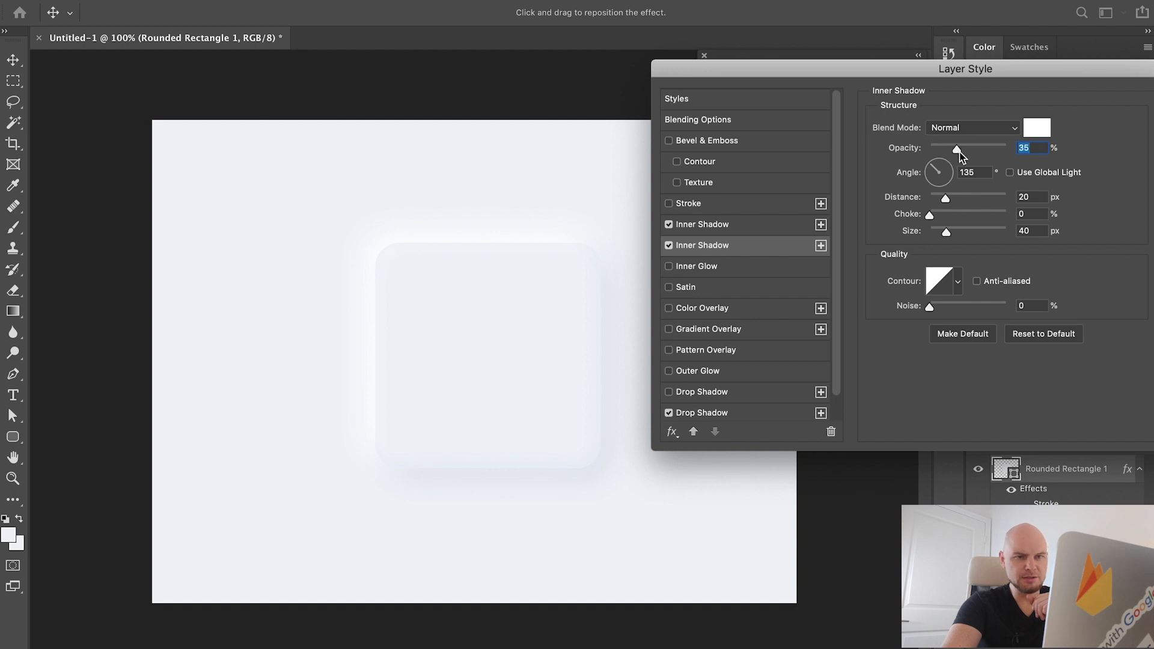
{"action": "left_click_drag", "start_coordinate": [958, 148], "coordinate": [986, 147]}
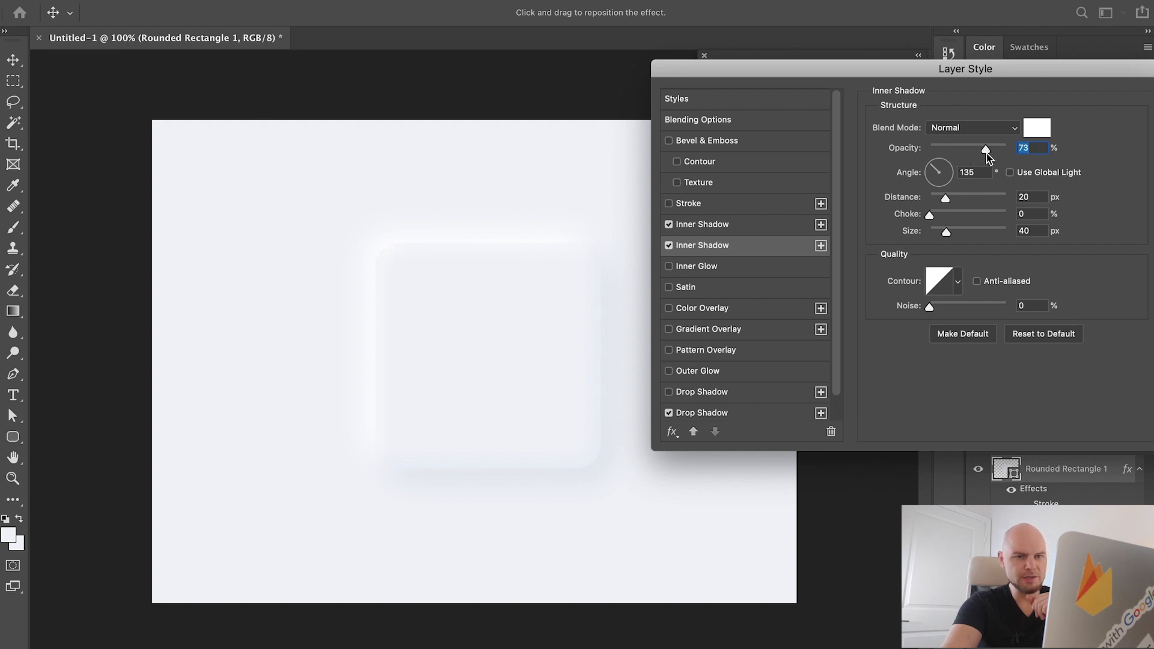
{"action": "left_click_drag", "start_coordinate": [986, 150], "coordinate": [996, 150]}
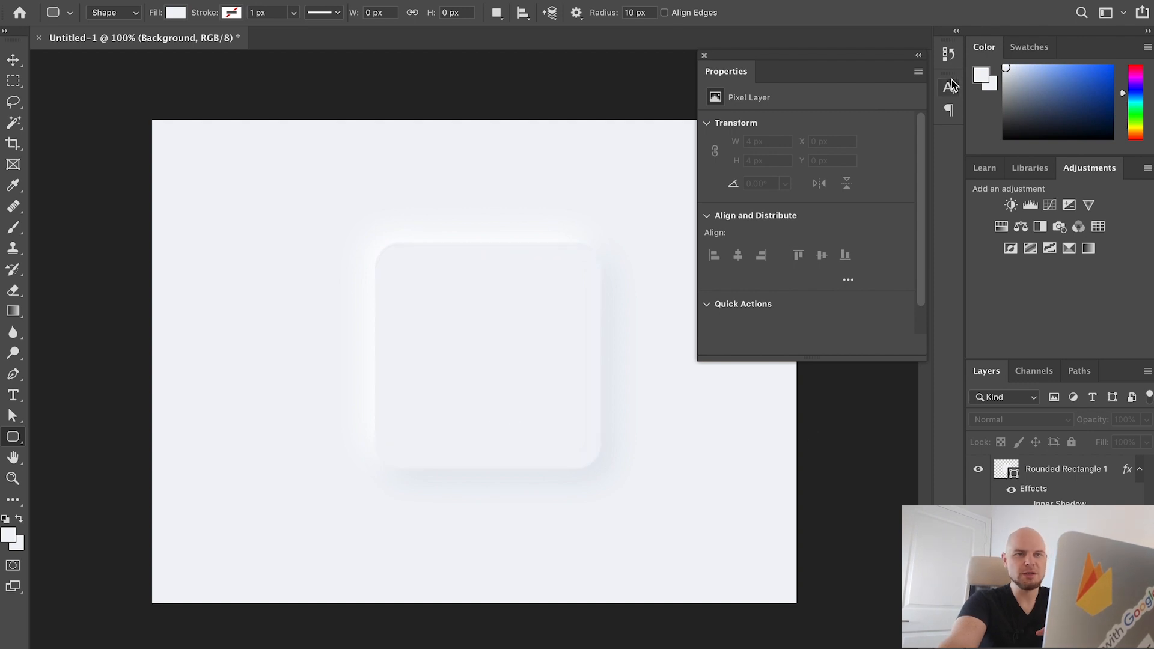
- Select the Rounded Rectangle 1 layer and bring up its context menu
{"action": "left_click", "coordinate": [1065, 469]}
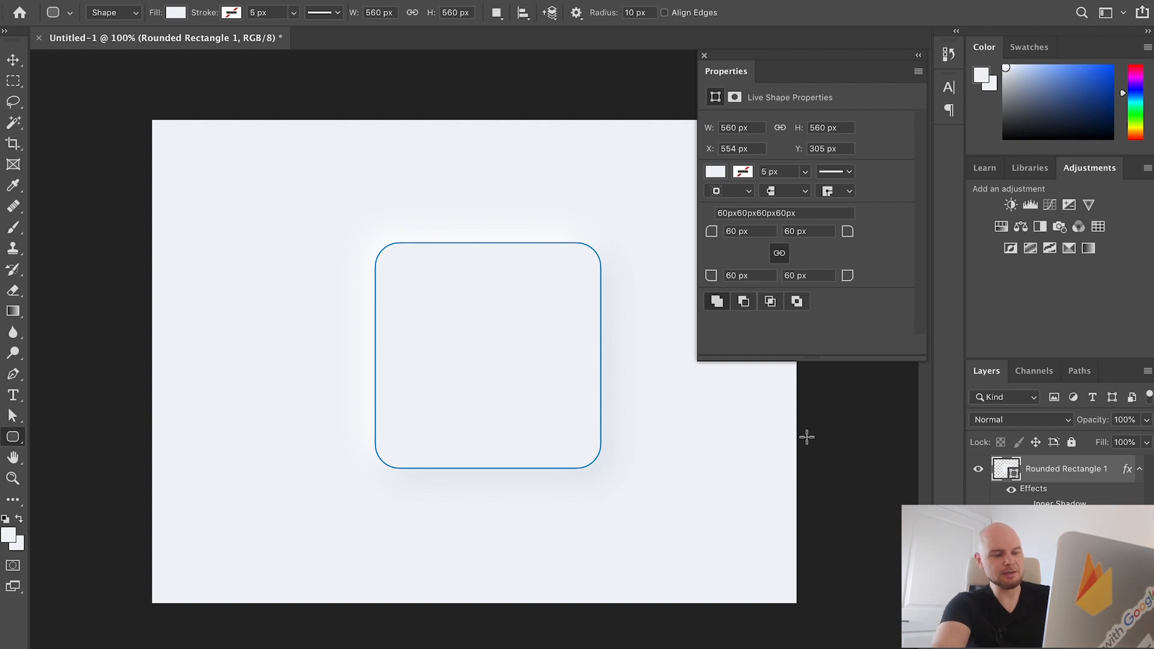
{"action": "right_click", "coordinate": [1065, 469]}
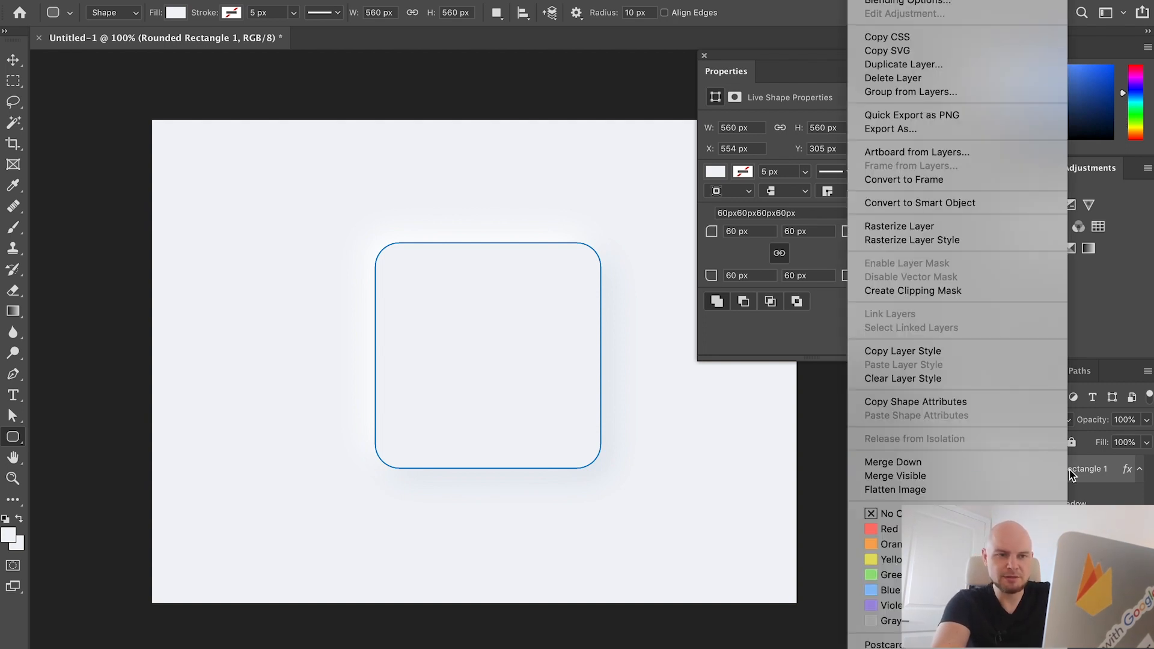
{"action": "mouse_move", "coordinate": [922, 179]}
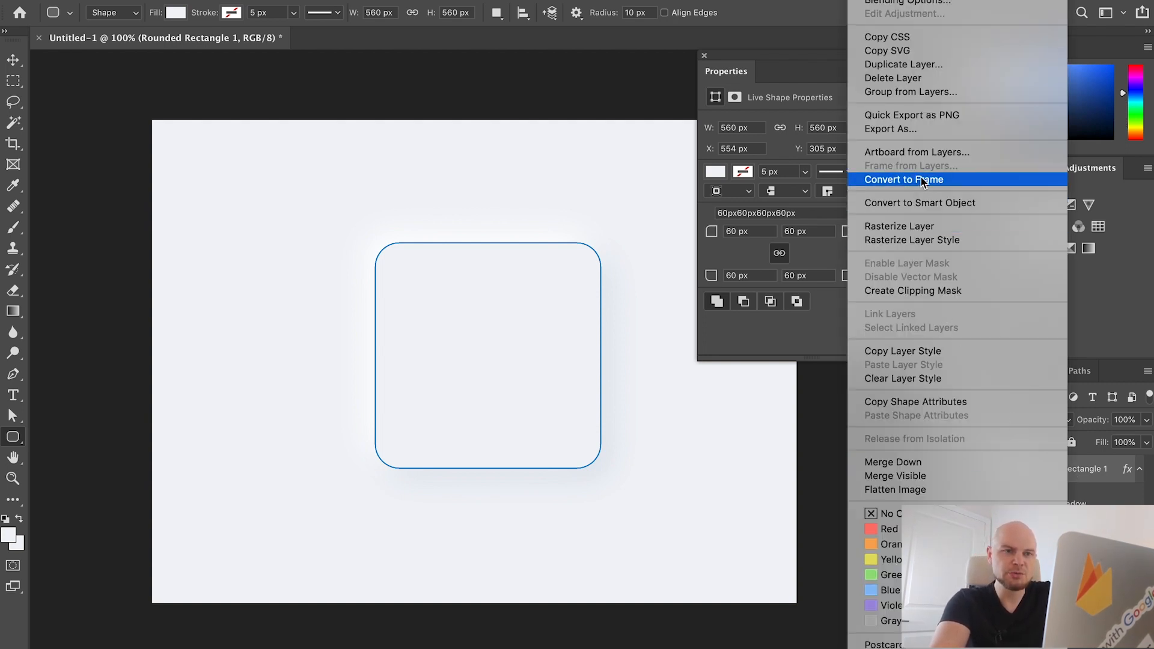
{"action": "mouse_move", "coordinate": [967, 49]}
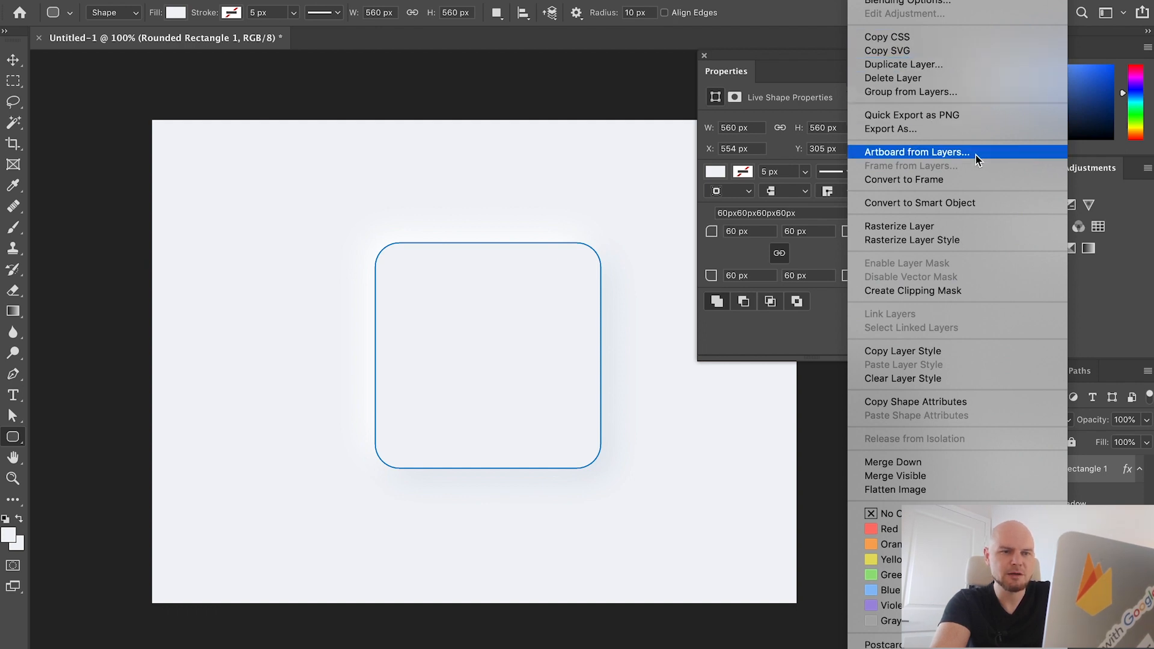
{"action": "mouse_move", "coordinate": [902, 351]}
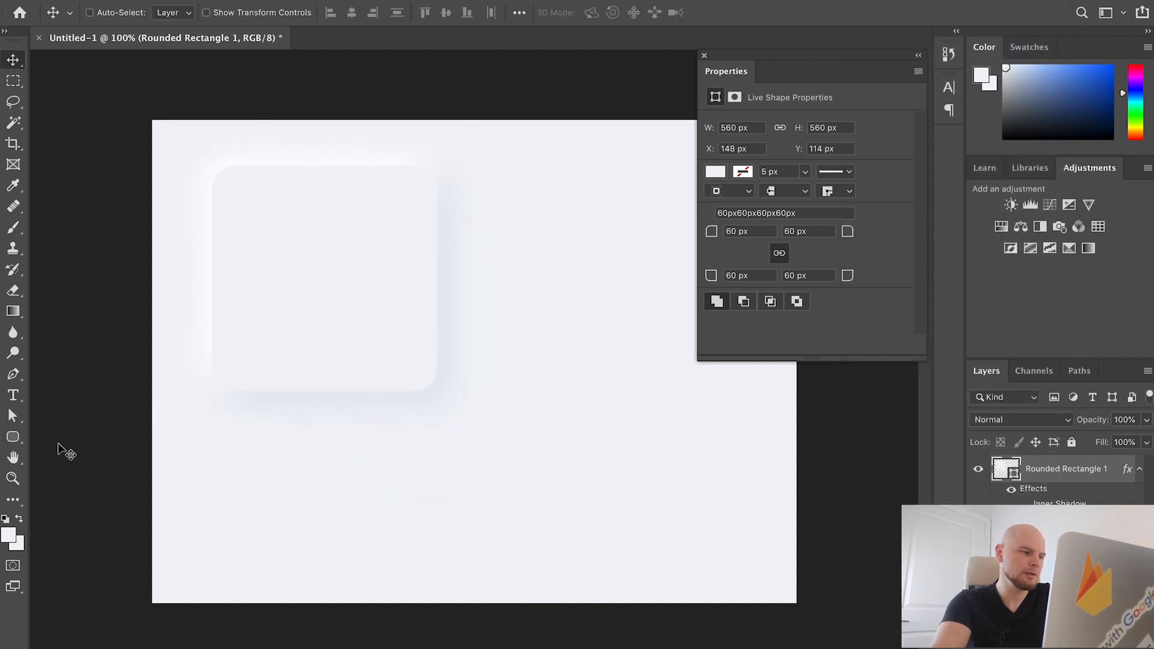
- Draw a five-sided pentagon shape carrying the pasted layer style, keeping it editable
{"action": "left_click", "coordinate": [13, 437]}
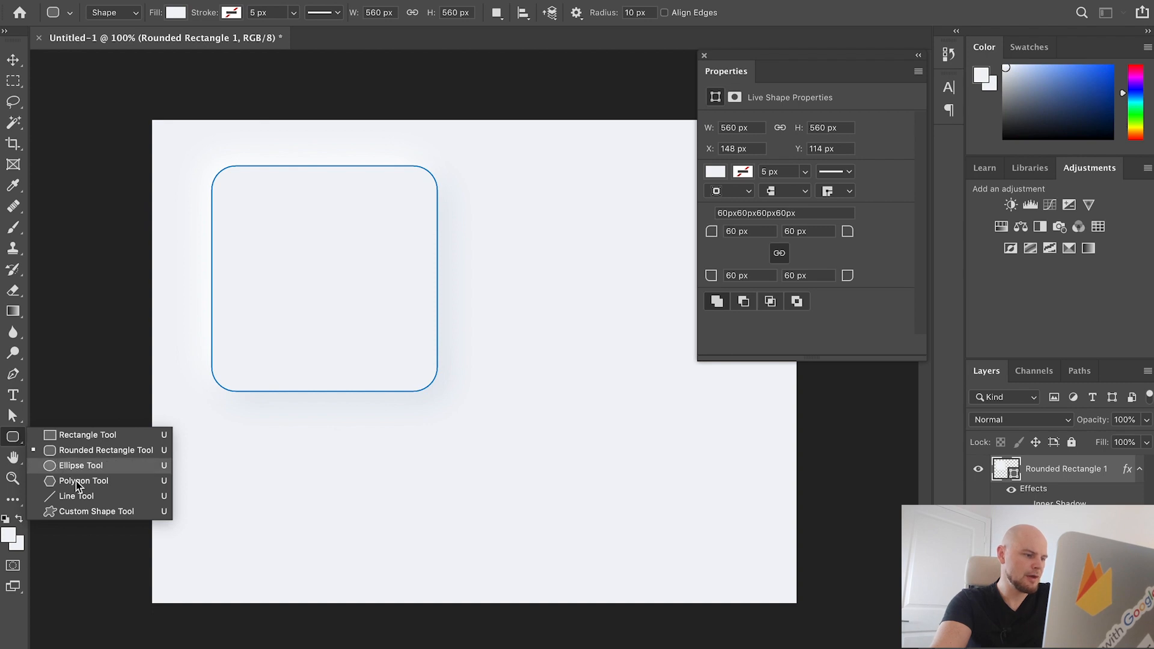
{"action": "left_click", "coordinate": [83, 481]}
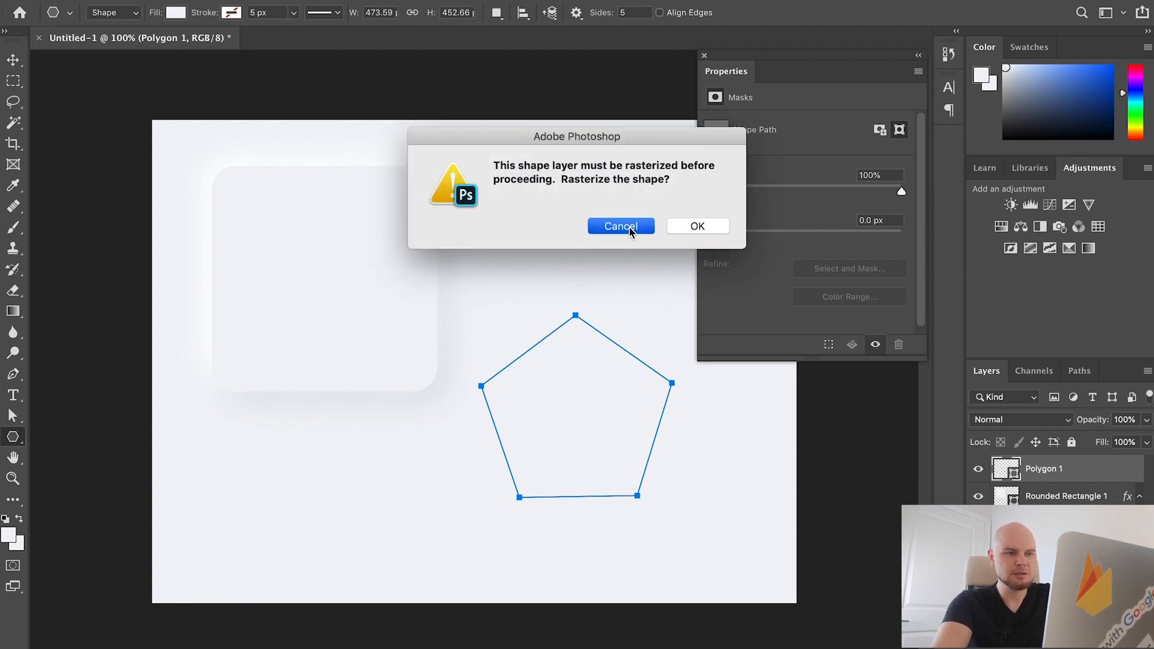
{"action": "left_click", "coordinate": [620, 226]}
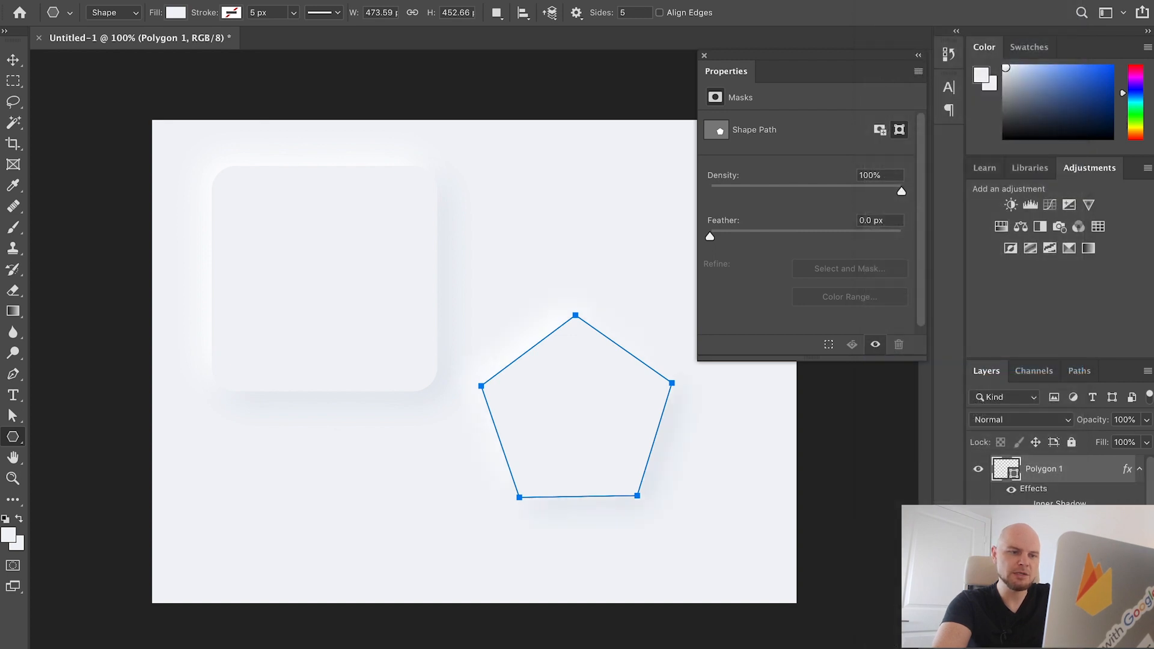
{"action": "left_click", "coordinate": [12, 59]}
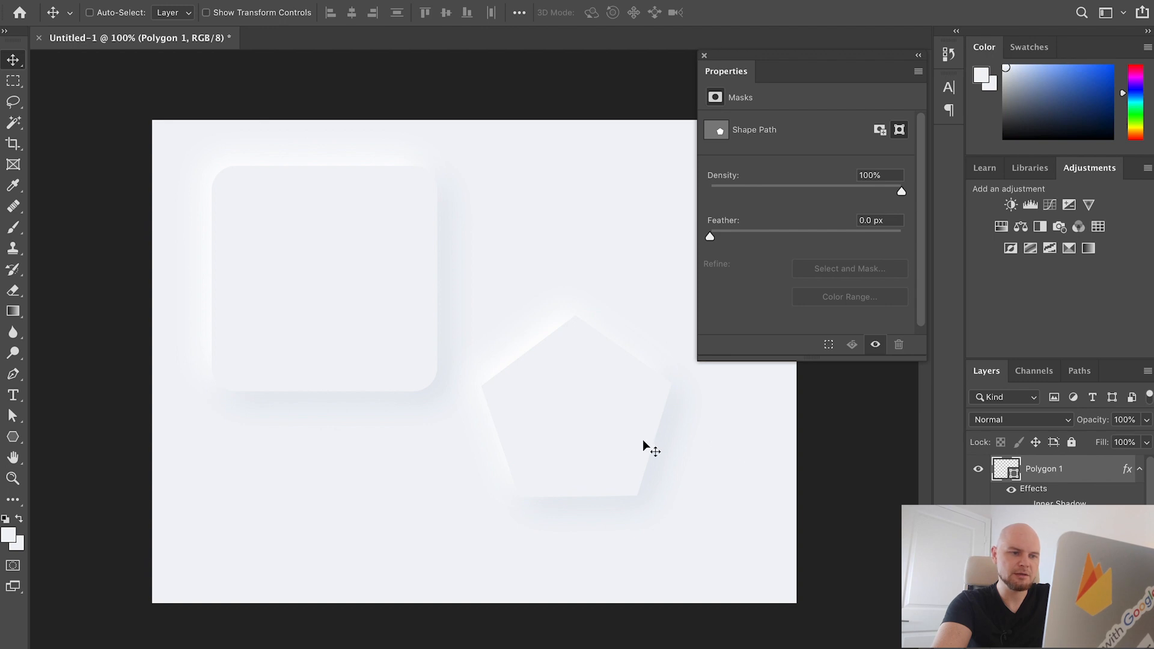